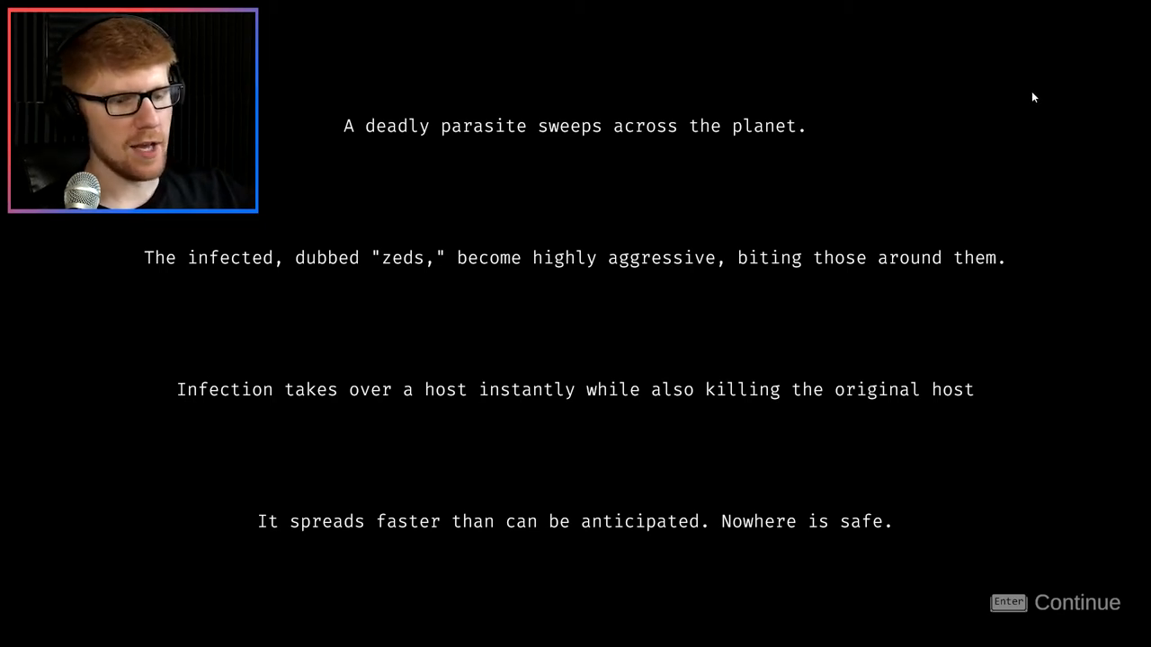
- Advance through the parasite outbreak, happy family and shooting-scene story cards
key("enter")
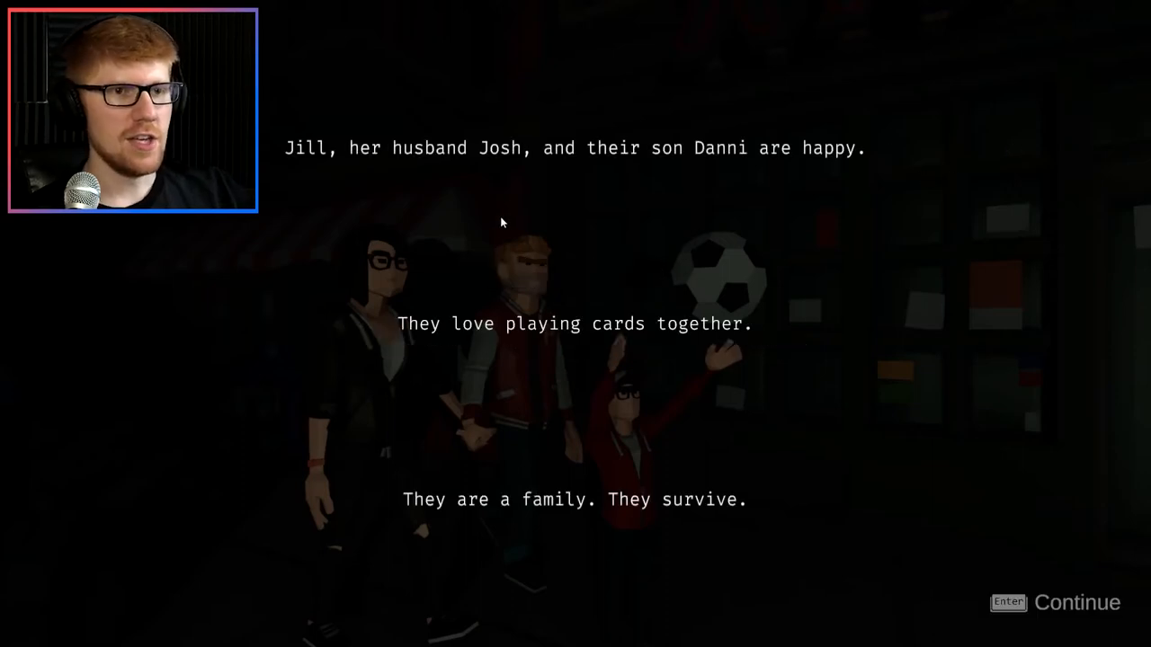
mouse_move(560, 287)
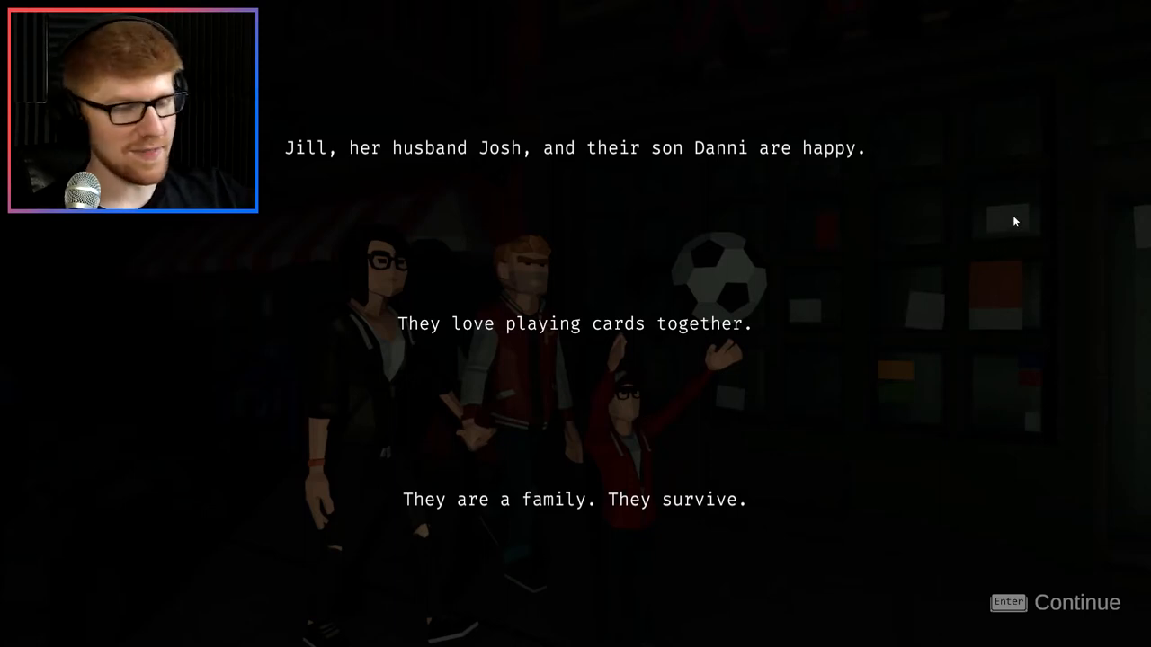
key("enter")
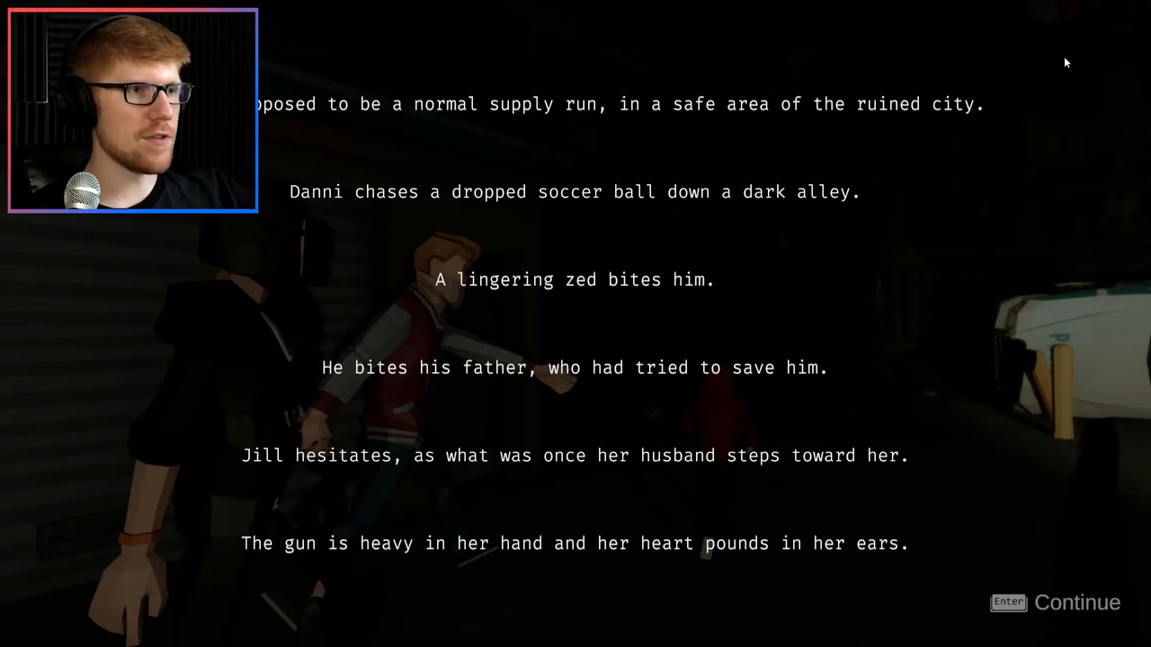
mouse_move(1072, 58)
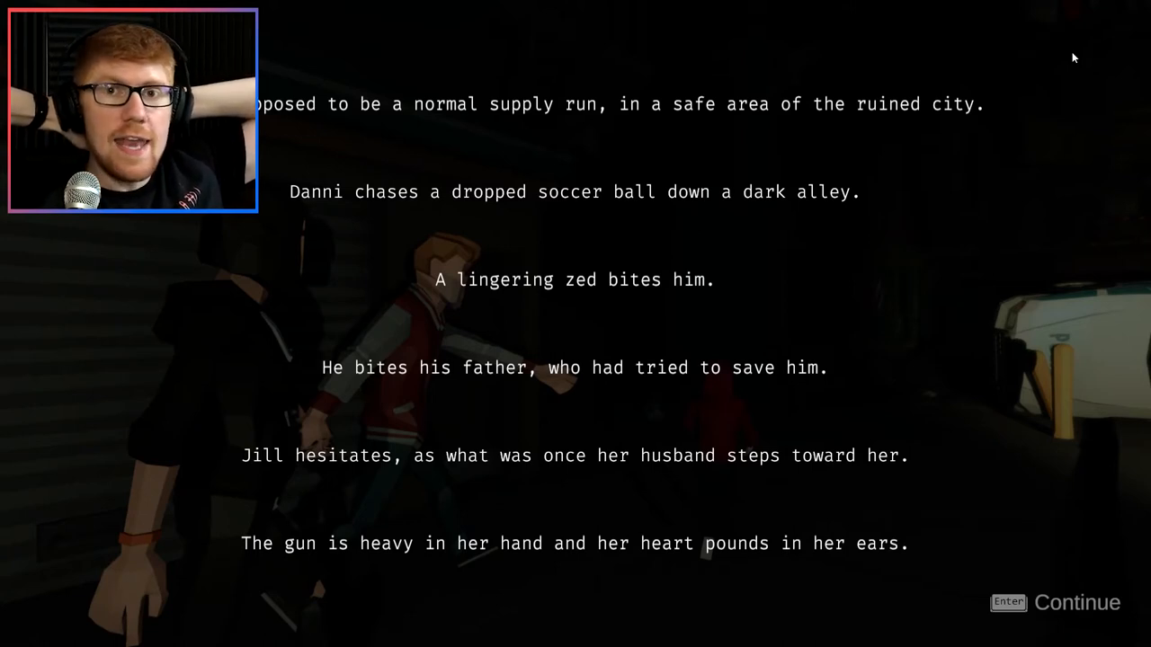
key("enter")
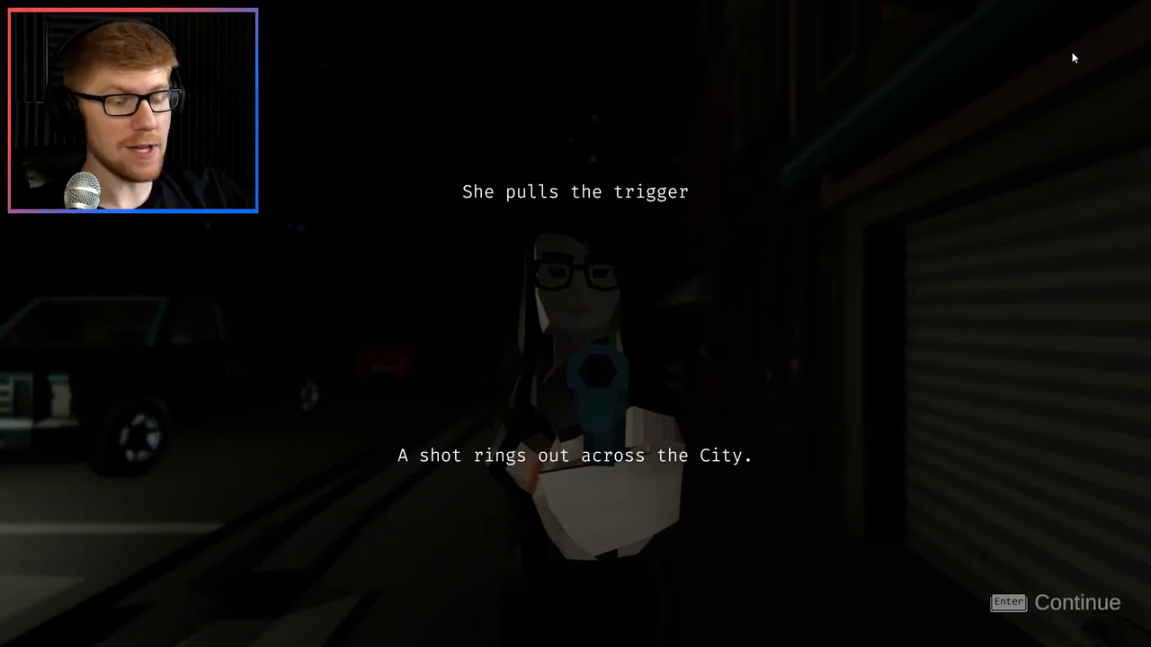
key("enter")
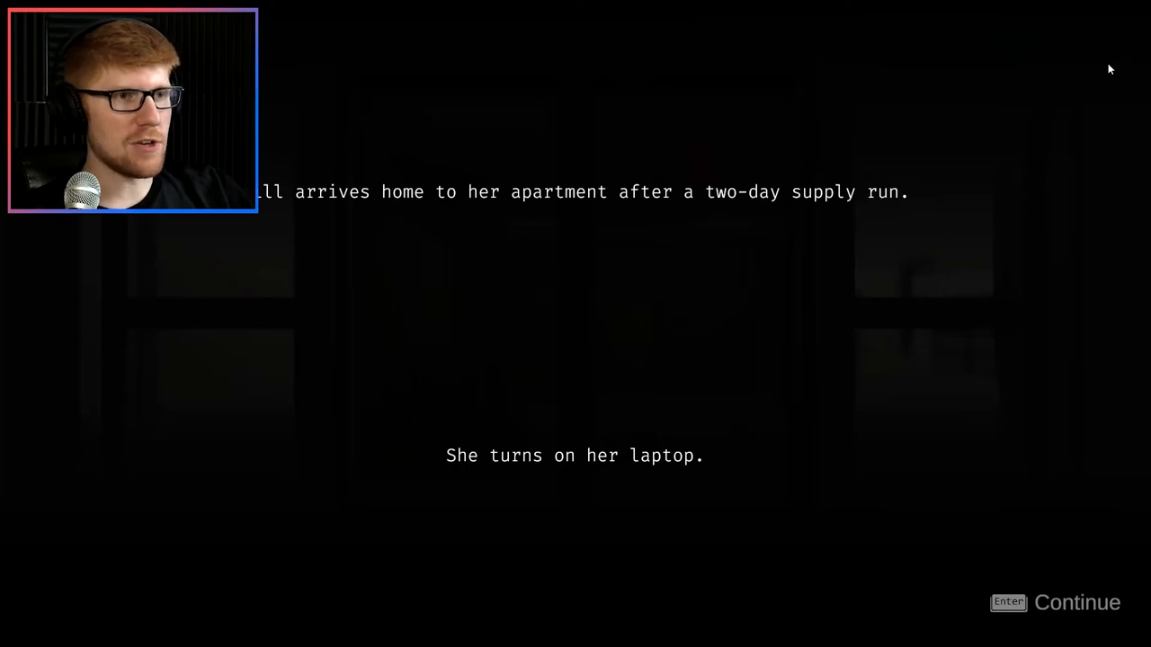
key("enter")
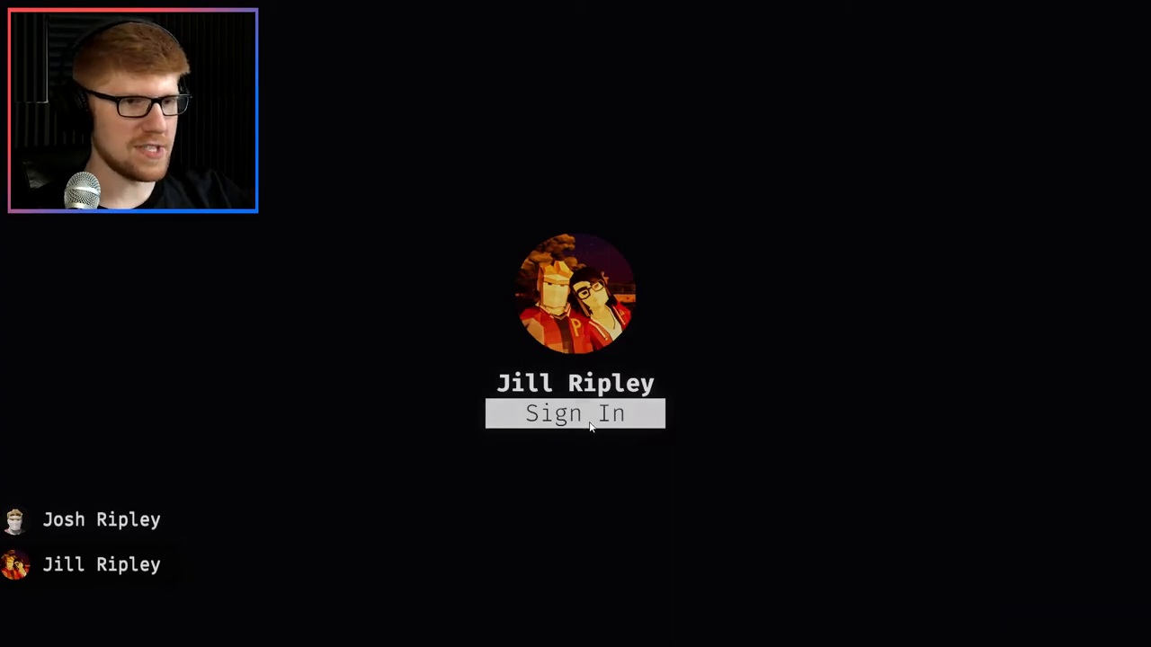
- Sign in as Jill, glance at the desktop icons and bring up the Yak messenger with Wowo
left_click(576, 414)
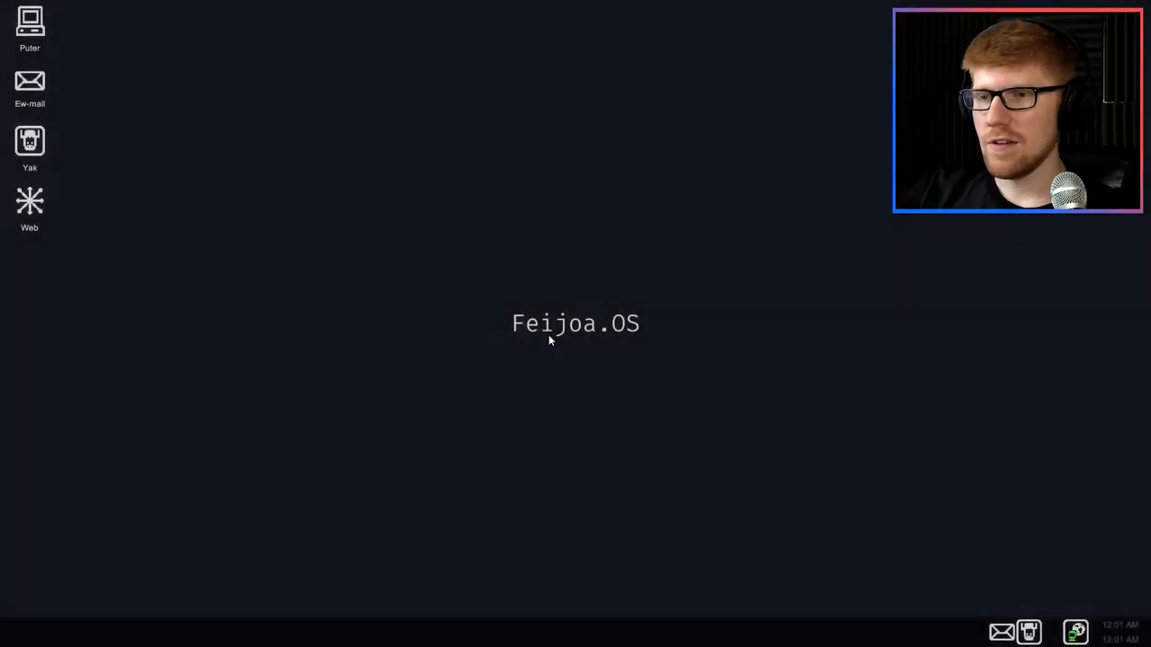
mouse_move(479, 214)
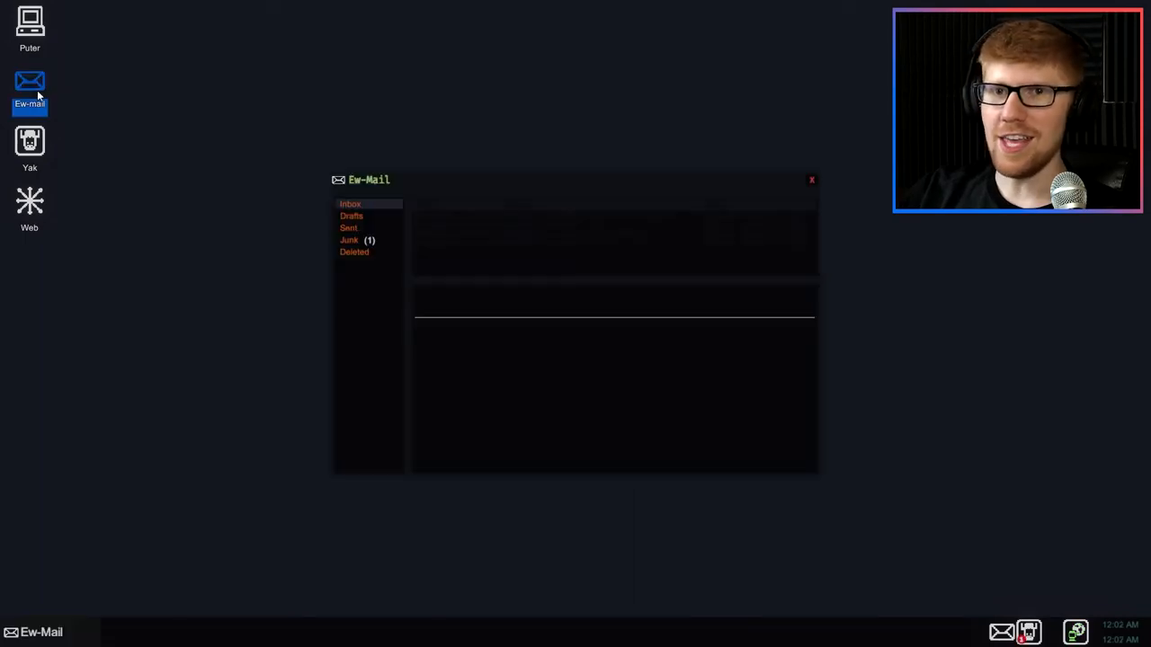
left_click(29, 202)
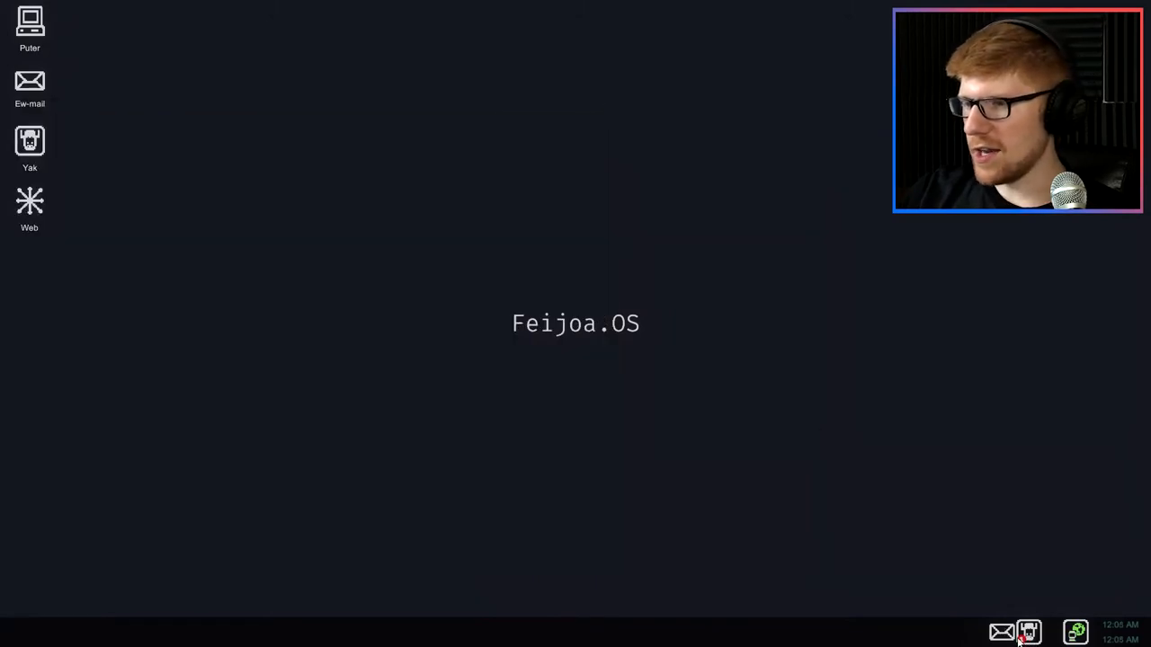
left_click(1029, 631)
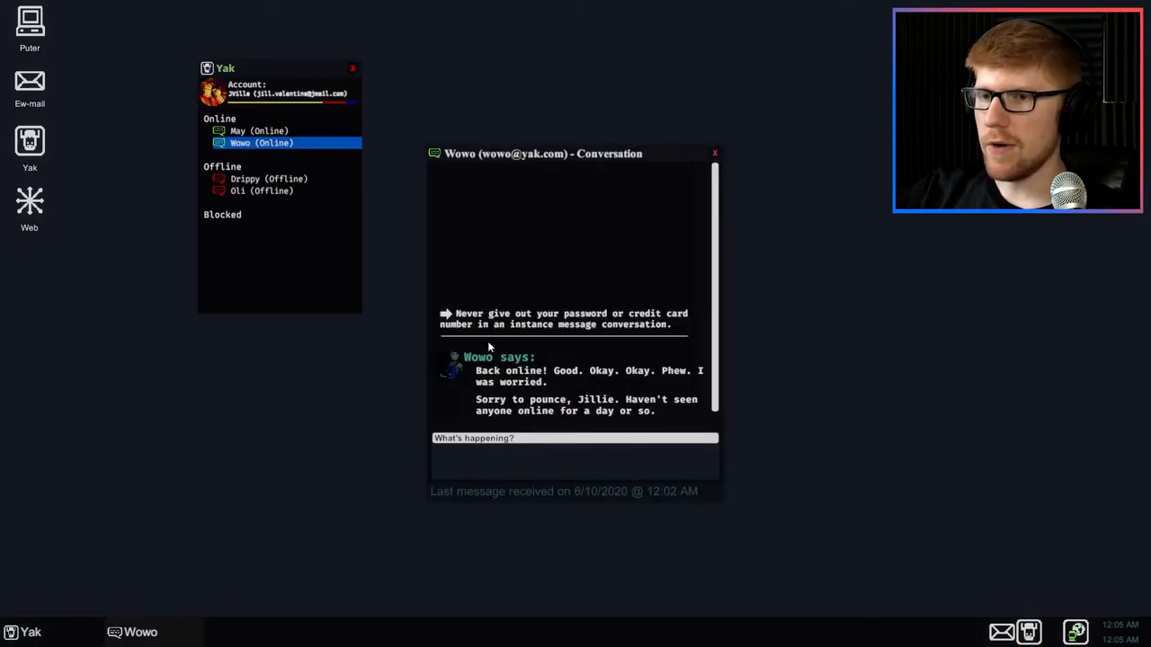
mouse_move(568, 385)
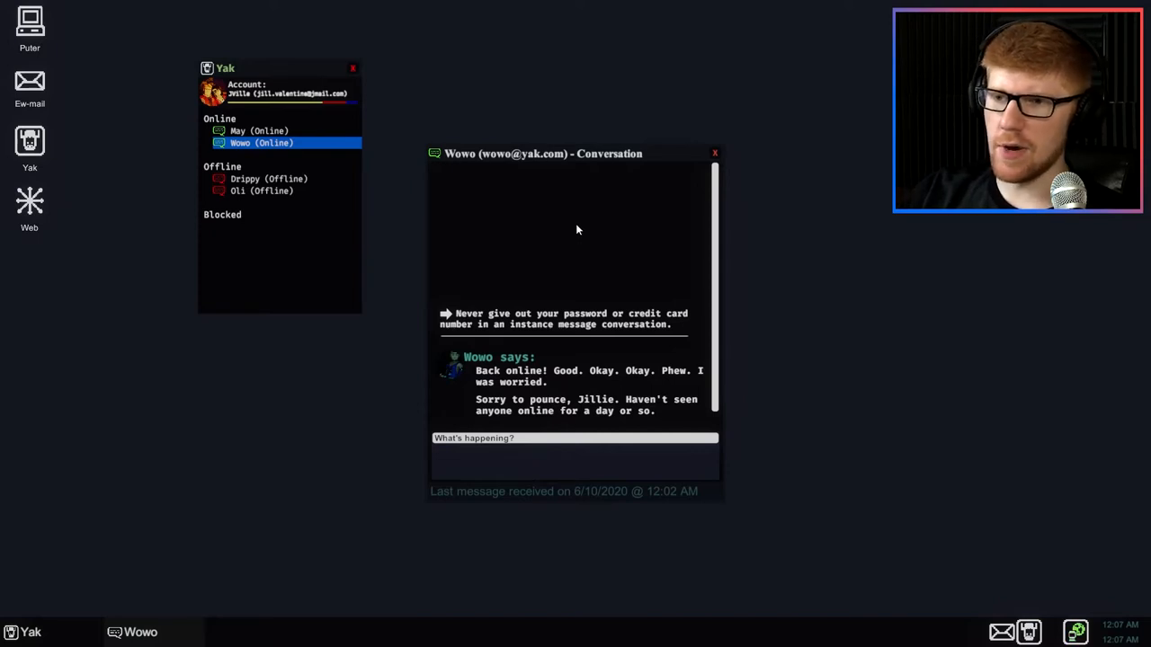
mouse_move(536, 343)
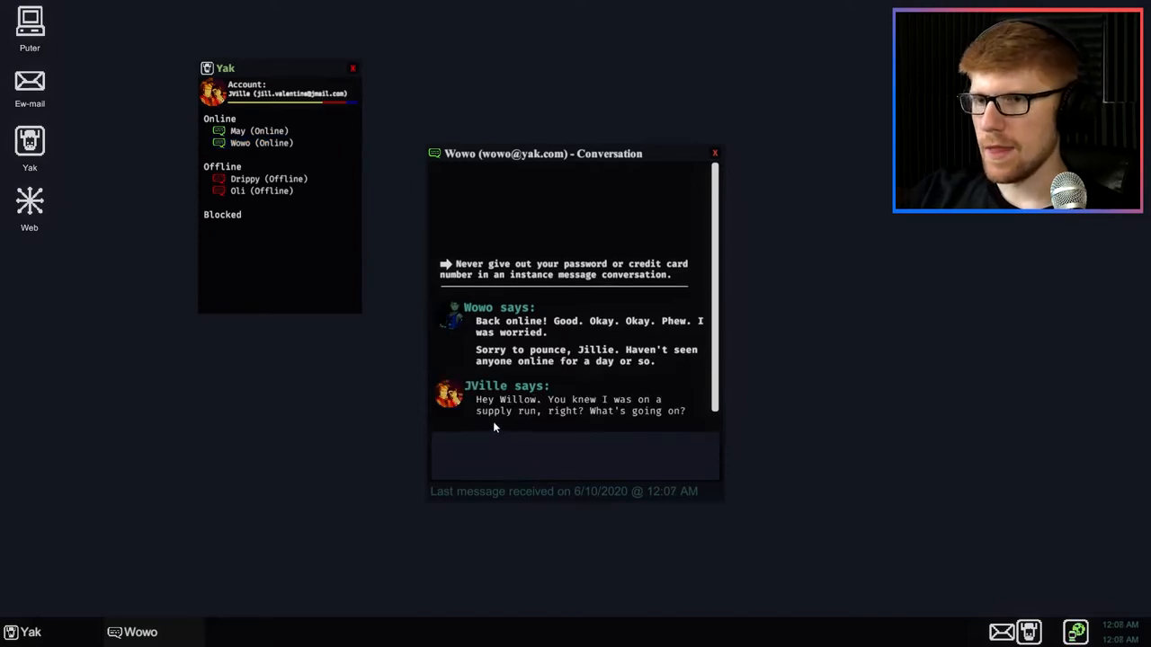
mouse_move(587, 410)
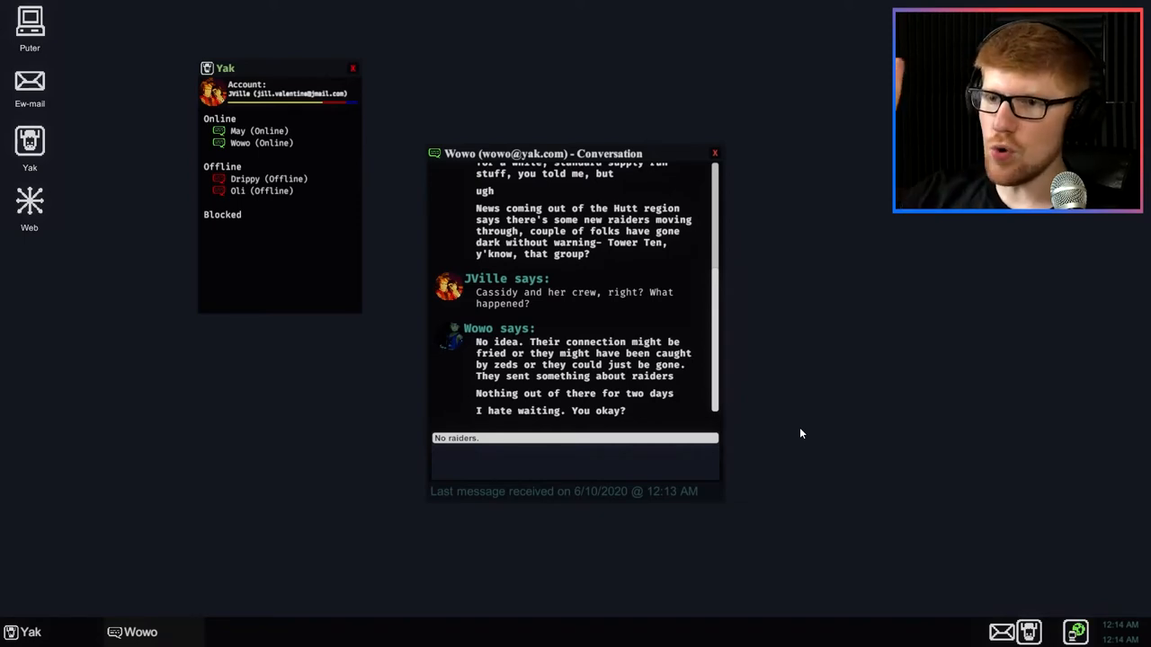
mouse_move(423, 446)
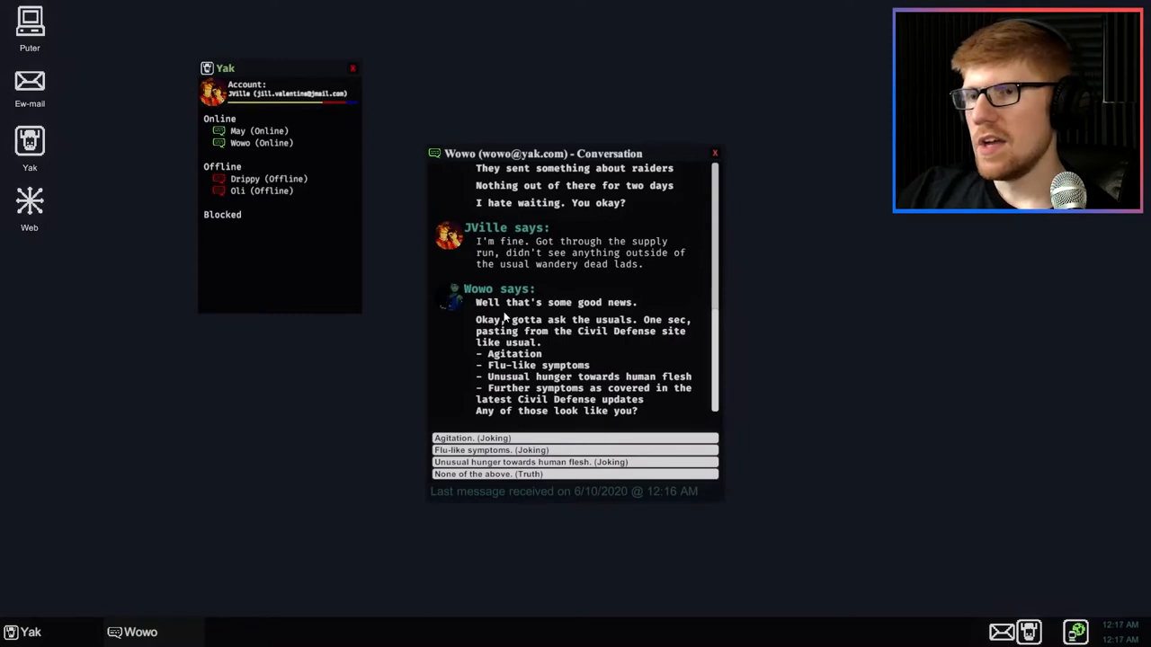
mouse_move(637, 328)
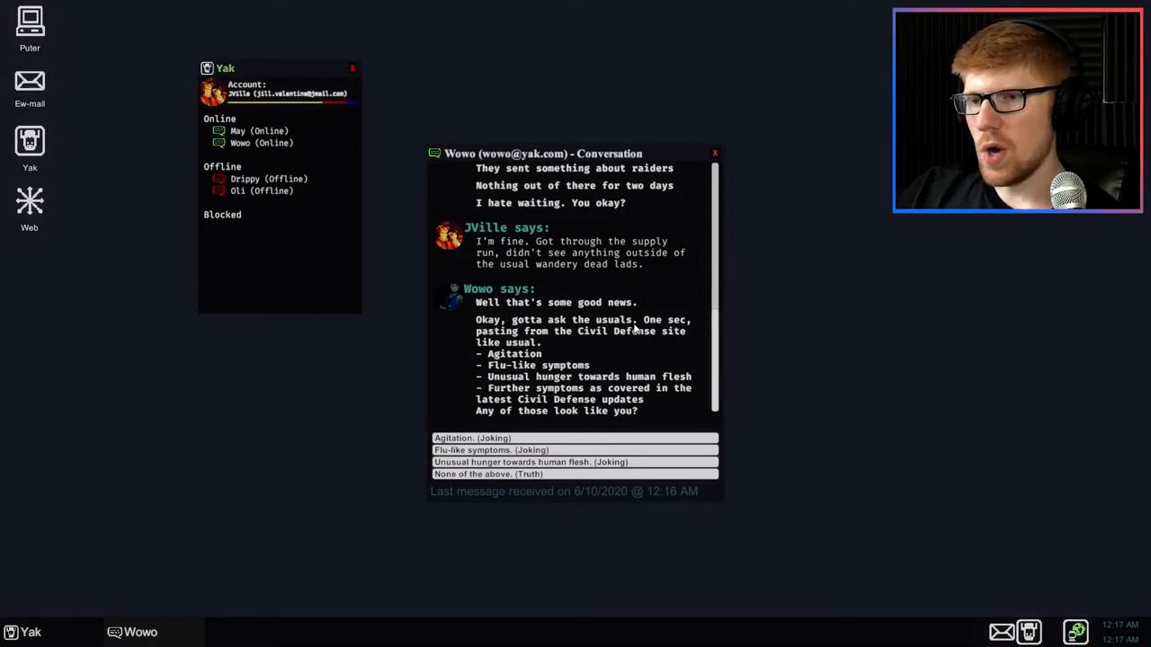
mouse_move(550, 347)
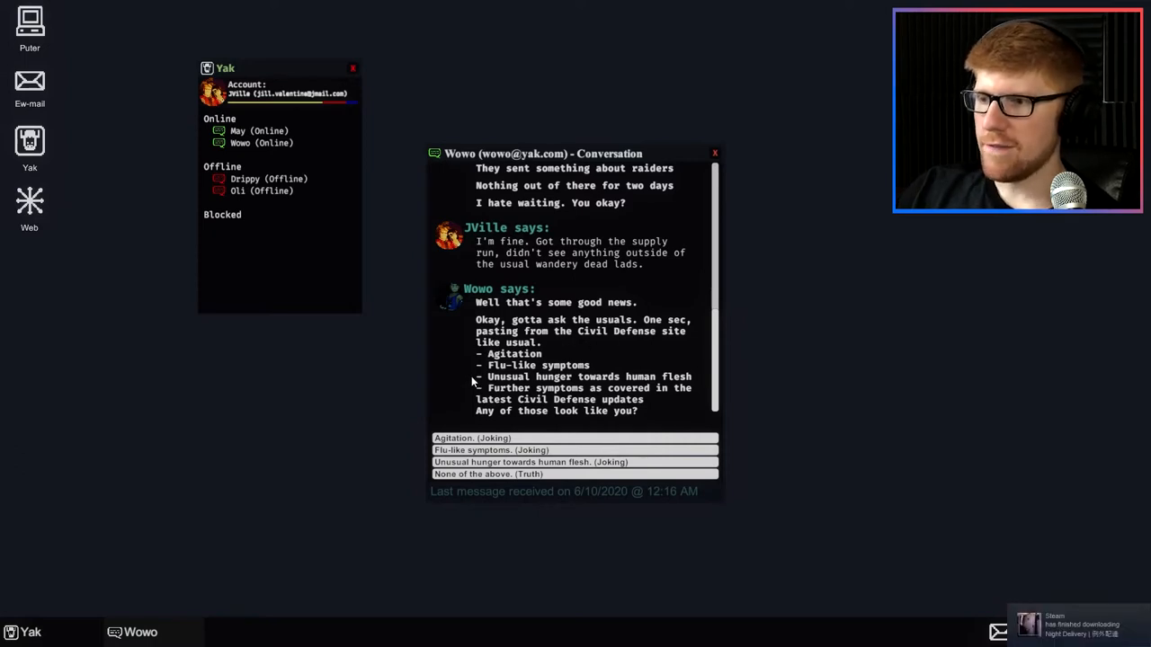
mouse_move(738, 378)
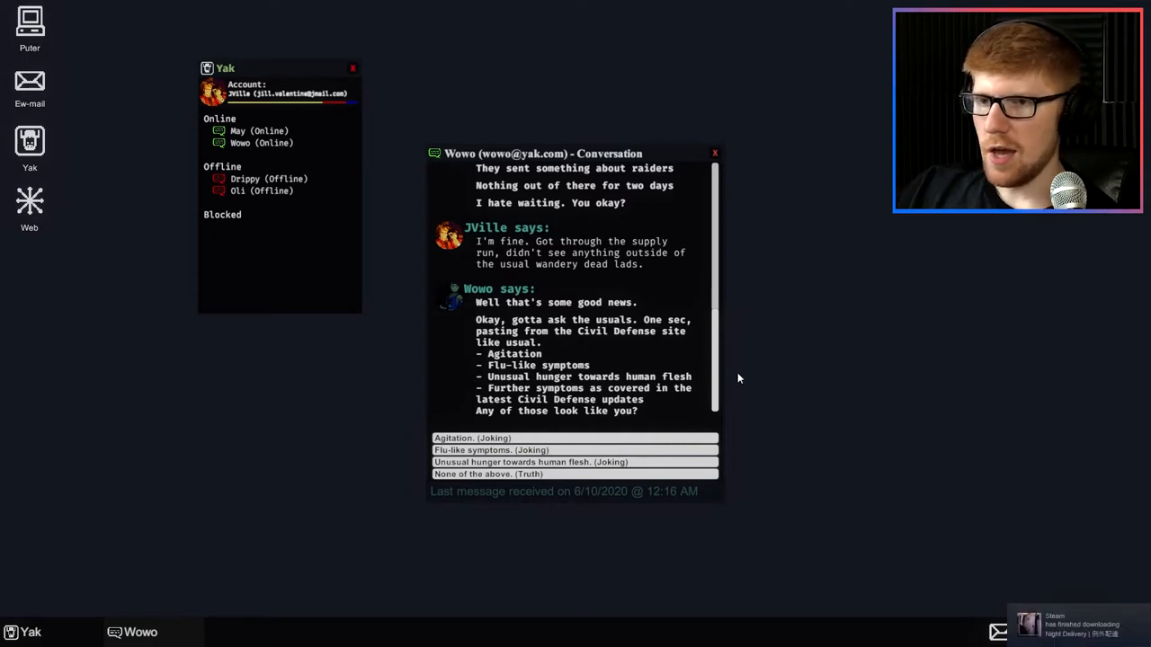
mouse_move(837, 387)
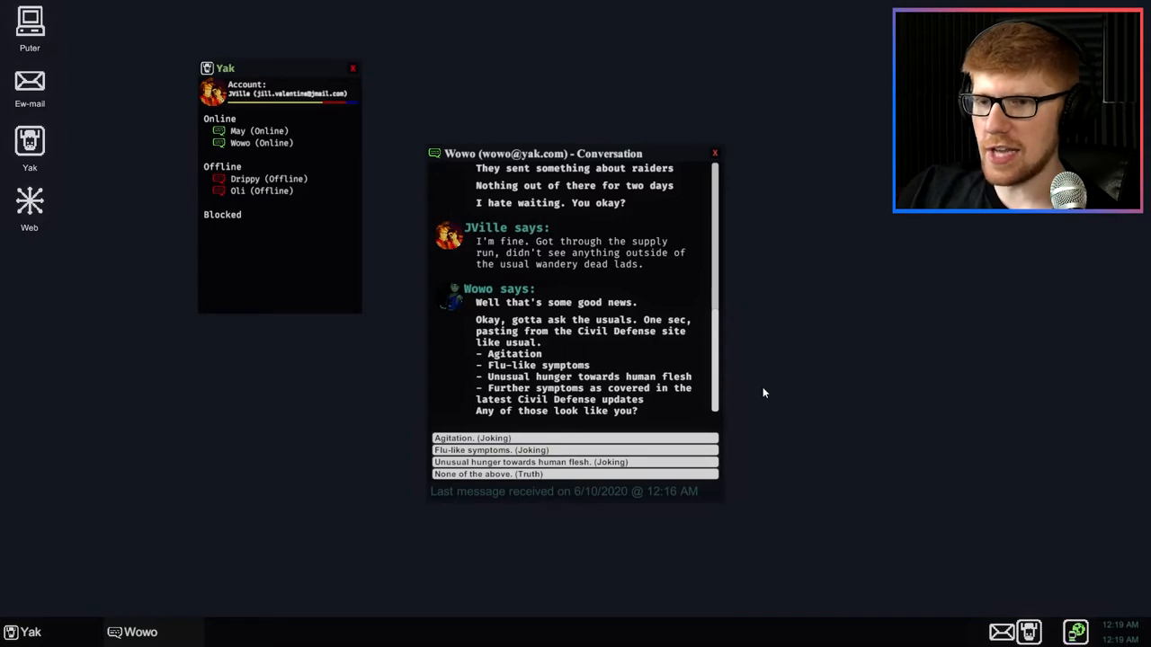
mouse_move(477, 449)
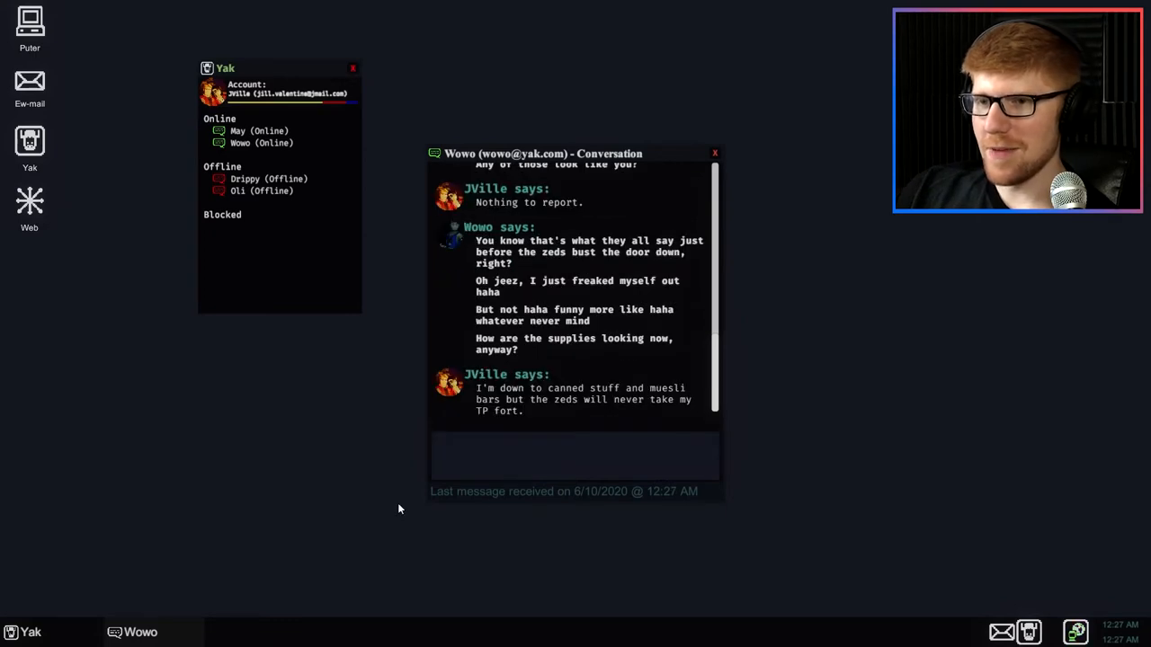
mouse_move(831, 439)
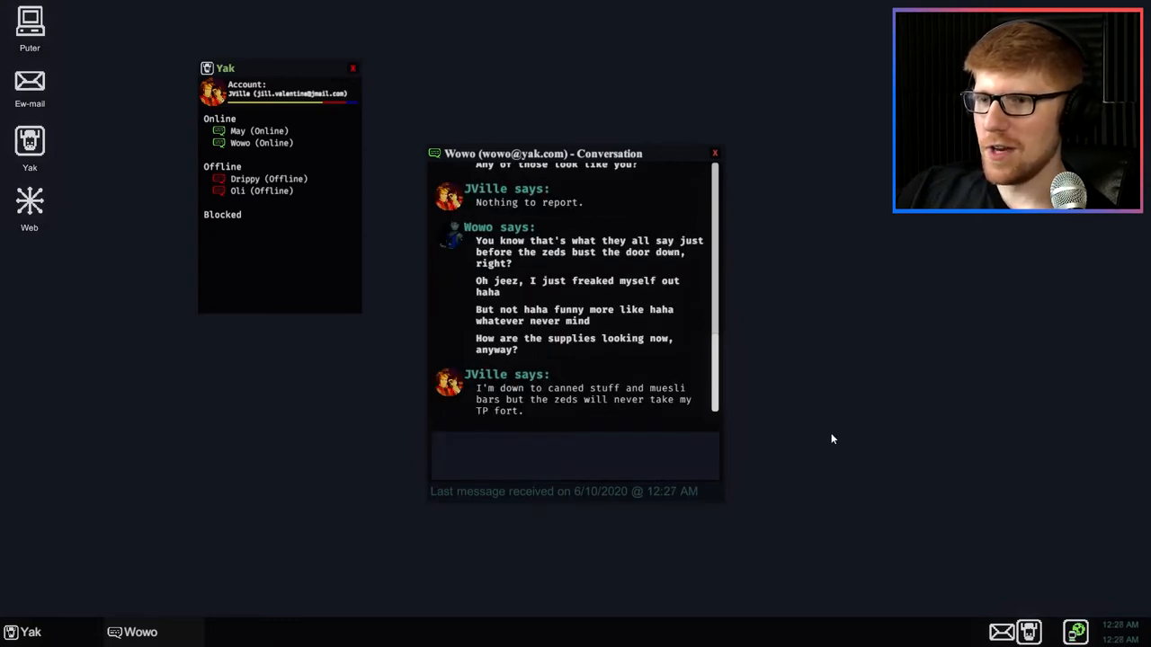
mouse_move(342, 415)
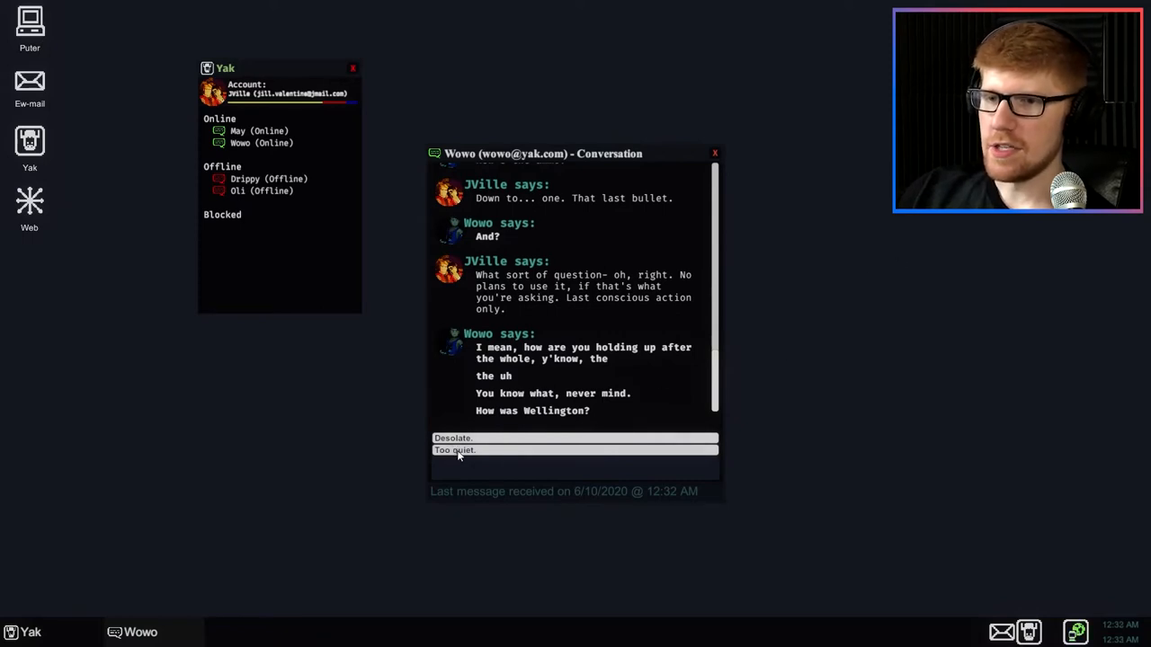
- Reply to Wowo that Wellington has gone too quiet
left_click(459, 449)
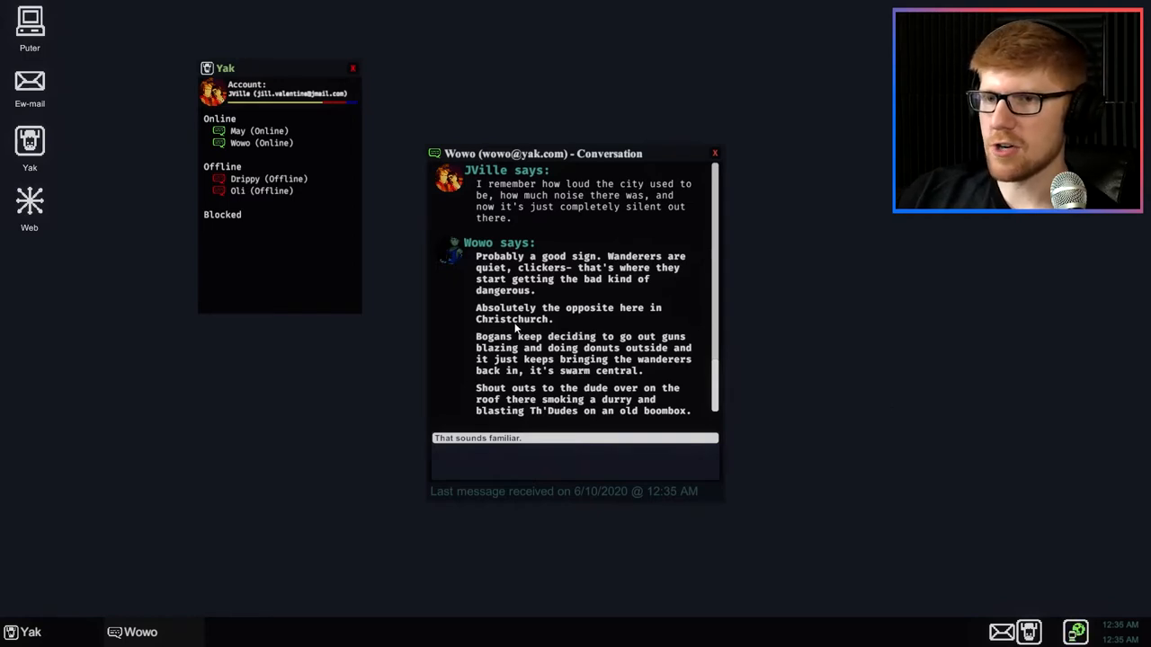
mouse_move(867, 339)
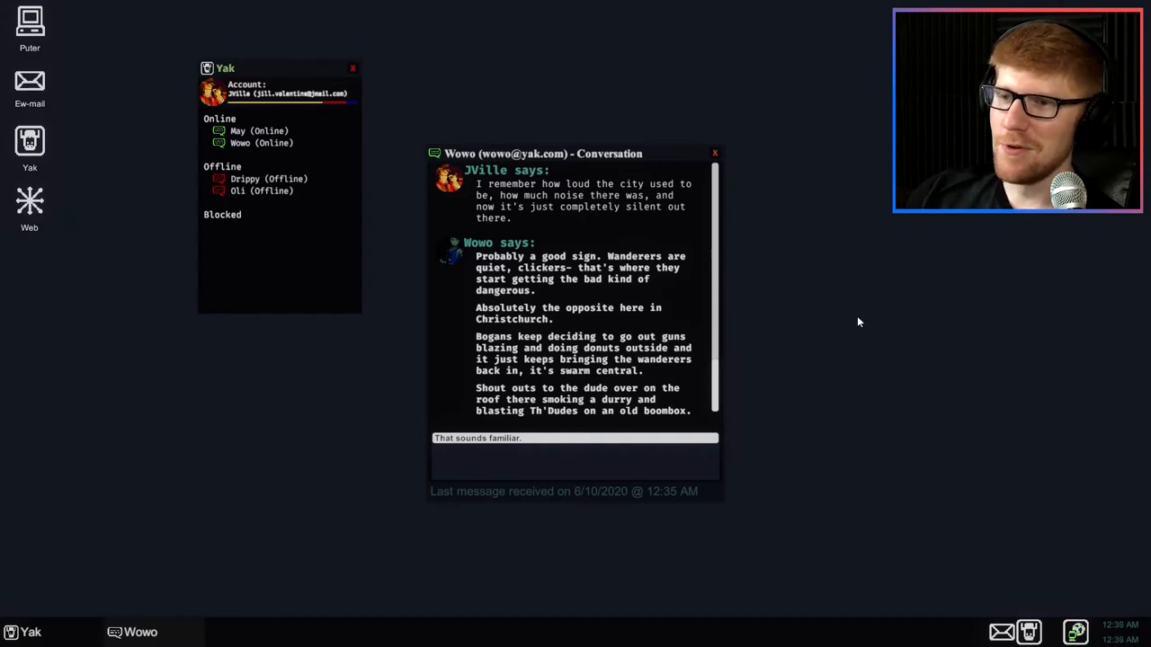
mouse_move(896, 360)
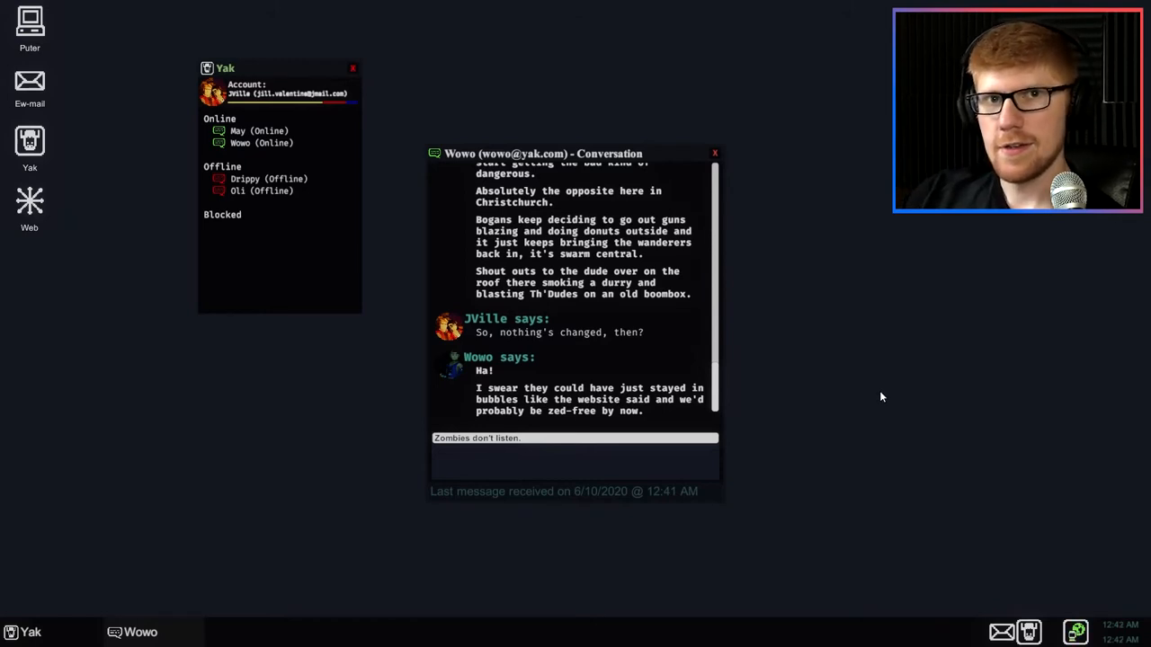
mouse_move(540, 467)
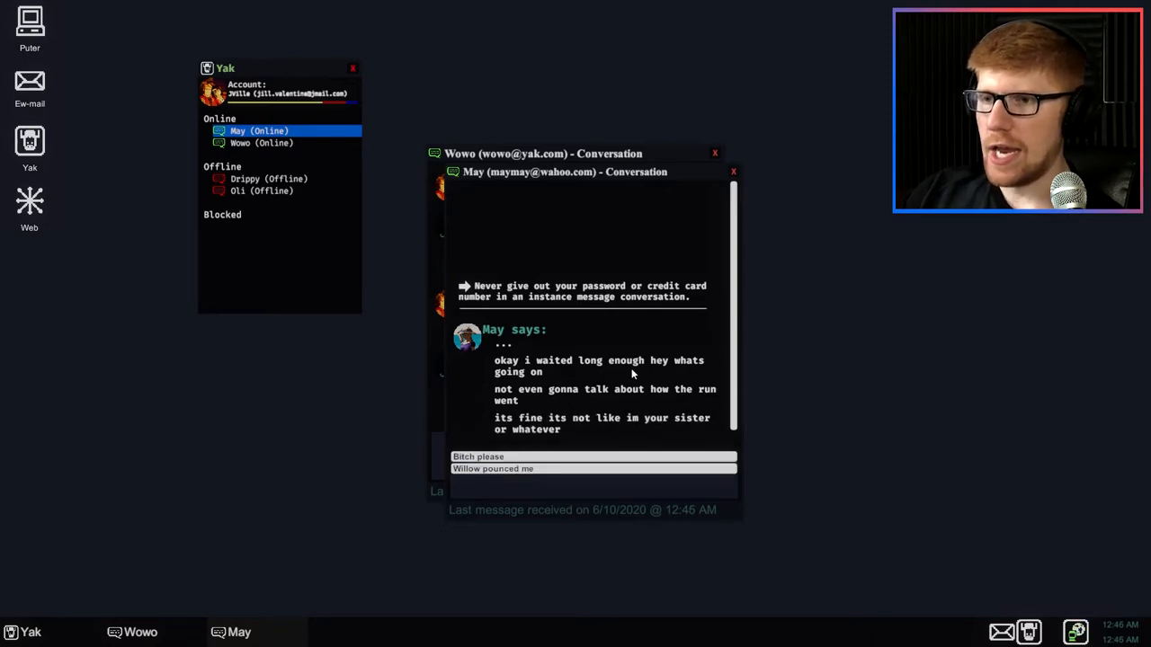
mouse_move(584, 406)
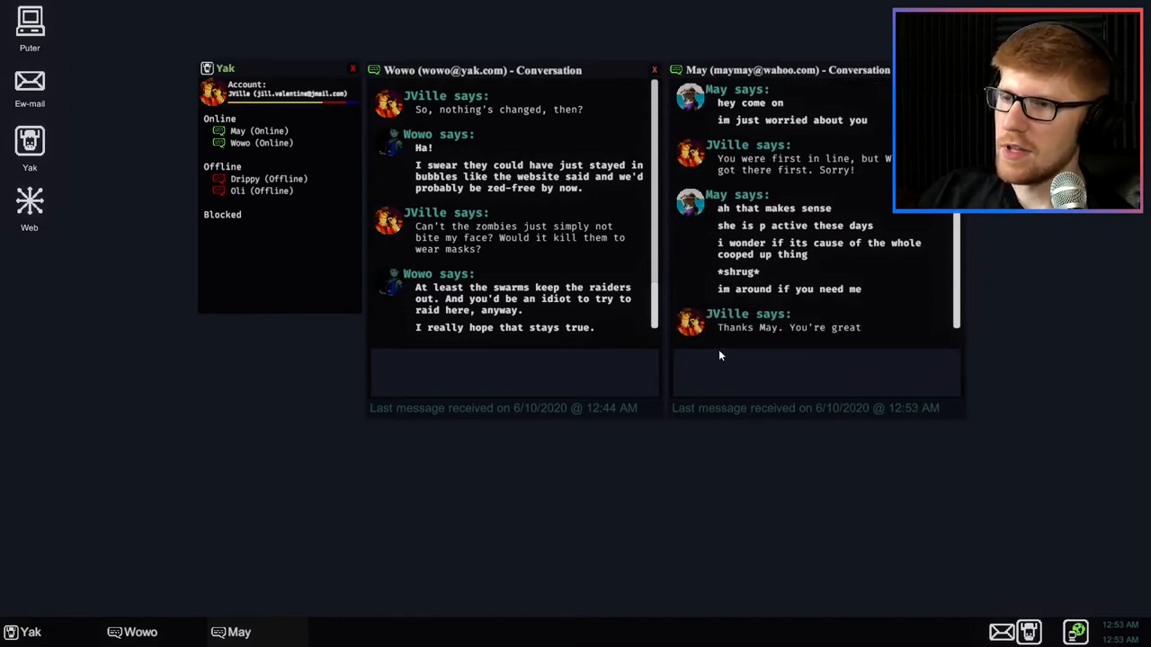
mouse_move(824, 356)
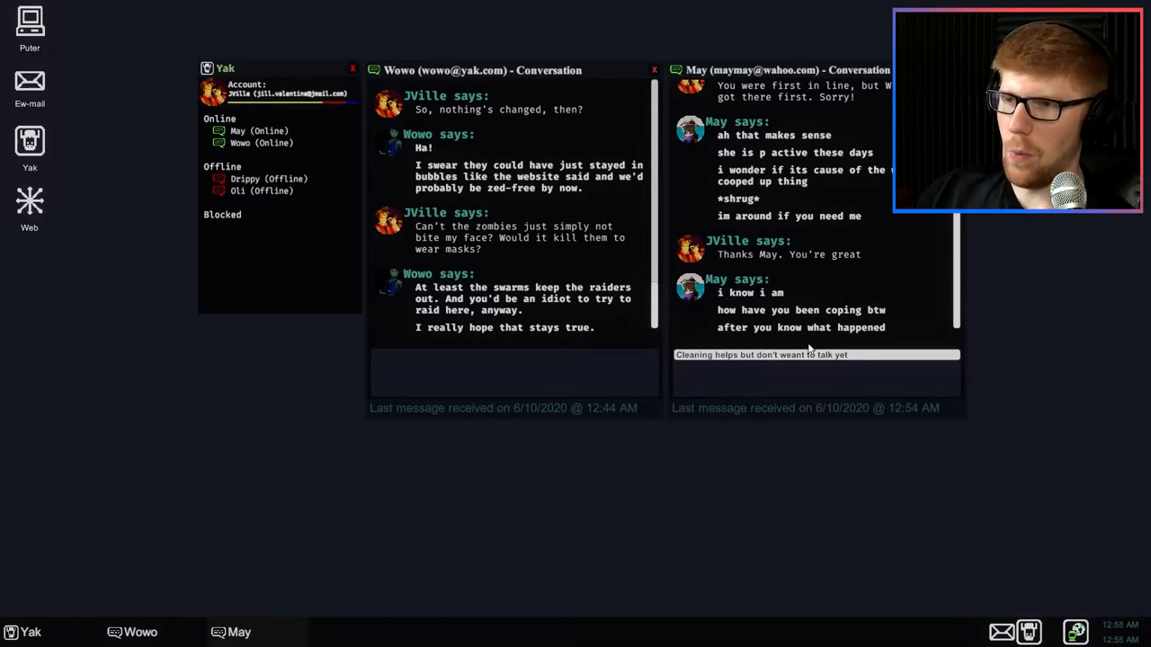
- Send May the reply that cleaning helps her cope
key("enter")
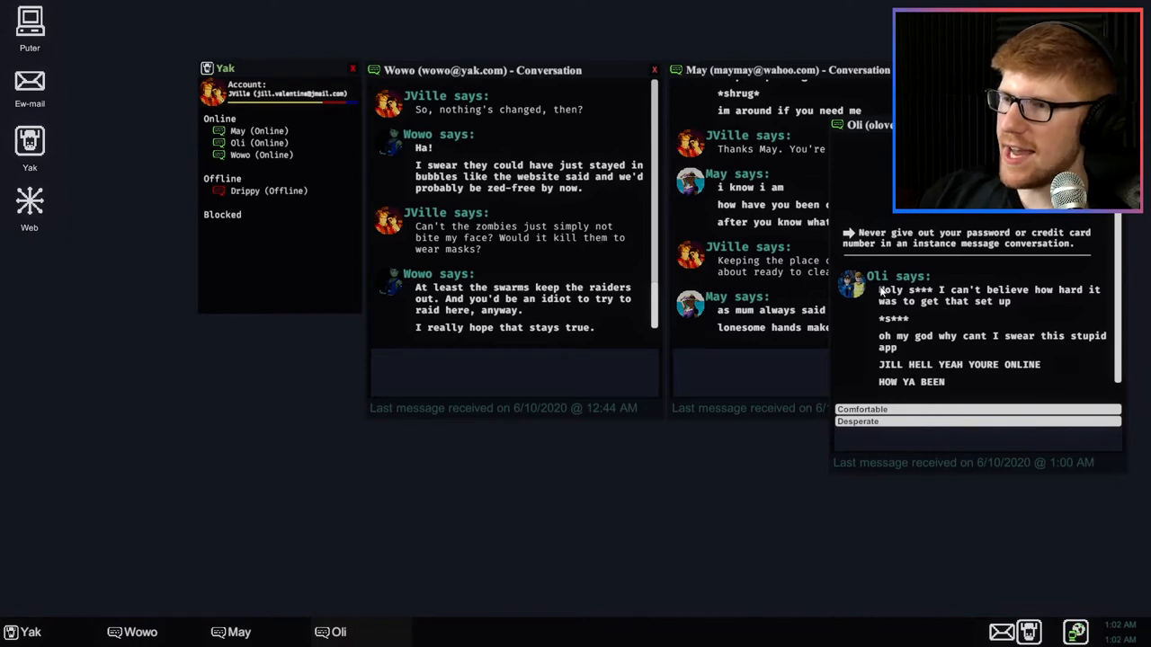
mouse_move(984, 351)
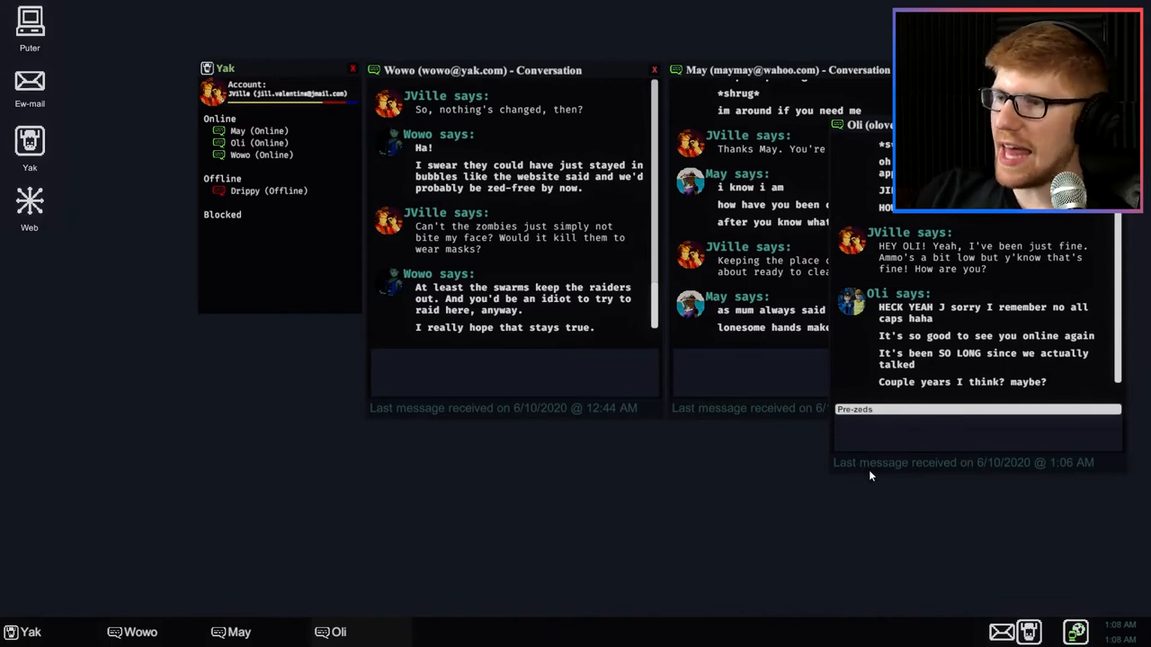
mouse_move(1018, 493)
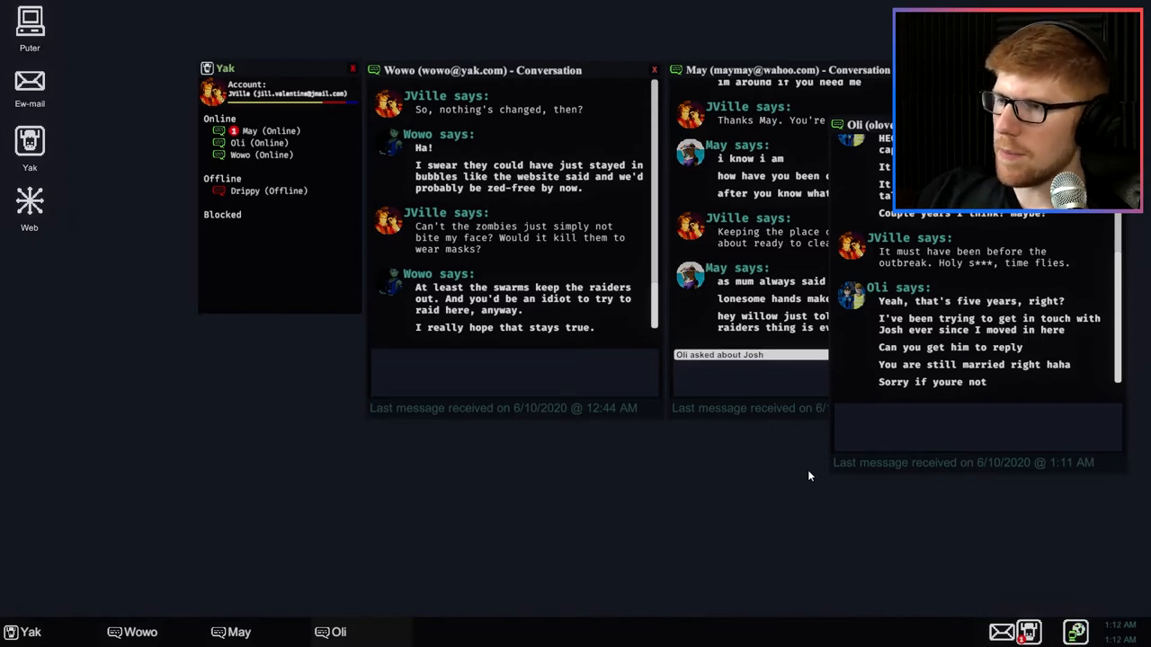
mouse_move(1034, 380)
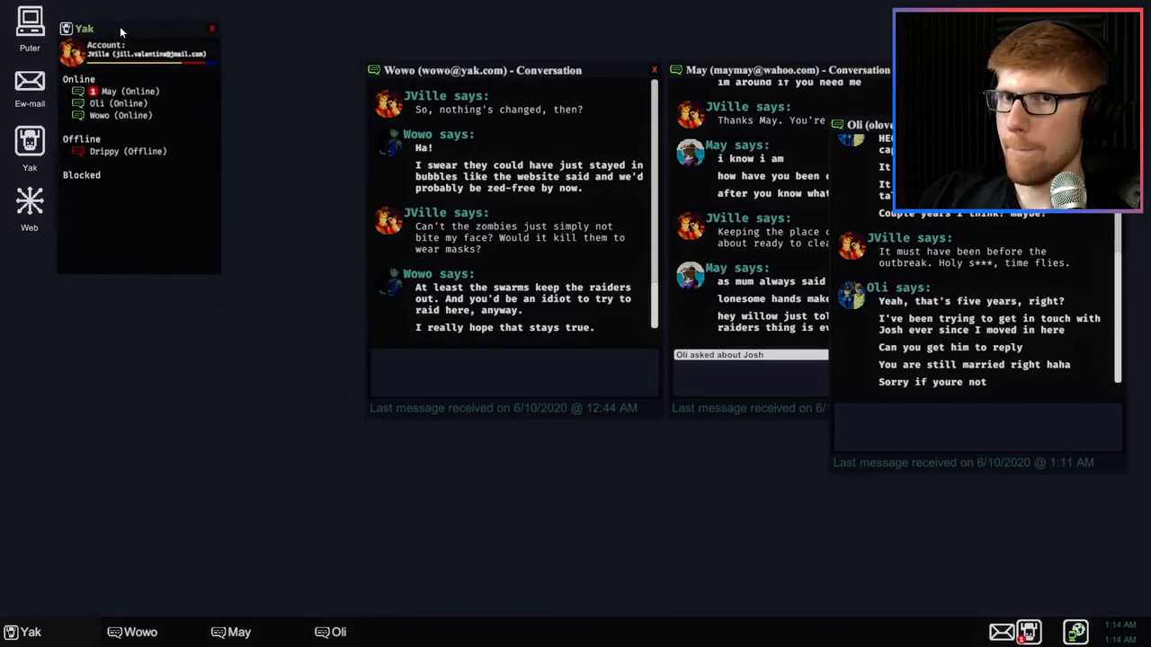
- Move the Yak contact list up out of the way of the chat windows
left_click_drag(483, 69, 340, 15)
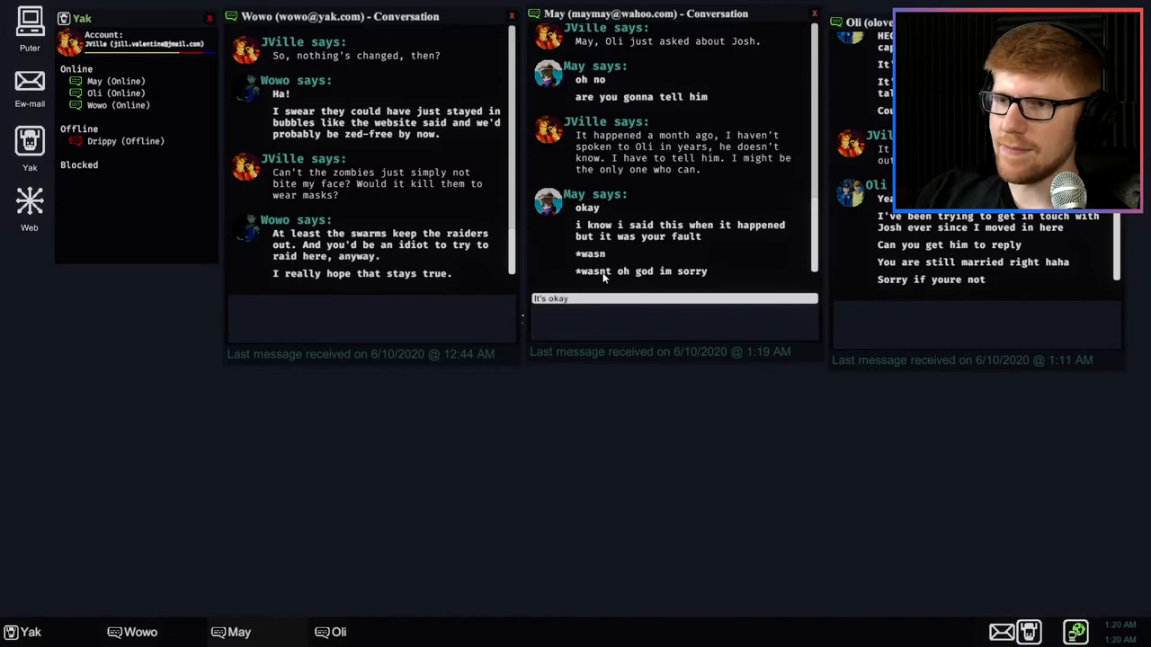
mouse_move(597, 298)
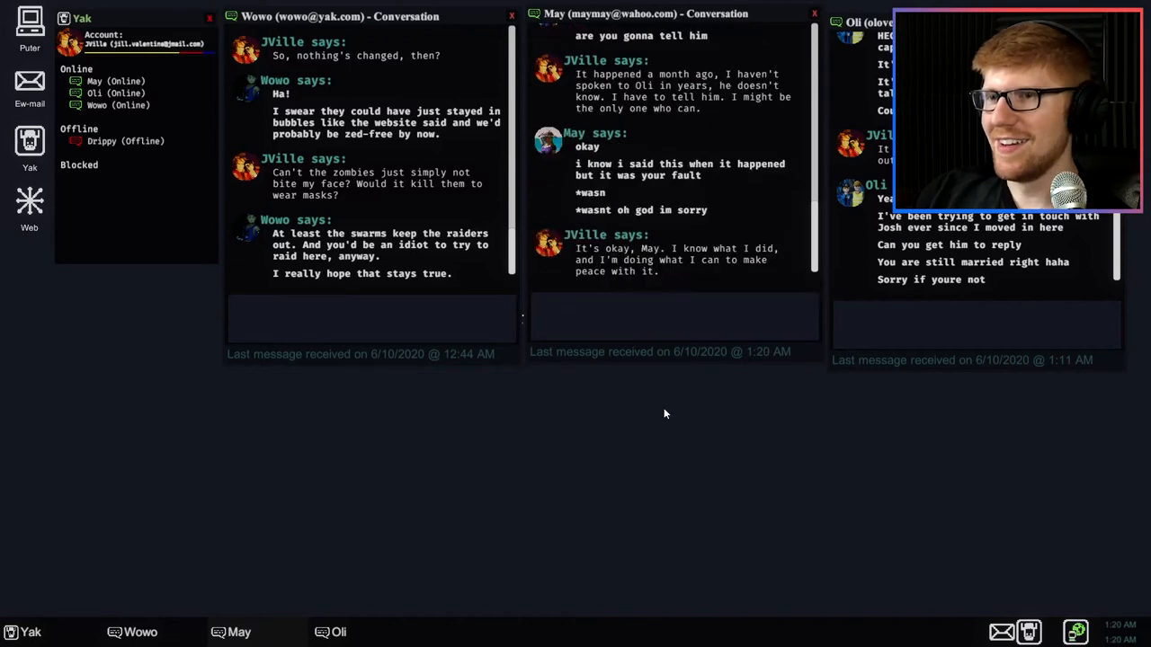
mouse_move(664, 410)
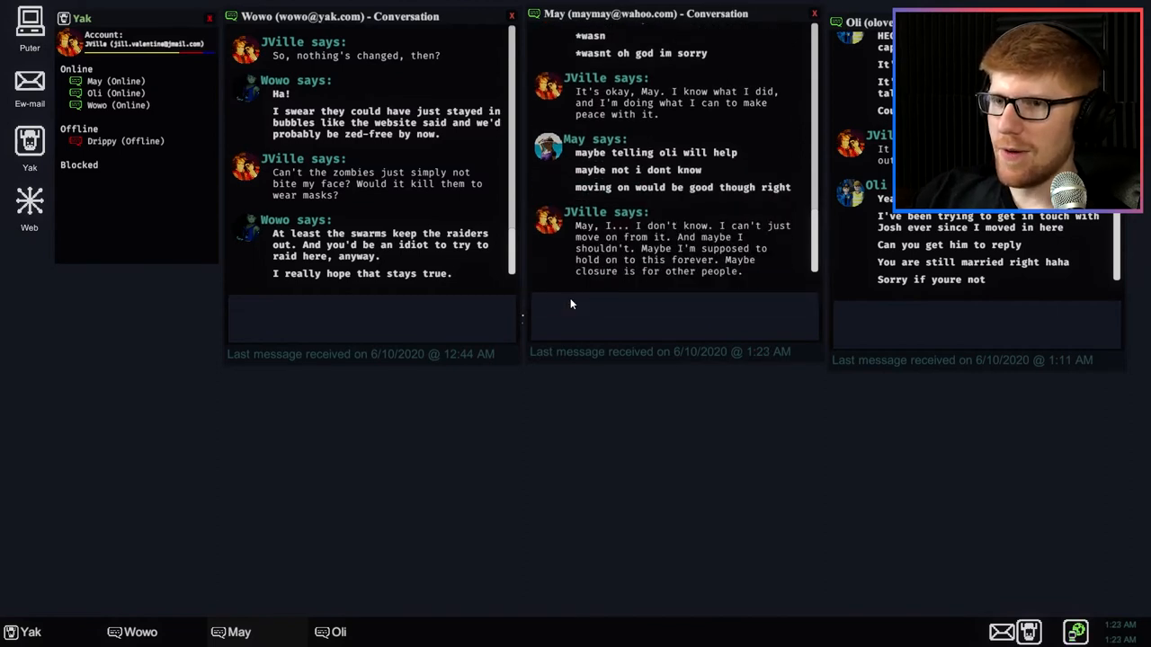
mouse_move(634, 554)
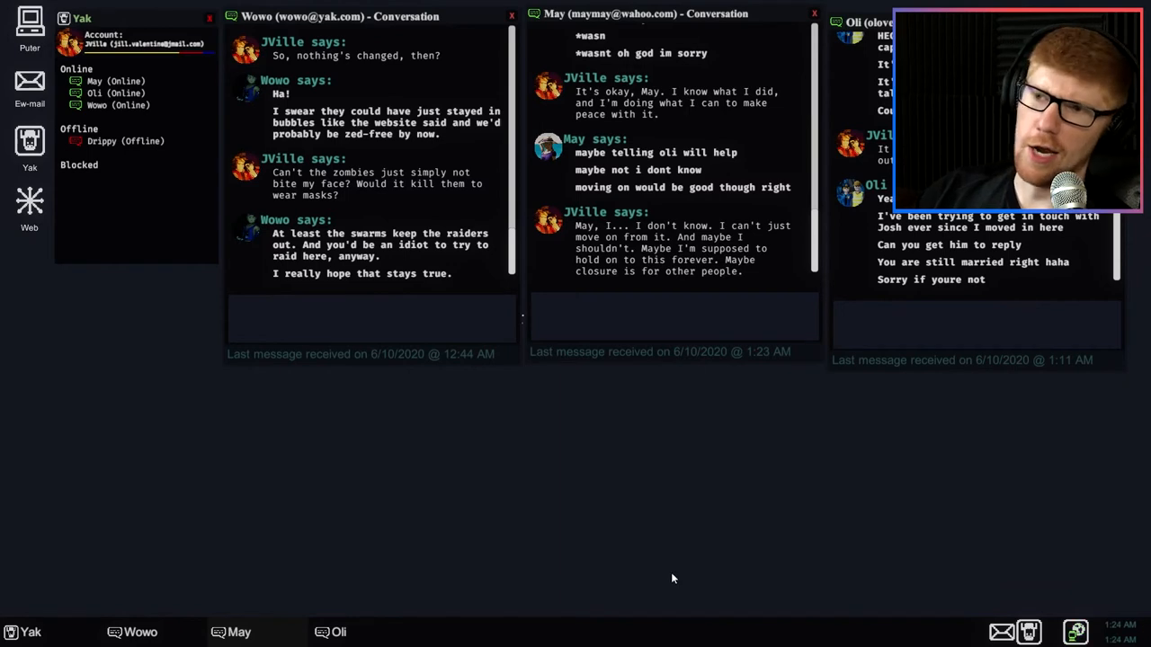
mouse_move(653, 487)
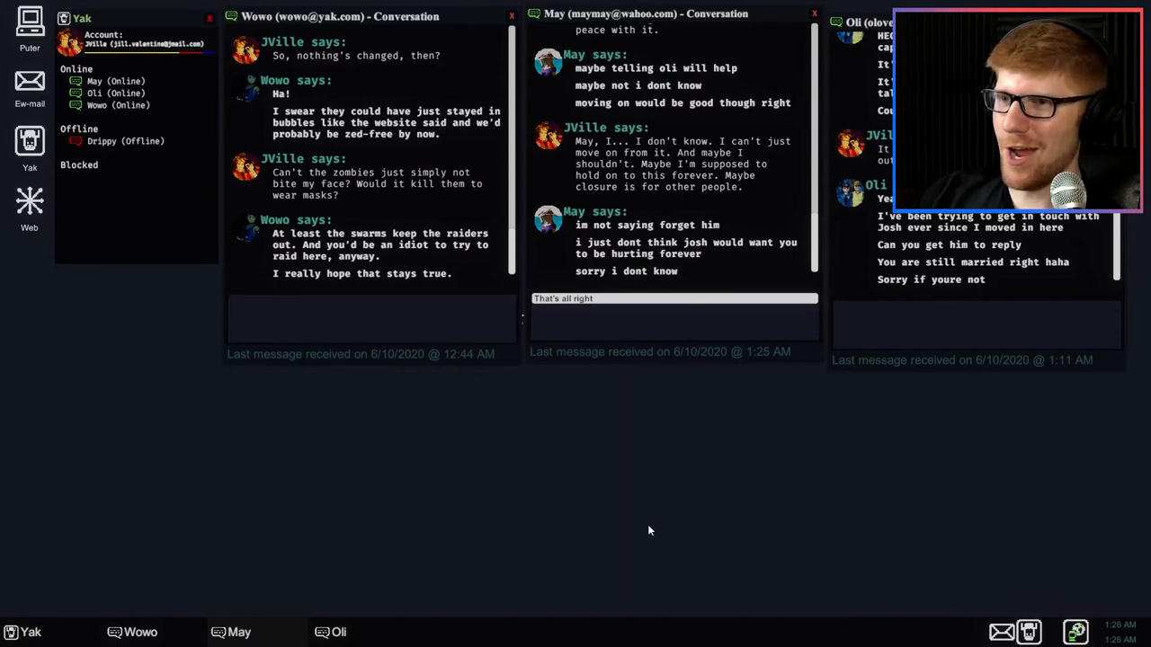
mouse_move(733, 255)
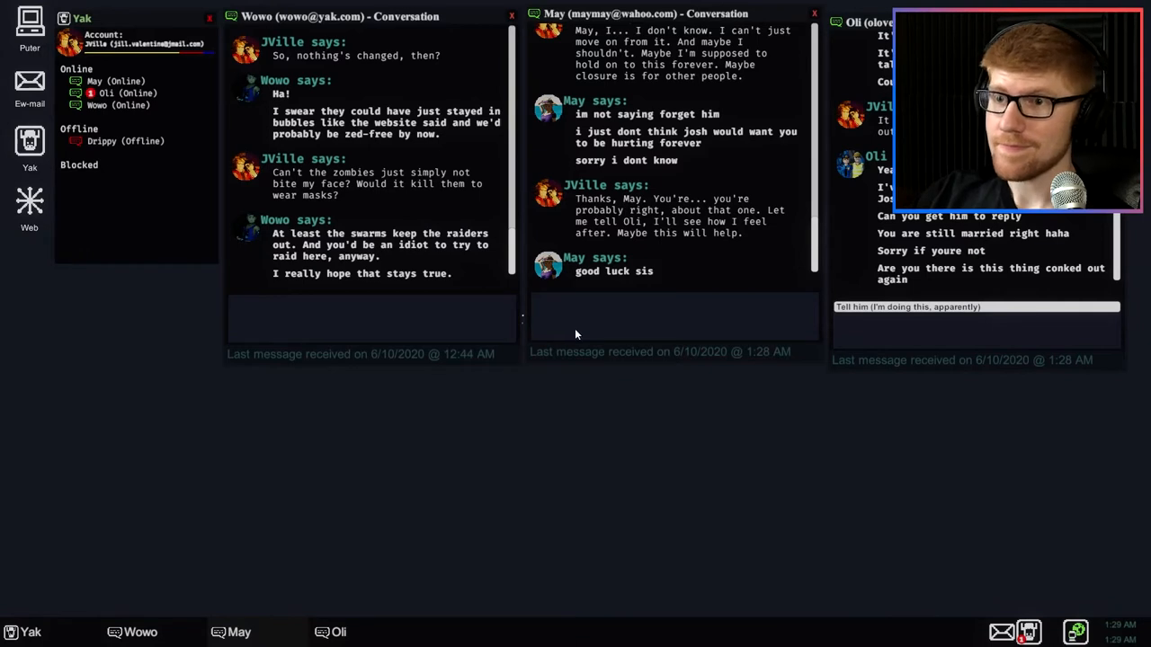
mouse_move(759, 222)
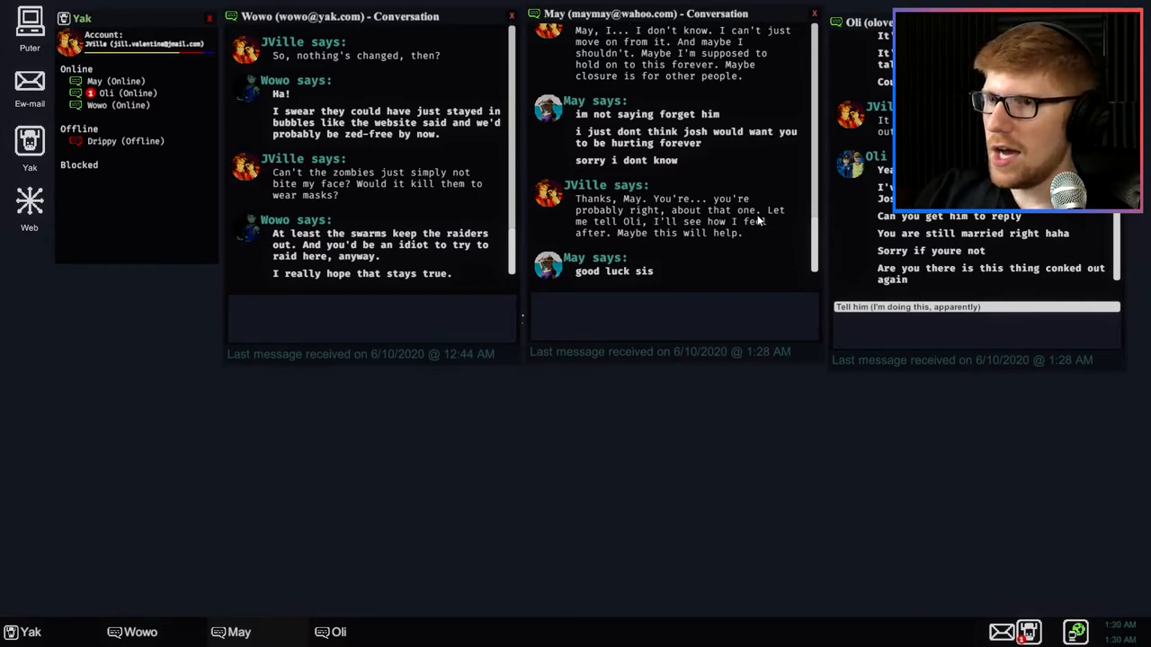
mouse_move(692, 223)
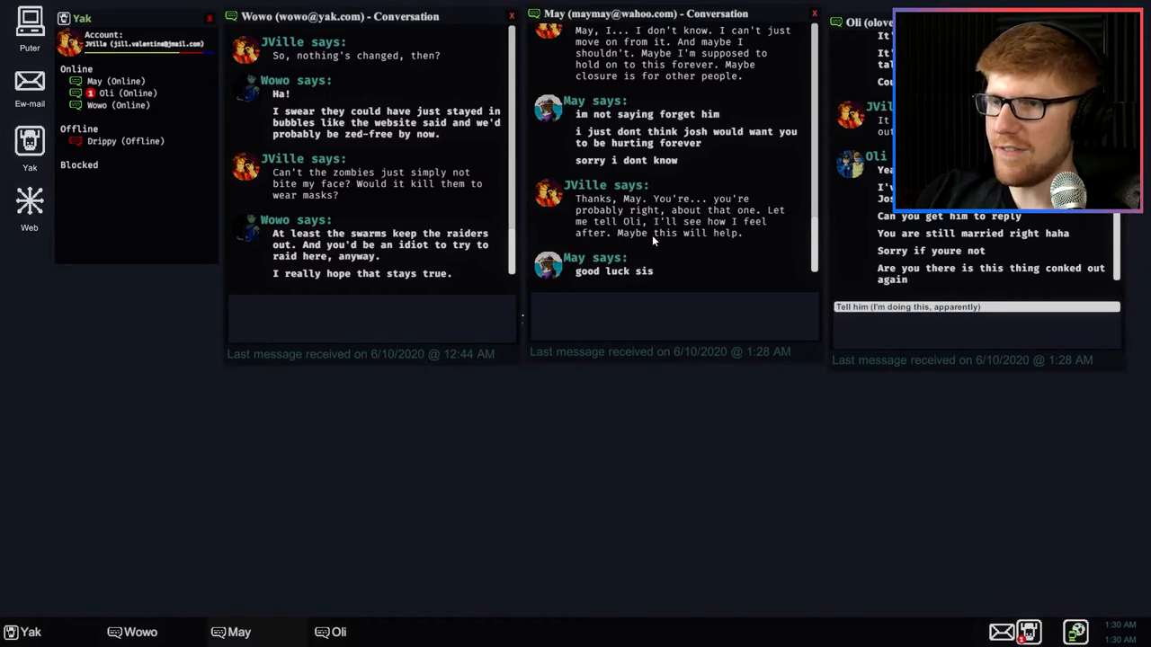
mouse_move(710, 320)
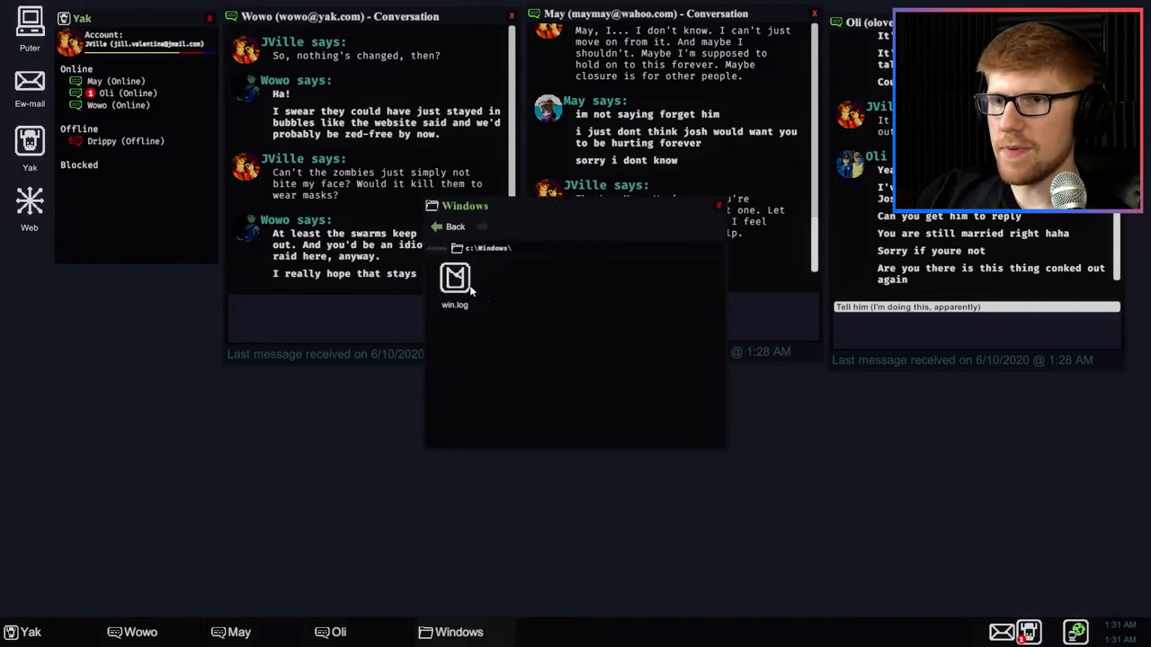
- Read win.log at the drive's top level, then classified.txt in Program Files
left_click(455, 227)
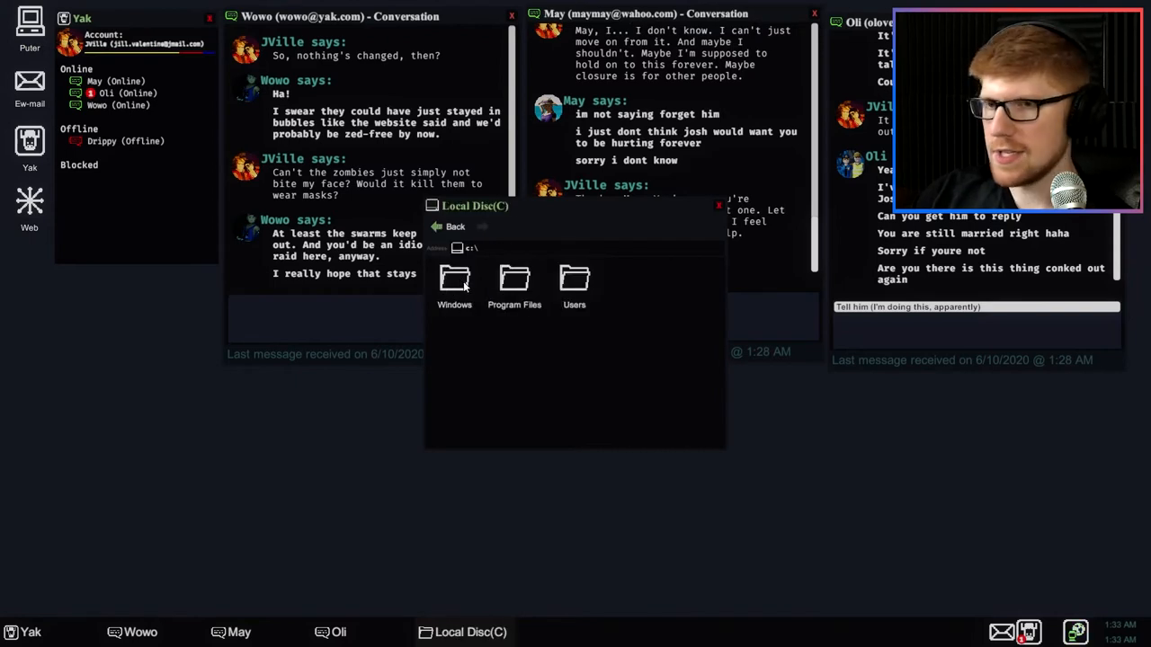
double_click(453, 279)
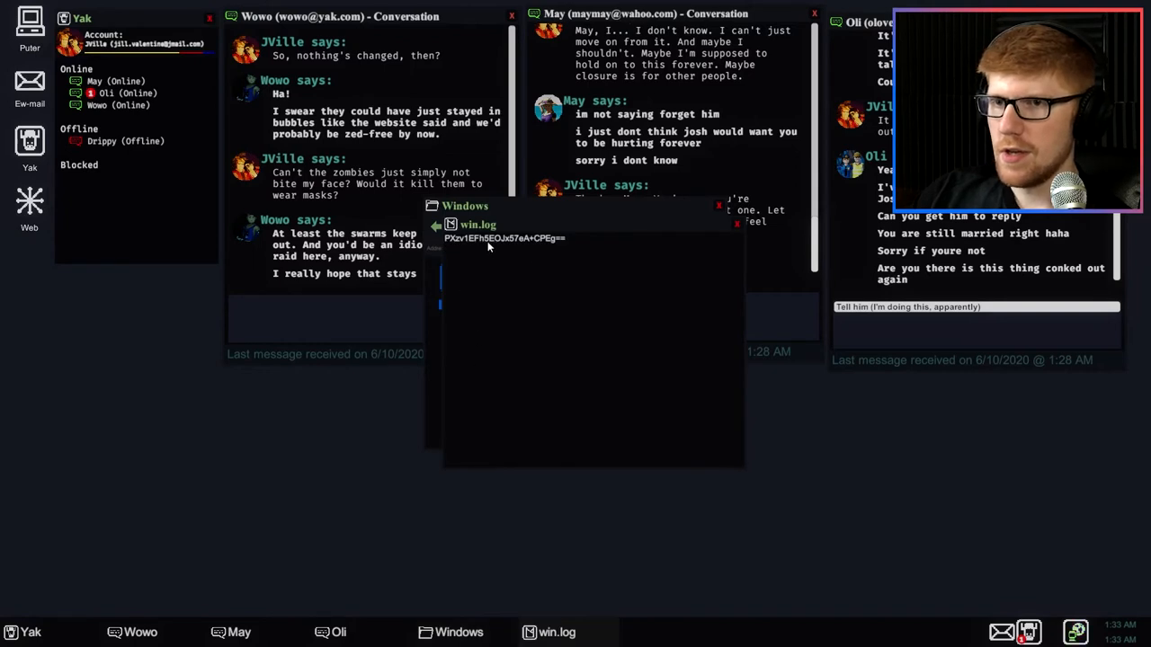
mouse_move(643, 252)
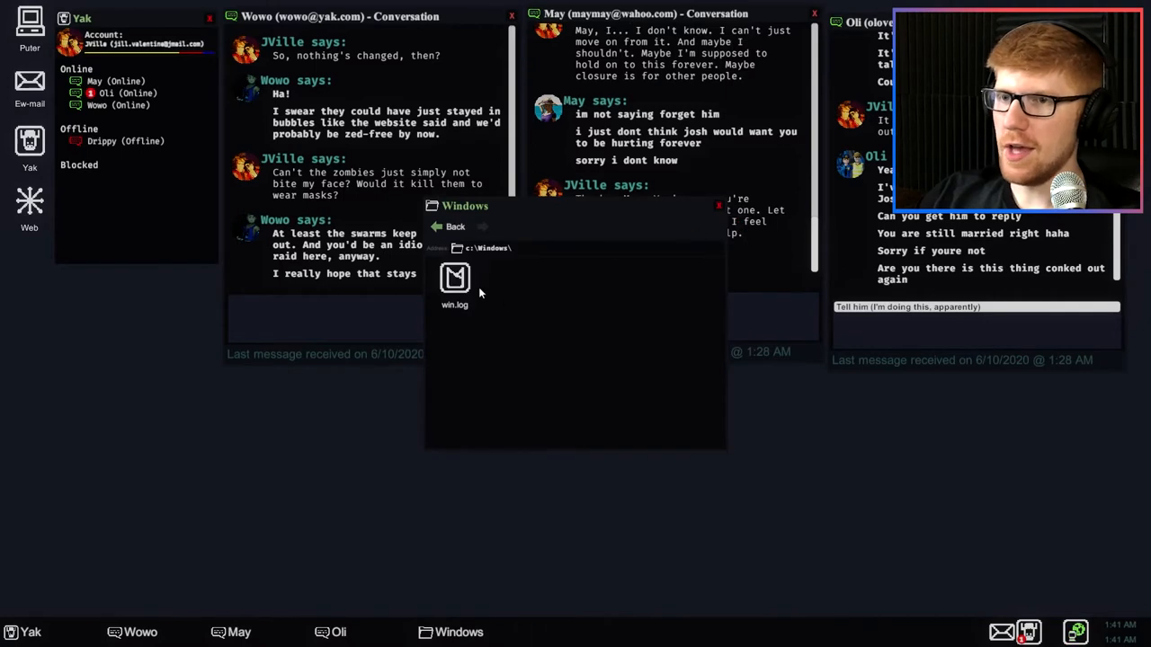
left_click(450, 226)
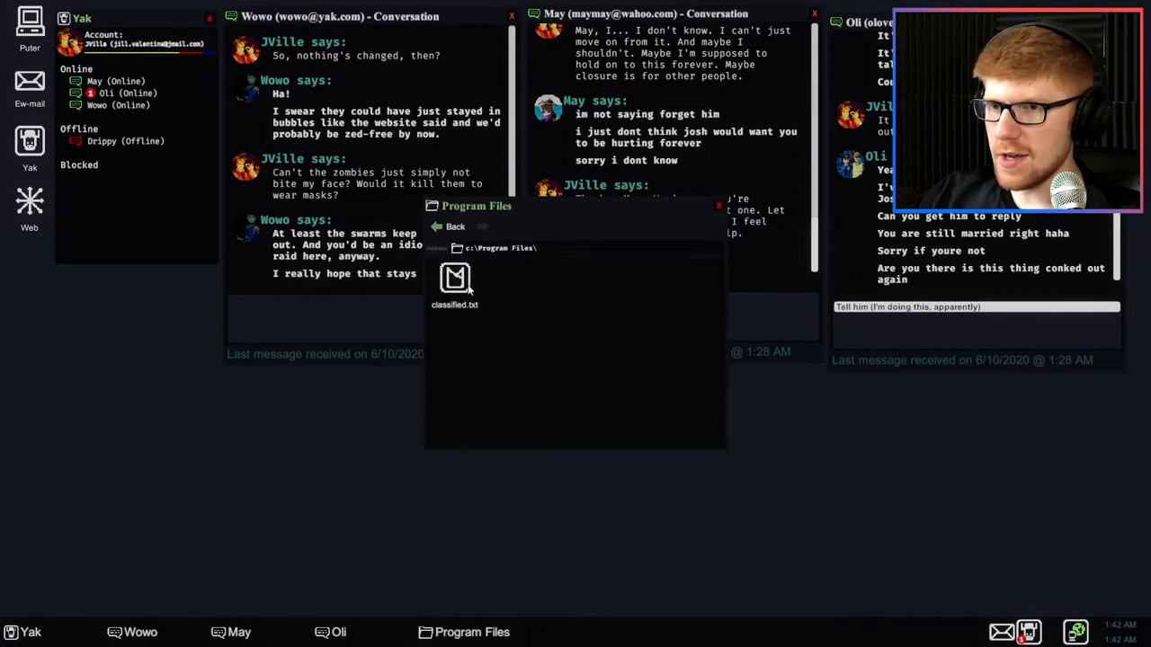
double_click(456, 279)
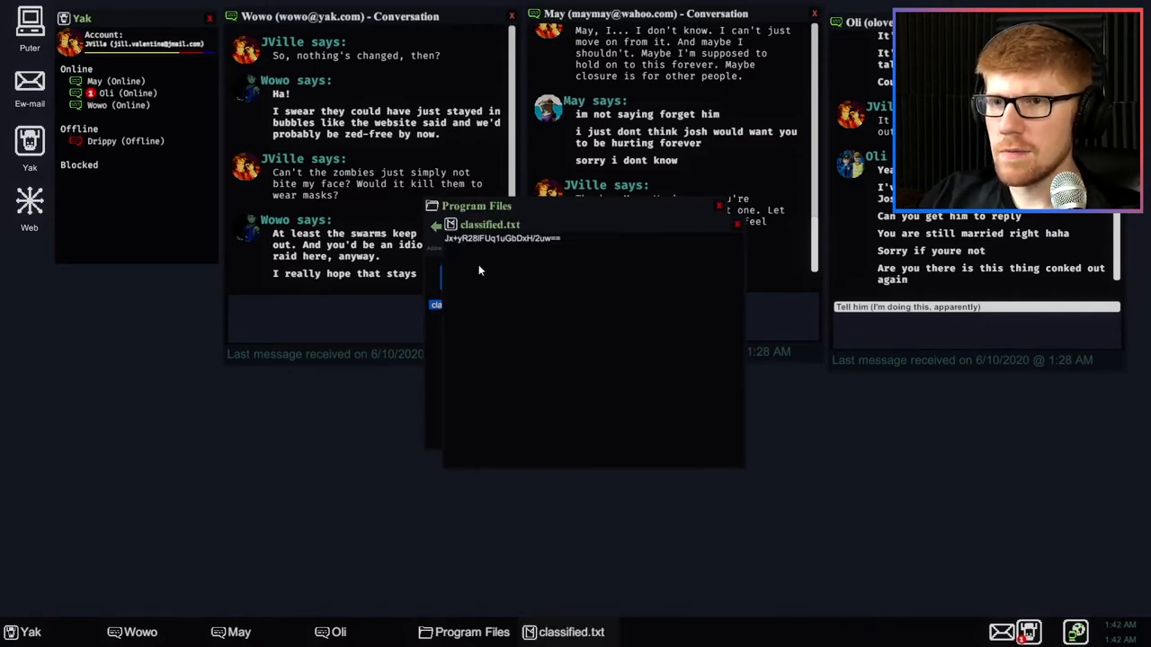
mouse_move(518, 259)
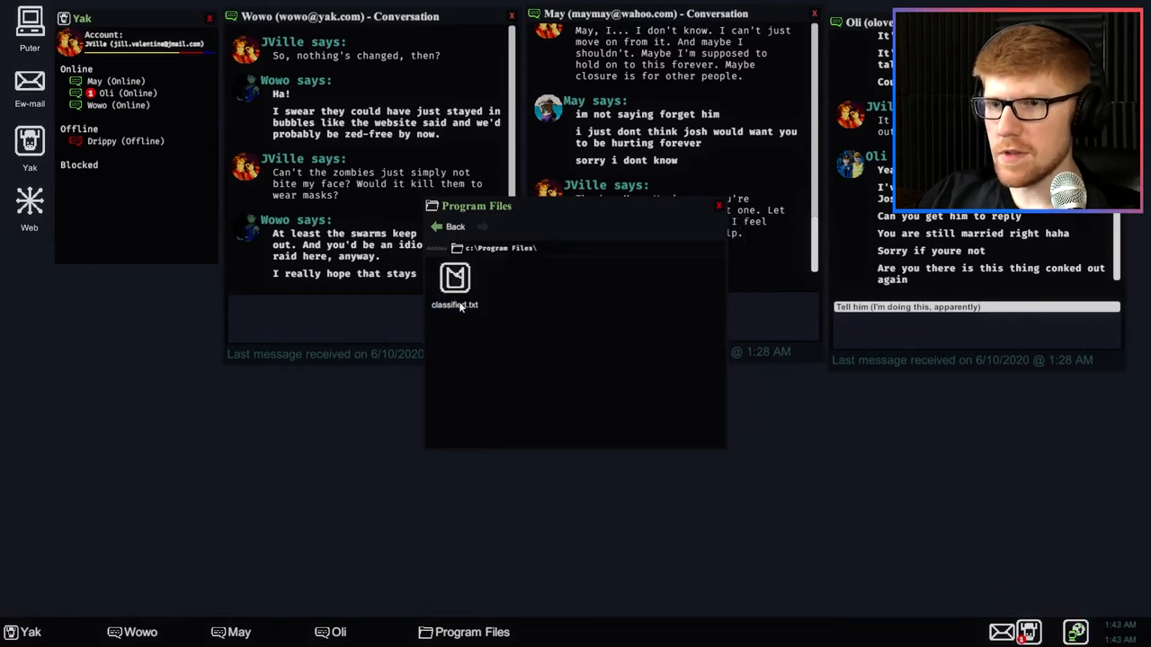
- Leave Program Files and go into the My Pictures folder
left_click(447, 226)
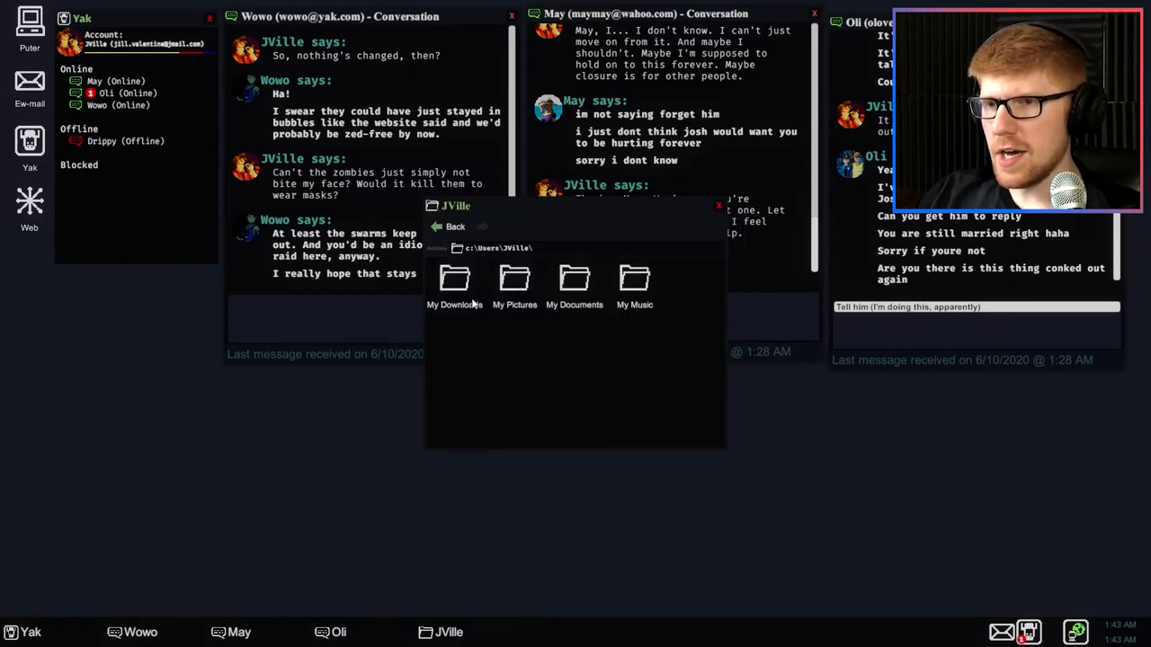
double_click(453, 279)
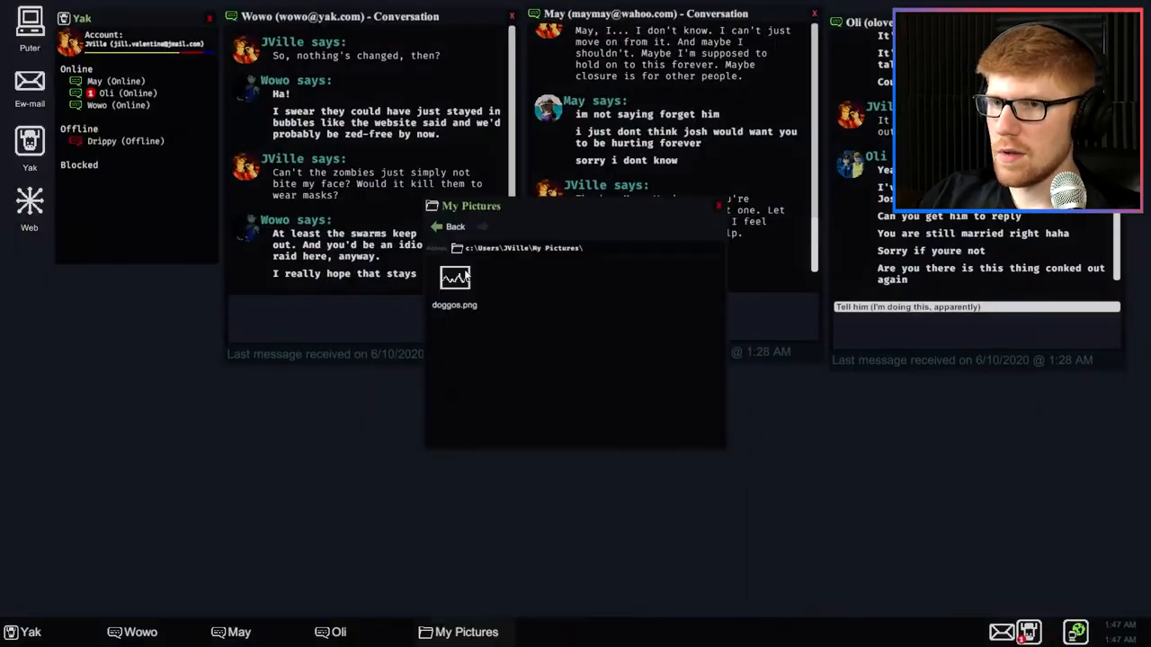
- View doggos.png, return via My Computer into the local disc, then launch Ew-Mail
double_click(453, 277)
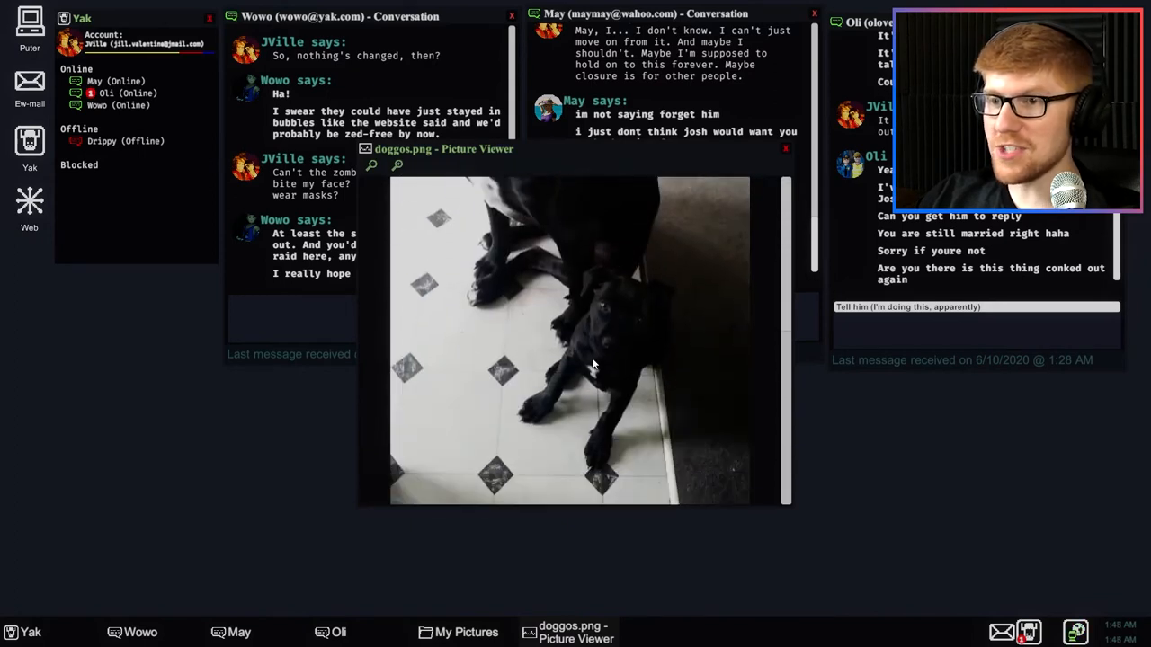
mouse_move(621, 277)
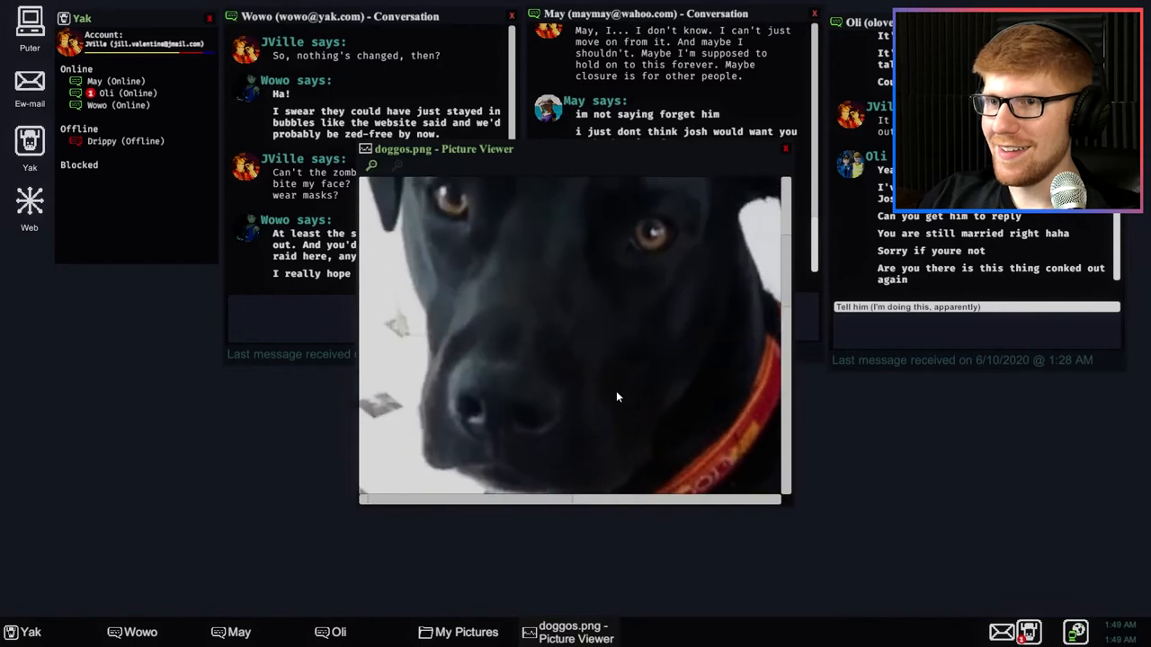
left_click(370, 166)
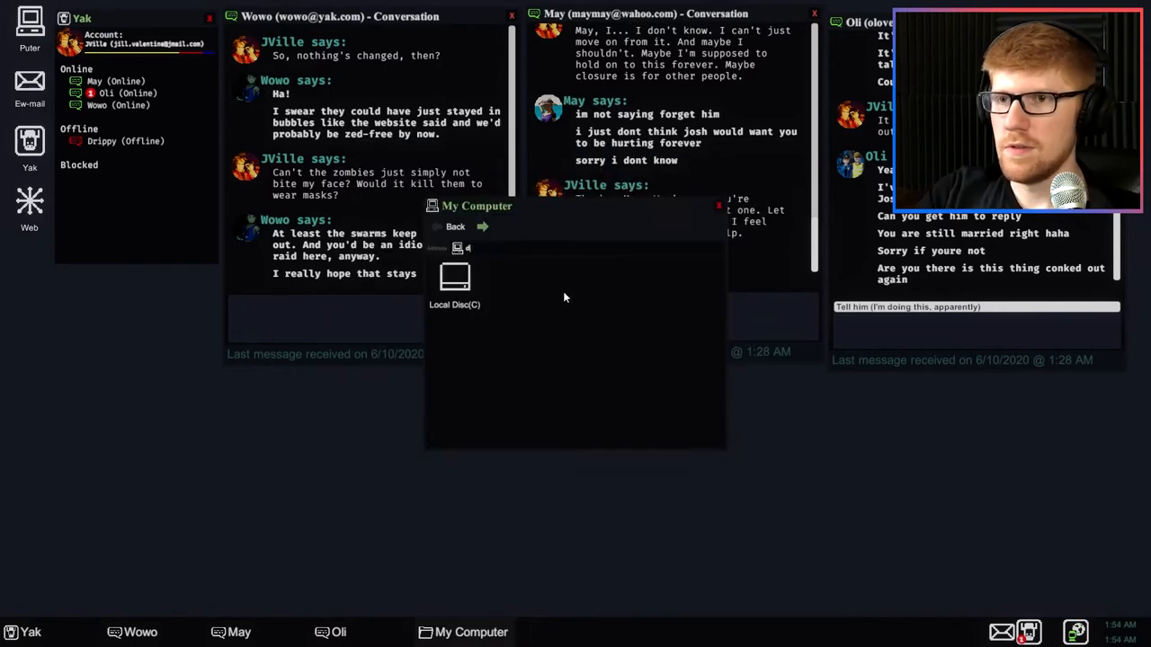
double_click(453, 277)
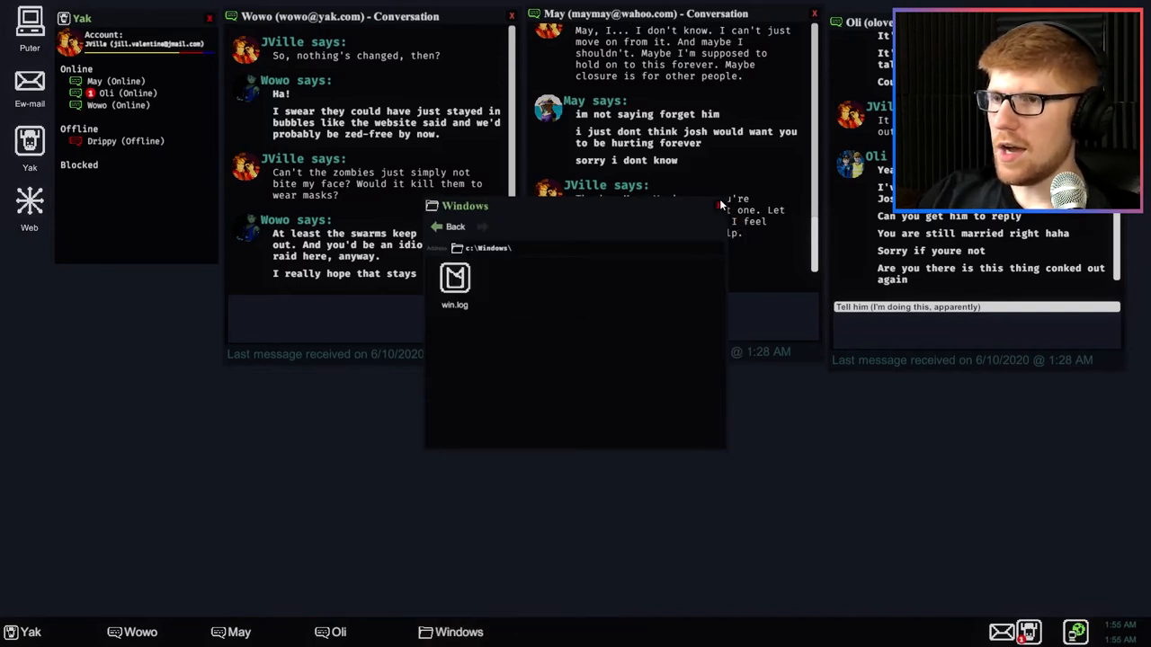
mouse_move(719, 209)
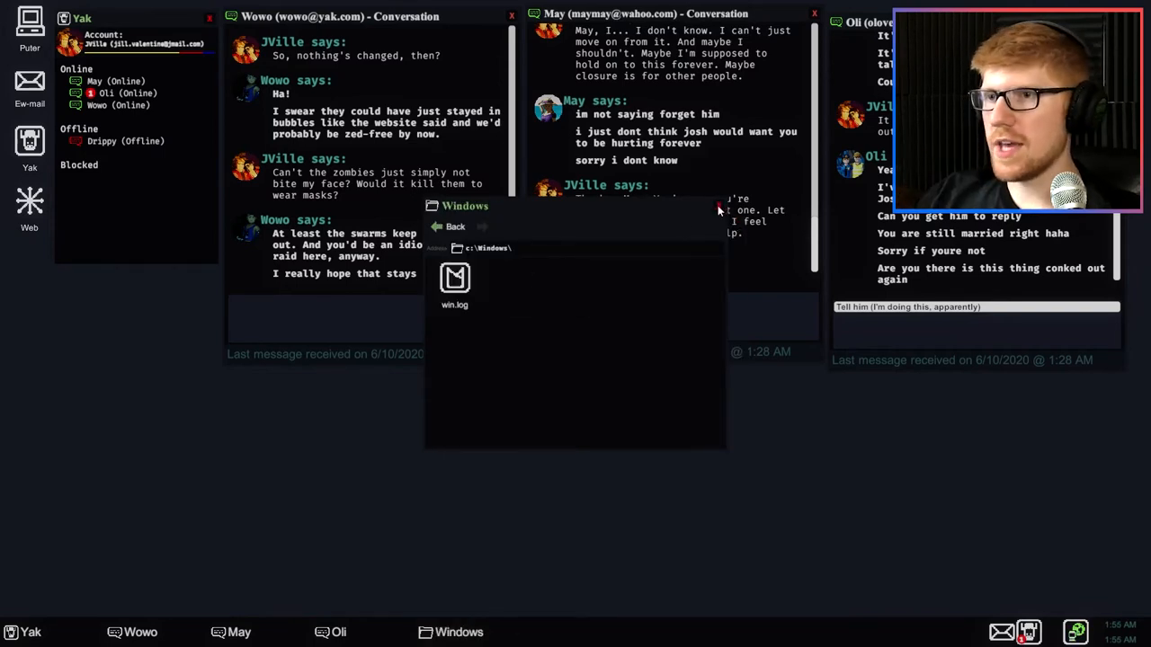
left_click(29, 81)
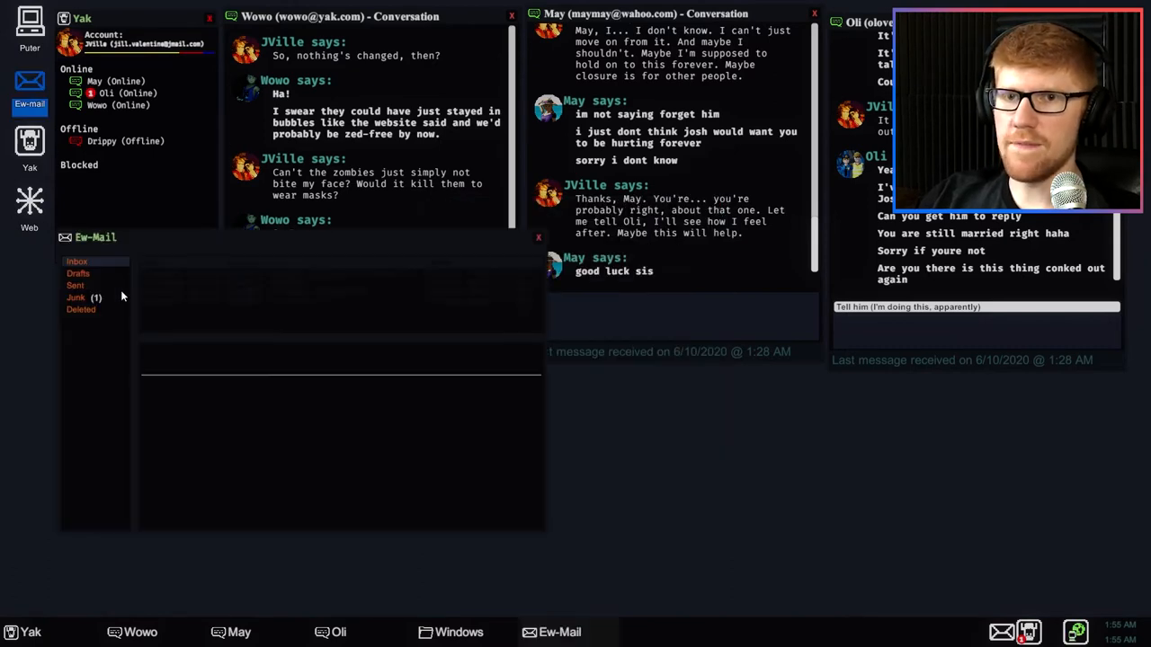
- Read the Rejoice! junk mail, then both urgent Emergency Defence contagion e-mails in the inbox
left_click(75, 297)
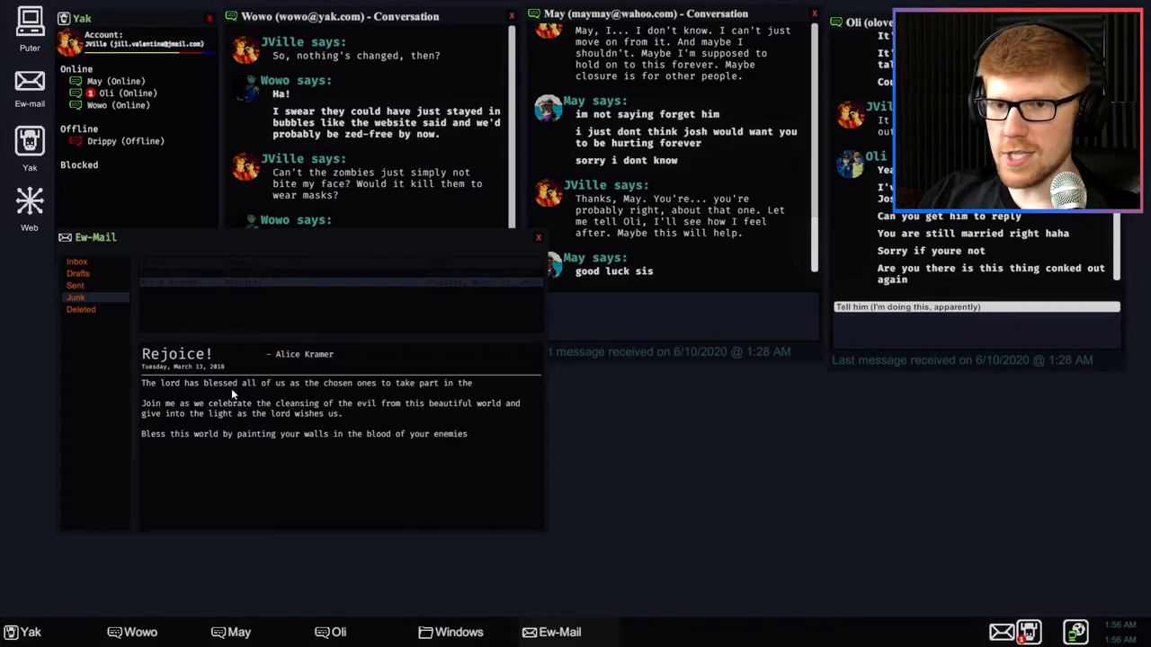
mouse_move(337, 403)
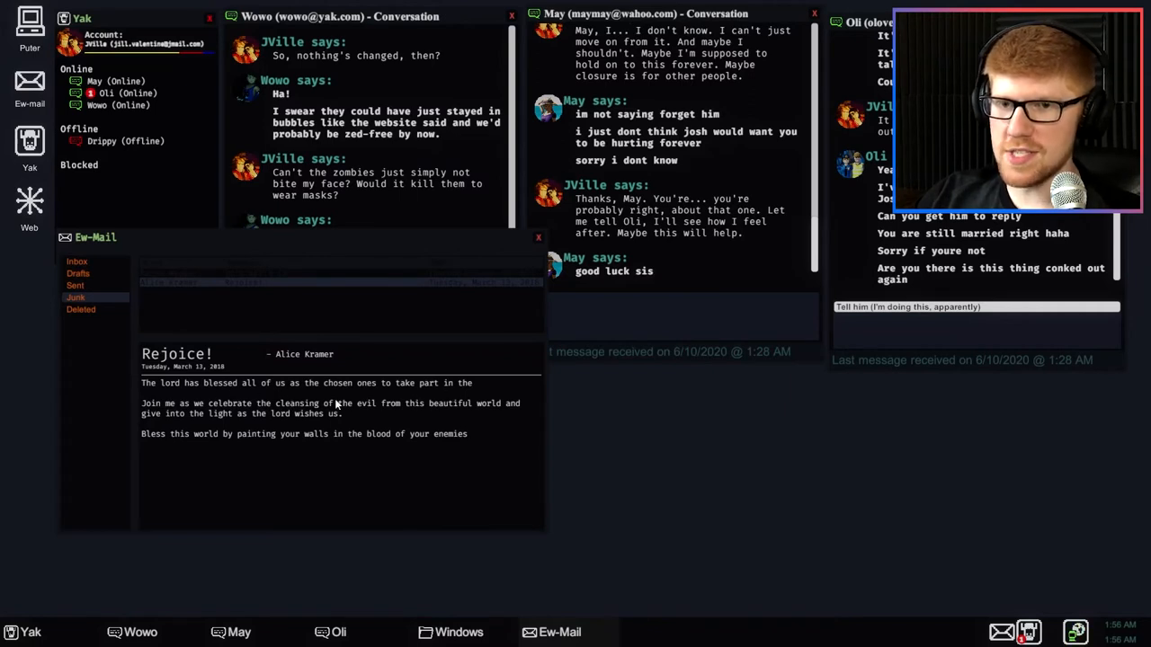
mouse_move(241, 414)
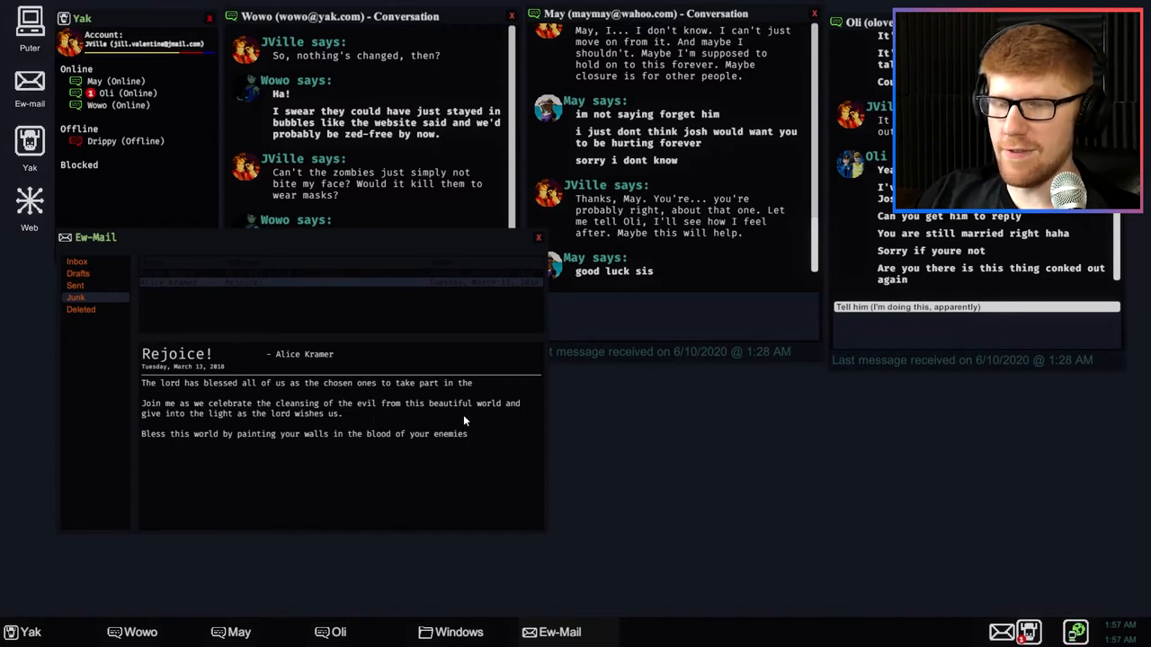
mouse_move(406, 410)
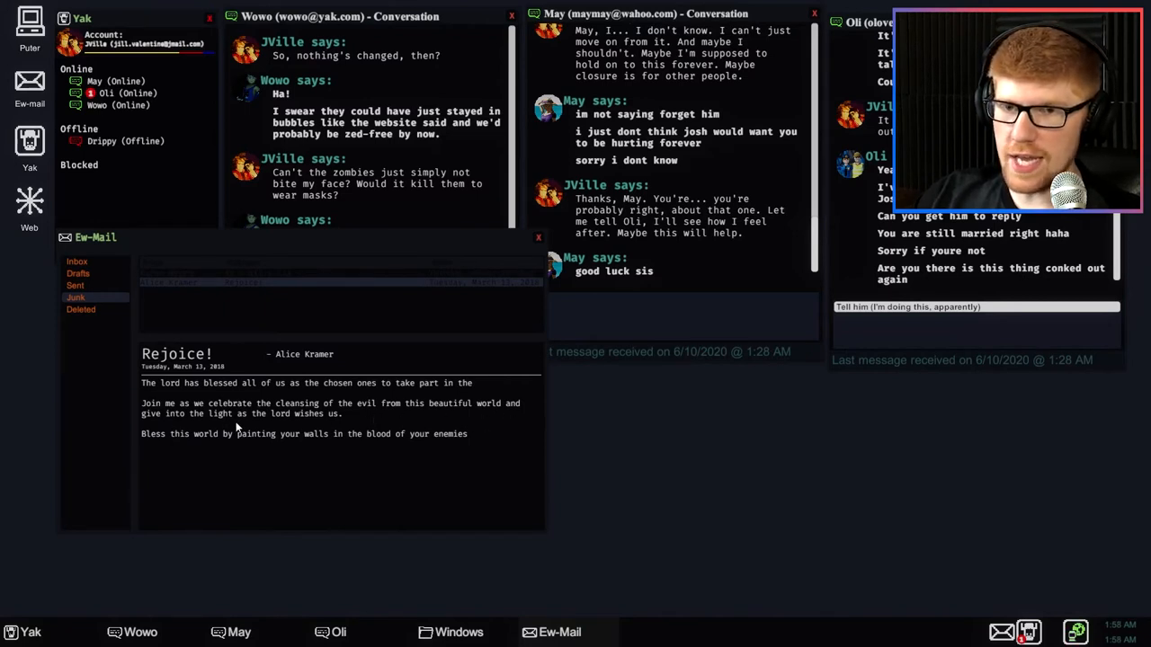
mouse_move(241, 450)
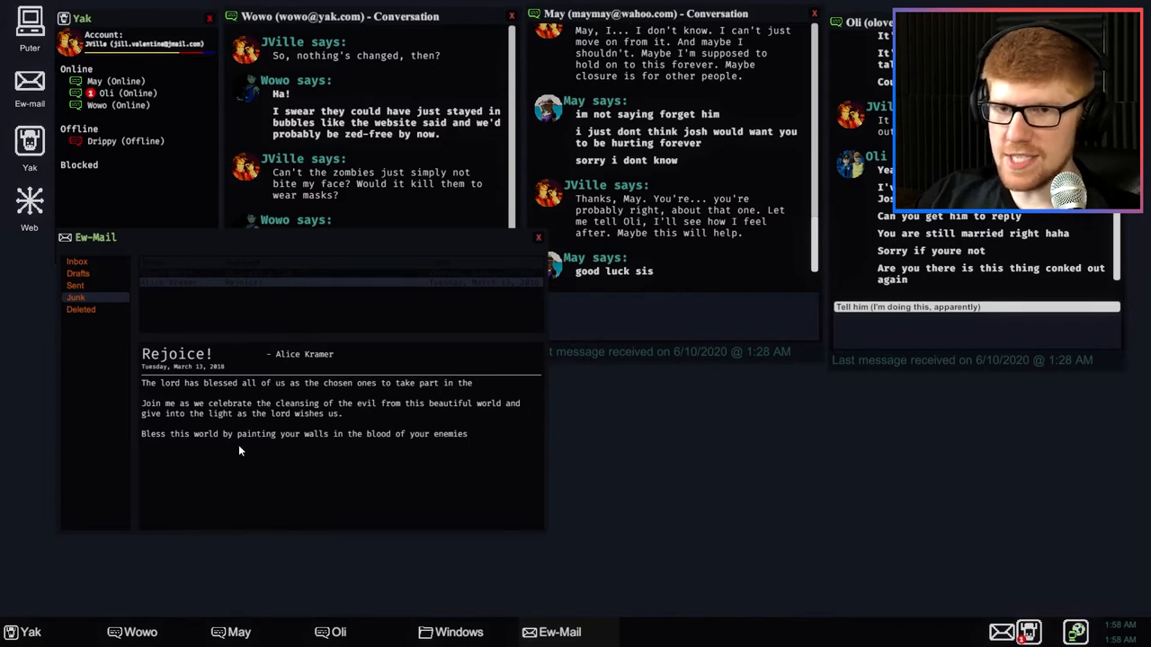
mouse_move(410, 442)
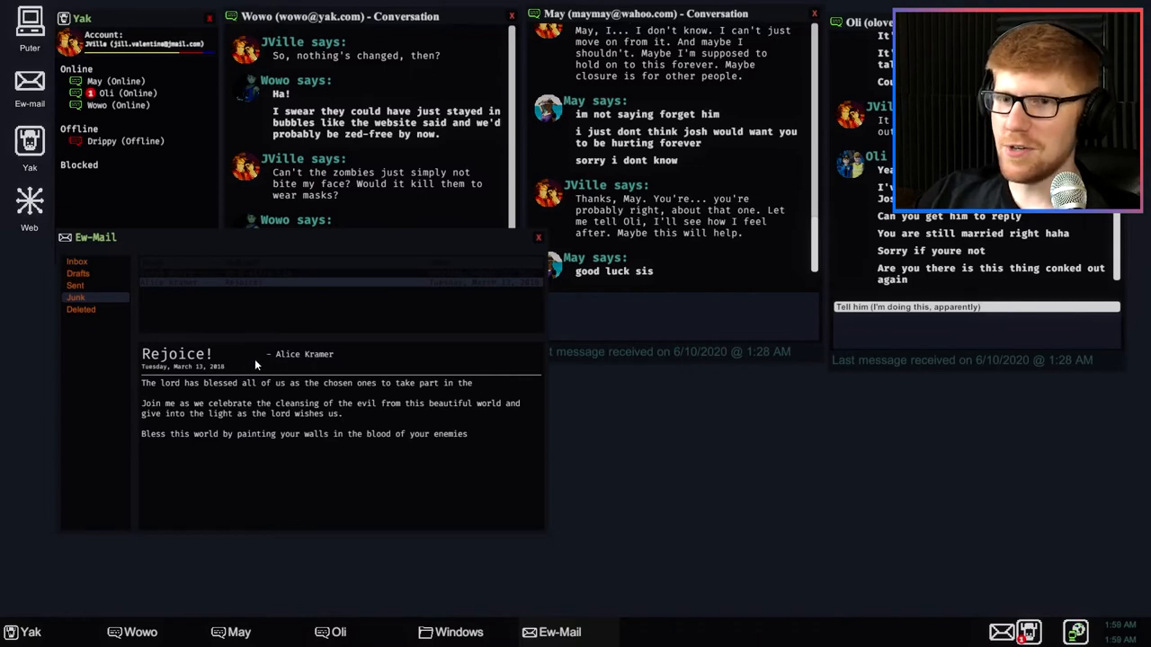
left_click(78, 274)
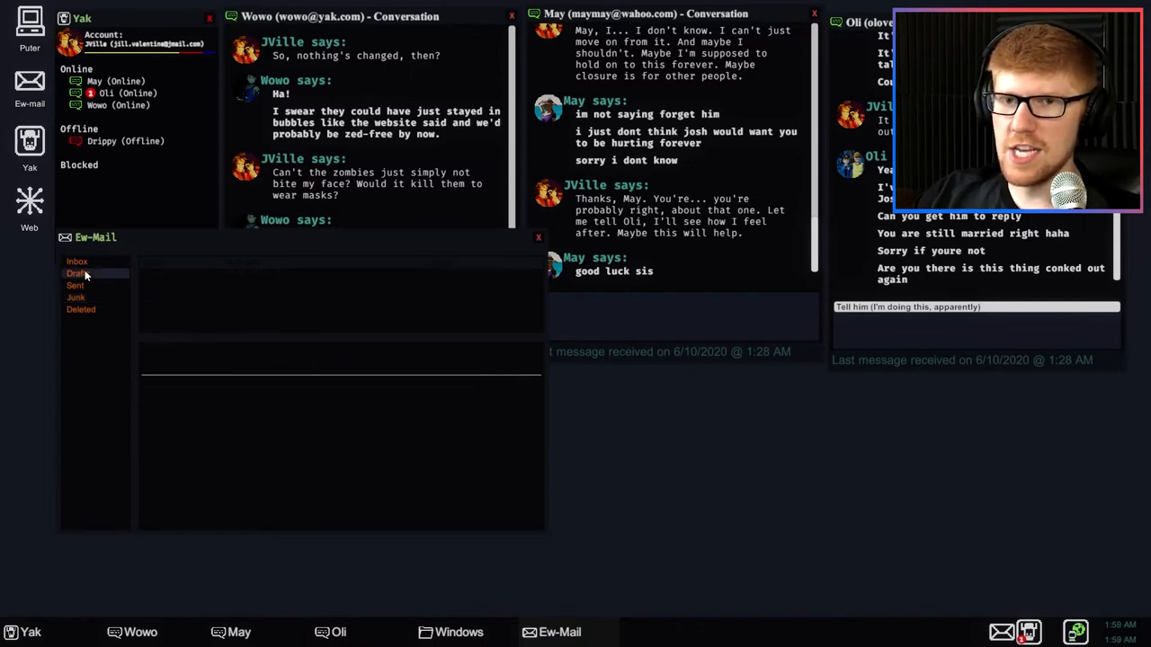
left_click(75, 299)
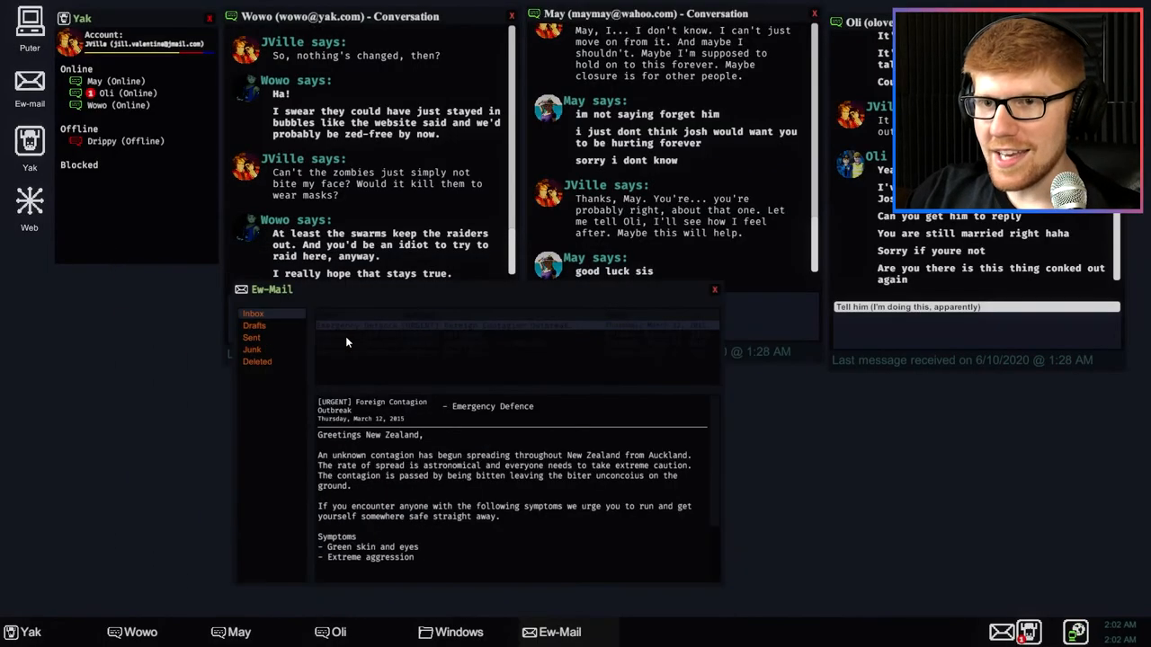
left_click(513, 350)
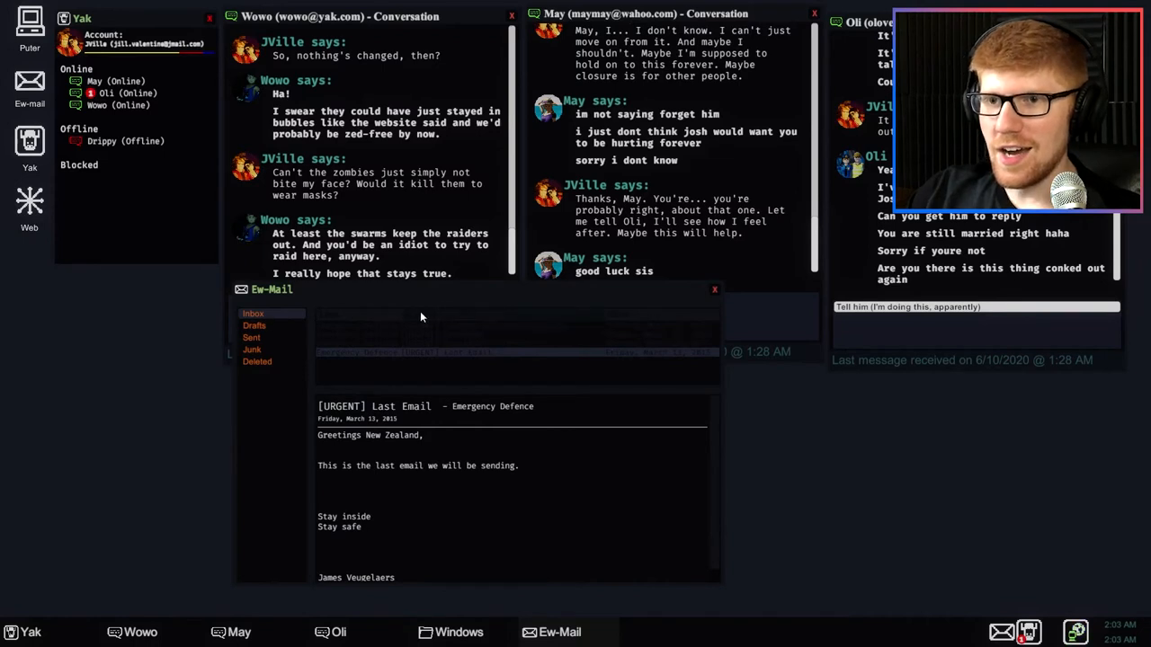
left_click(714, 287)
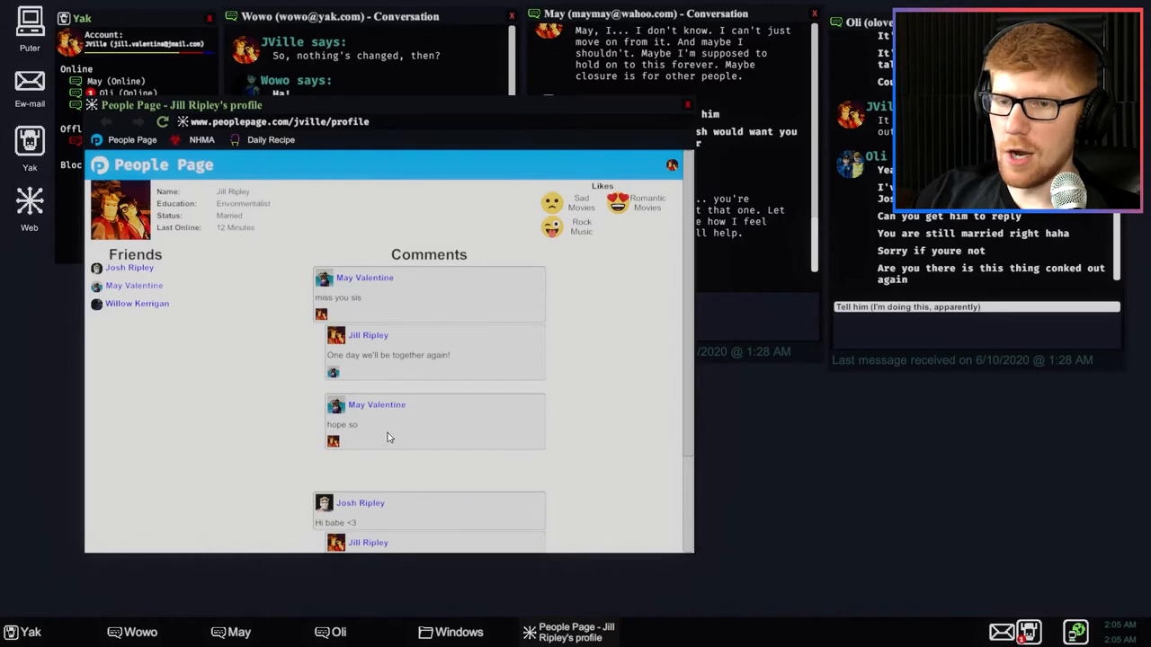
mouse_move(626, 417)
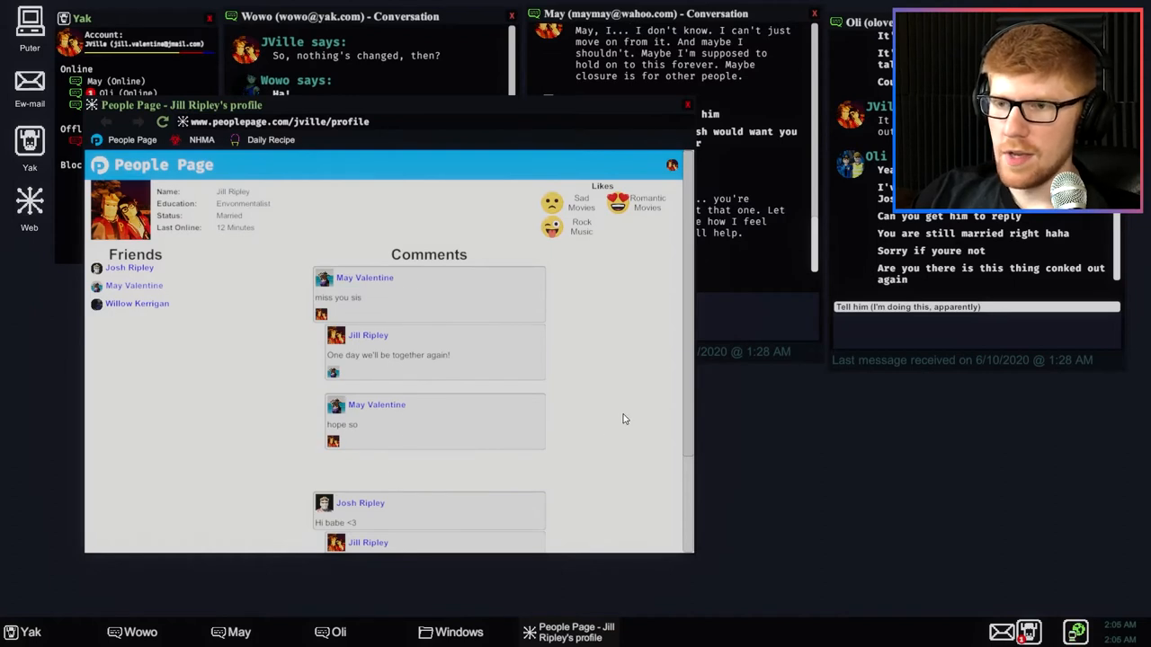
scroll("down", 3)
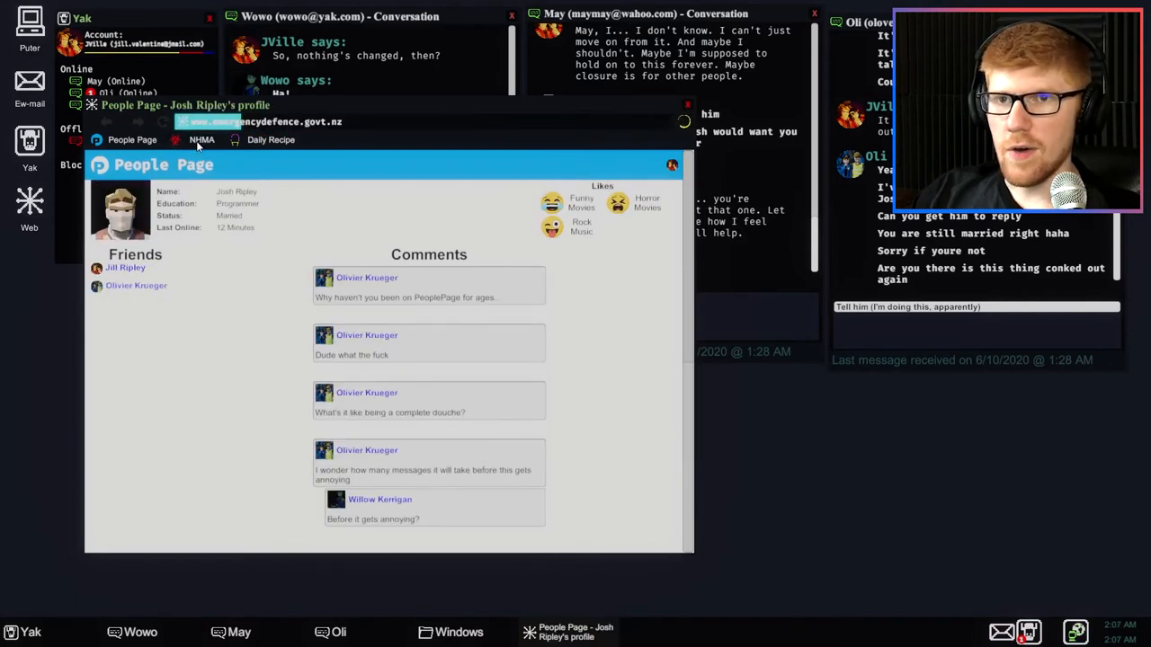
- Load the NHMA national health agency site from its bookmark and read the Latest News
left_click(201, 141)
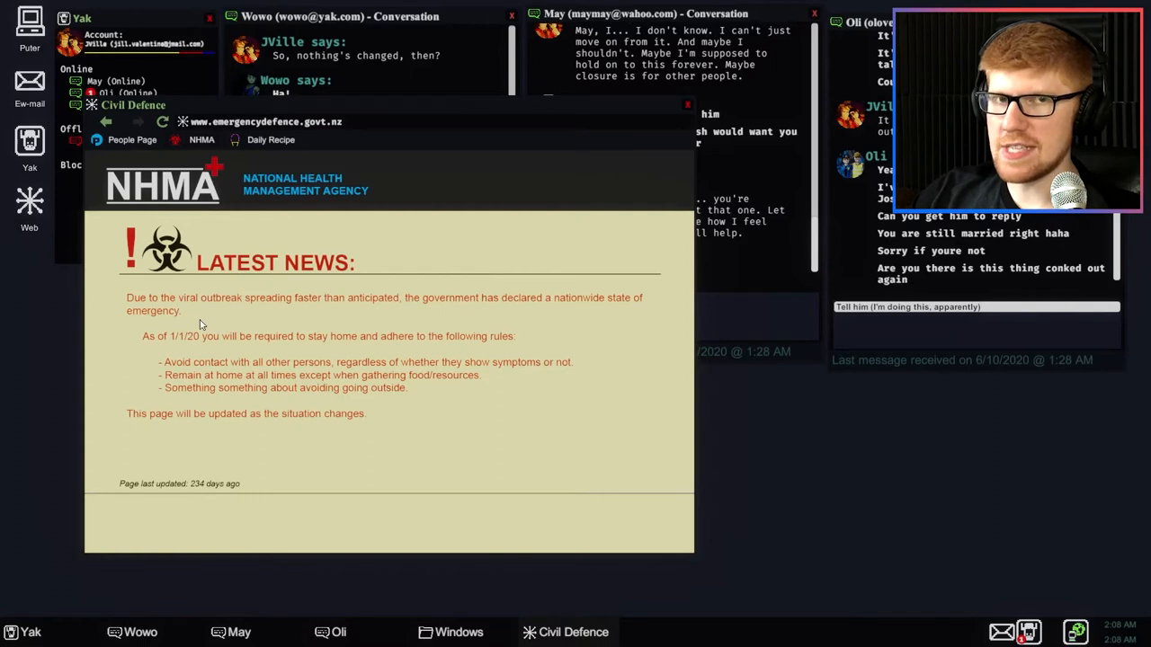
mouse_move(196, 346)
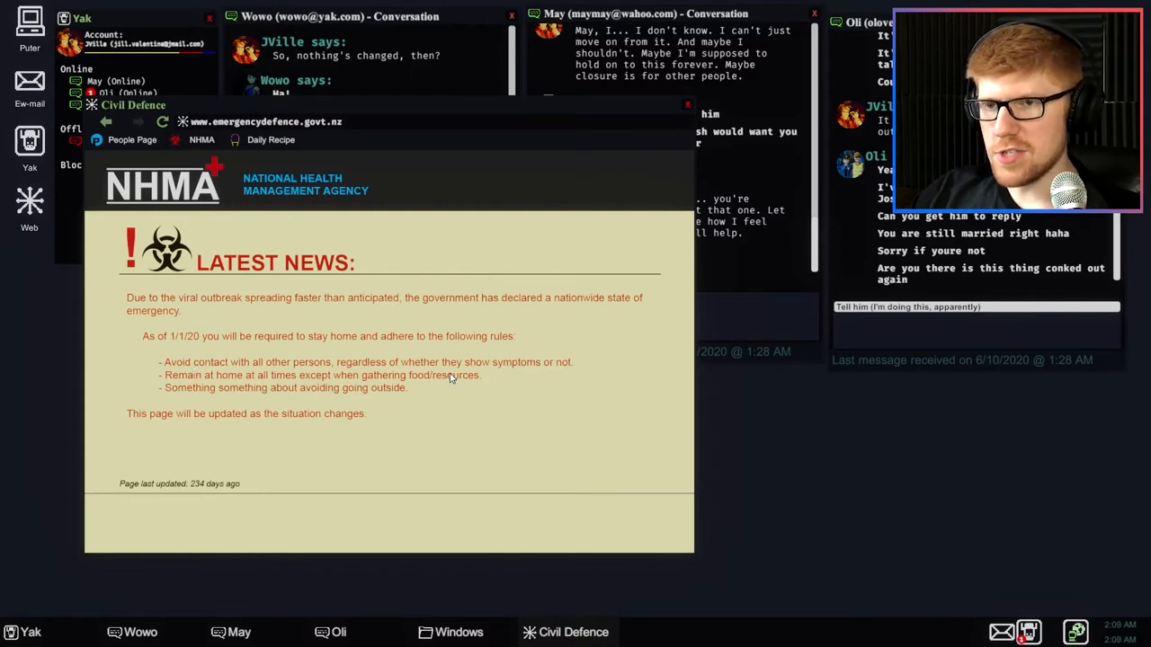
mouse_move(189, 381)
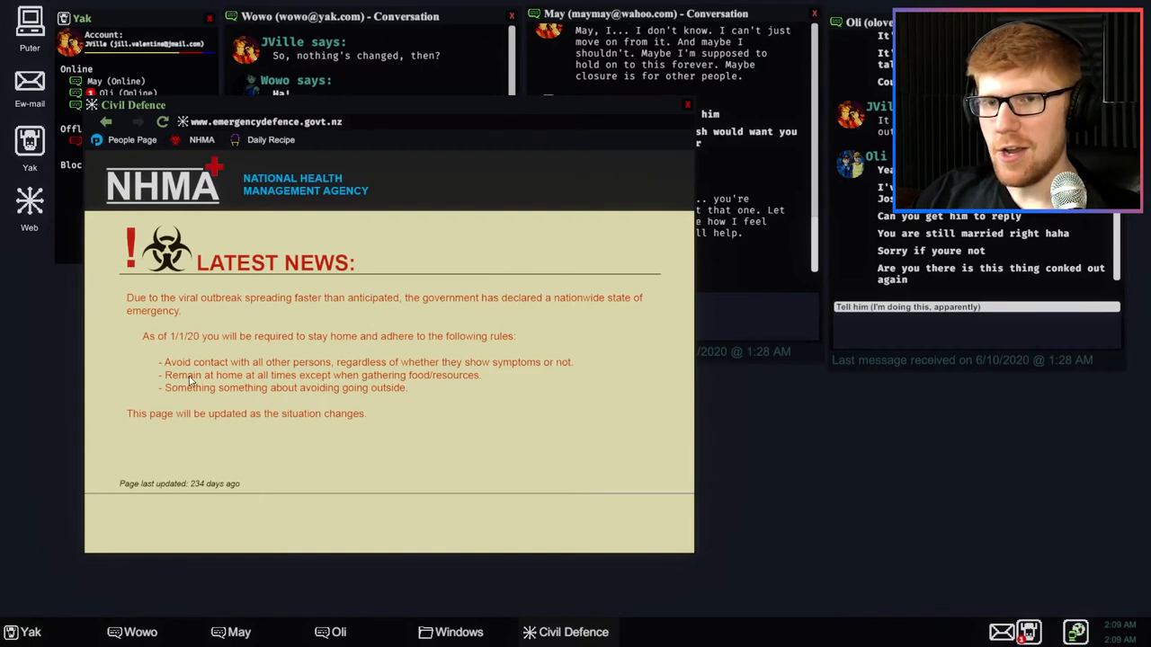
mouse_move(500, 417)
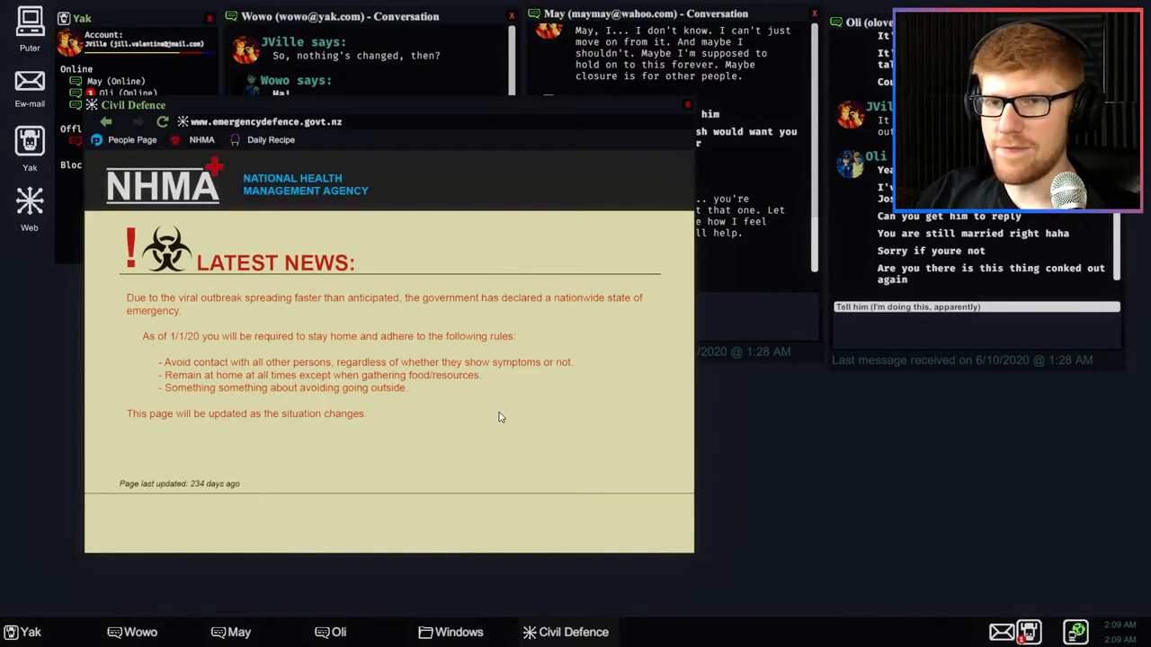
mouse_move(312, 400)
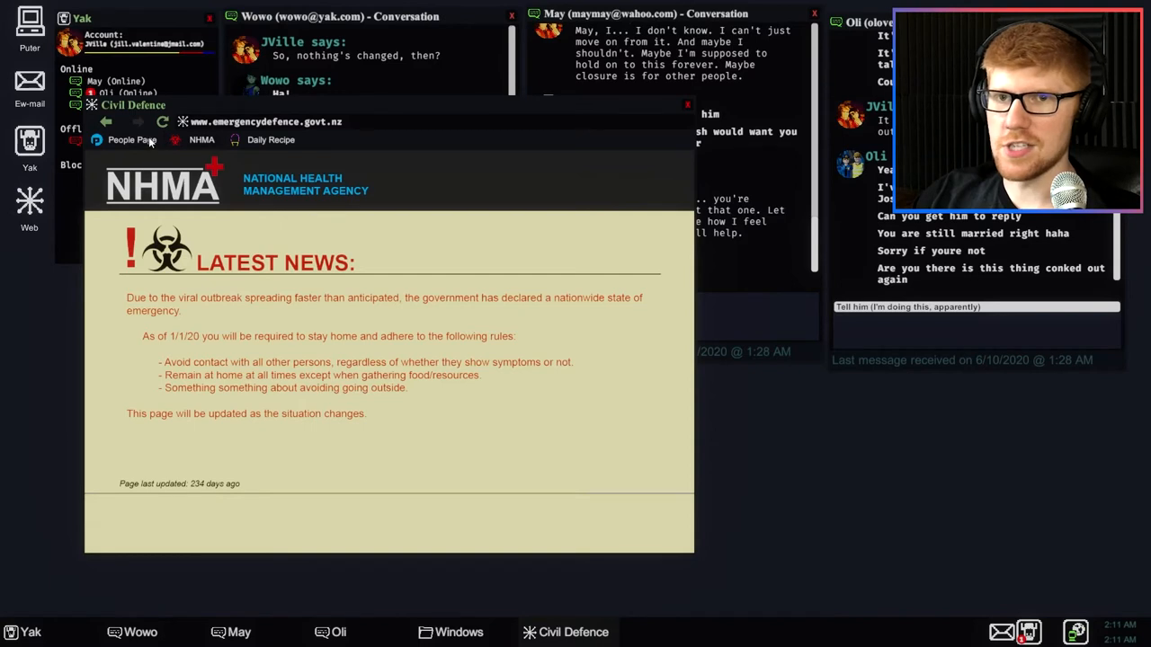
- Read through the Hungry And Frozen feijoa ice cream recipe, then close the browser window
left_click(269, 140)
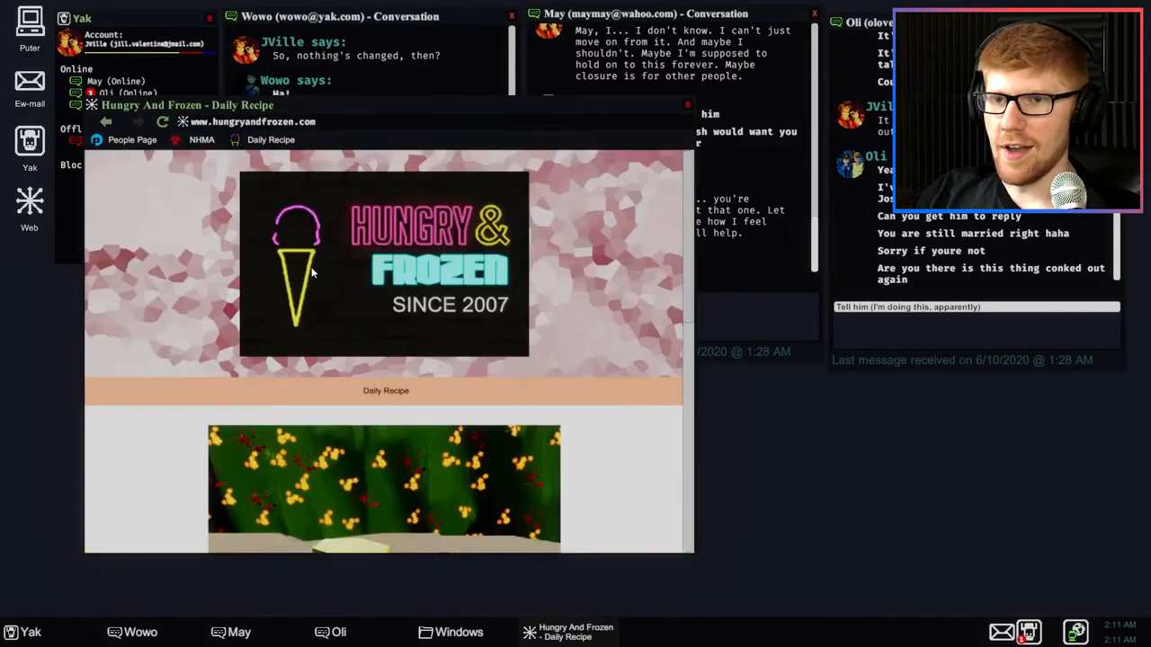
mouse_move(440, 272)
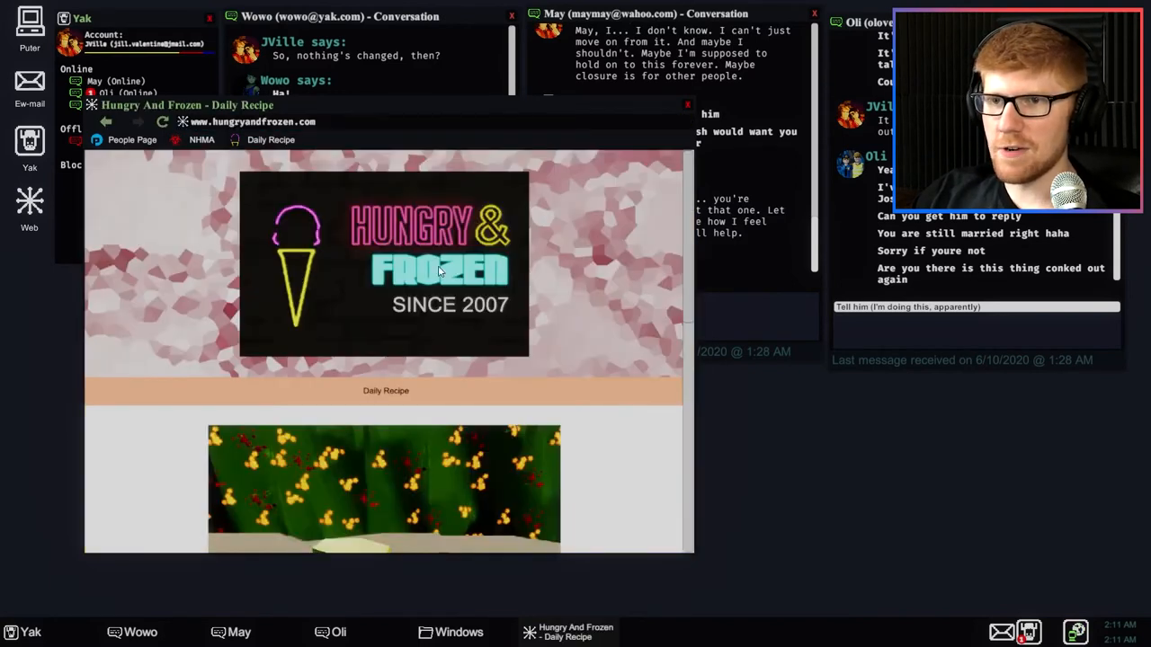
scroll("down", 3)
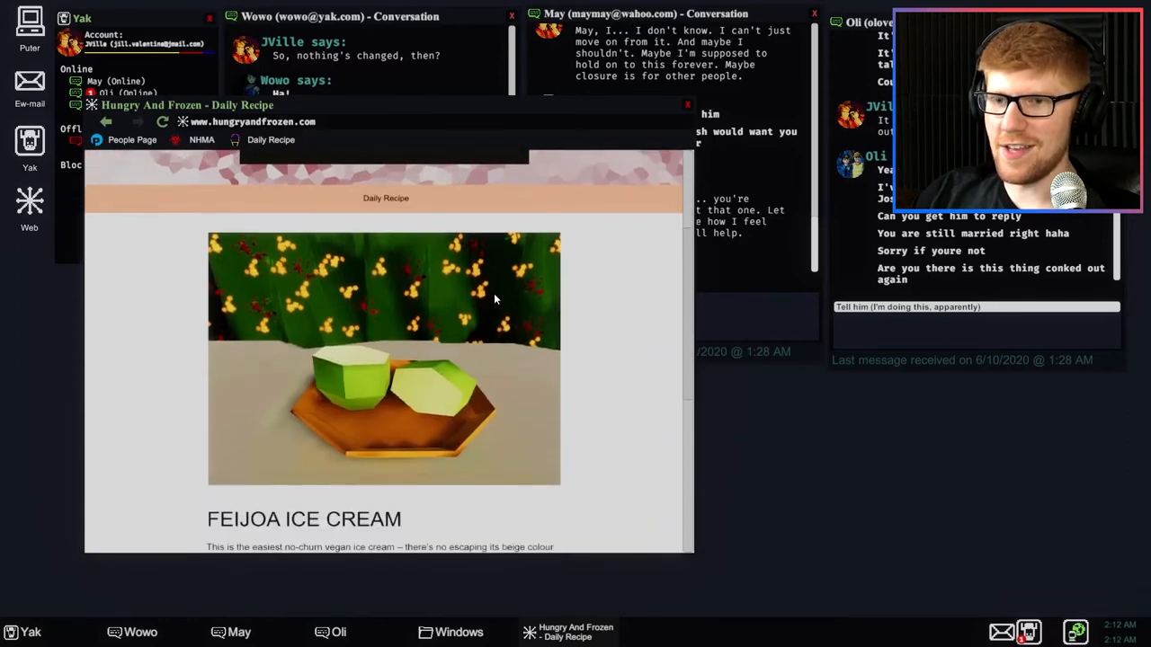
scroll("down", 3)
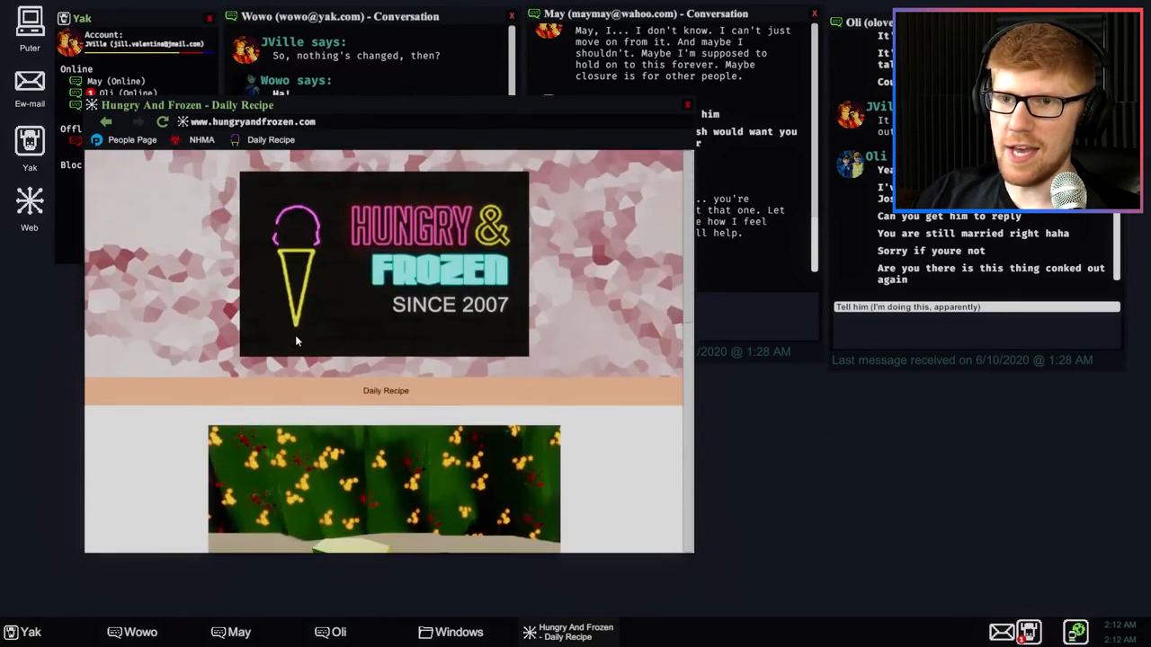
scroll("down", 3)
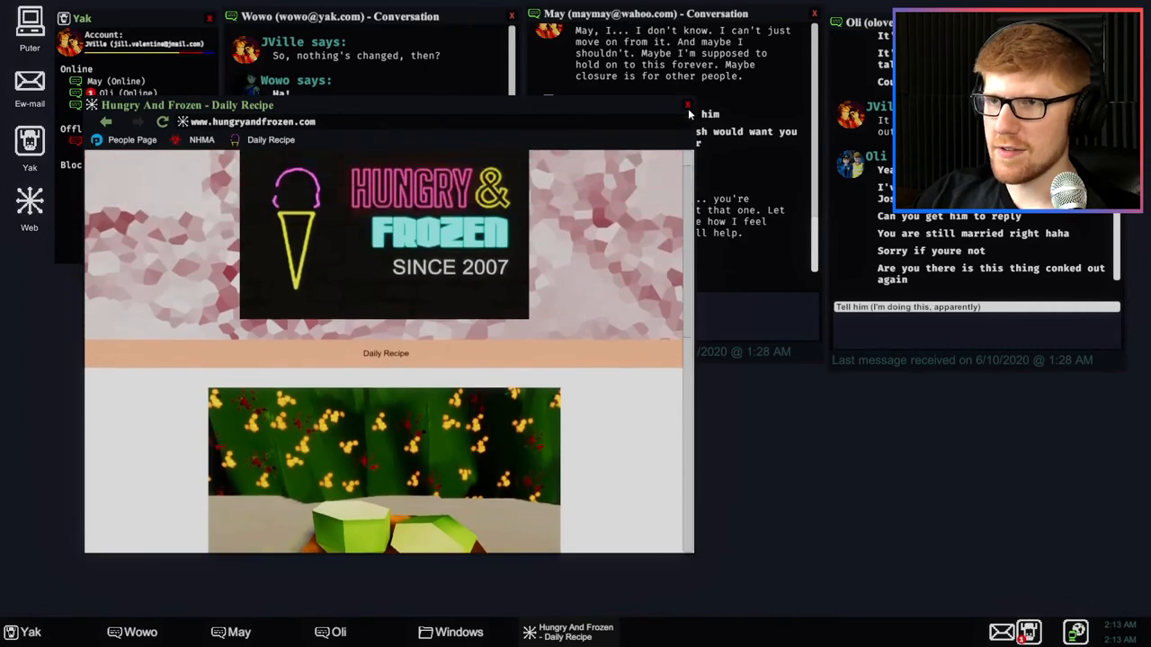
left_click(687, 105)
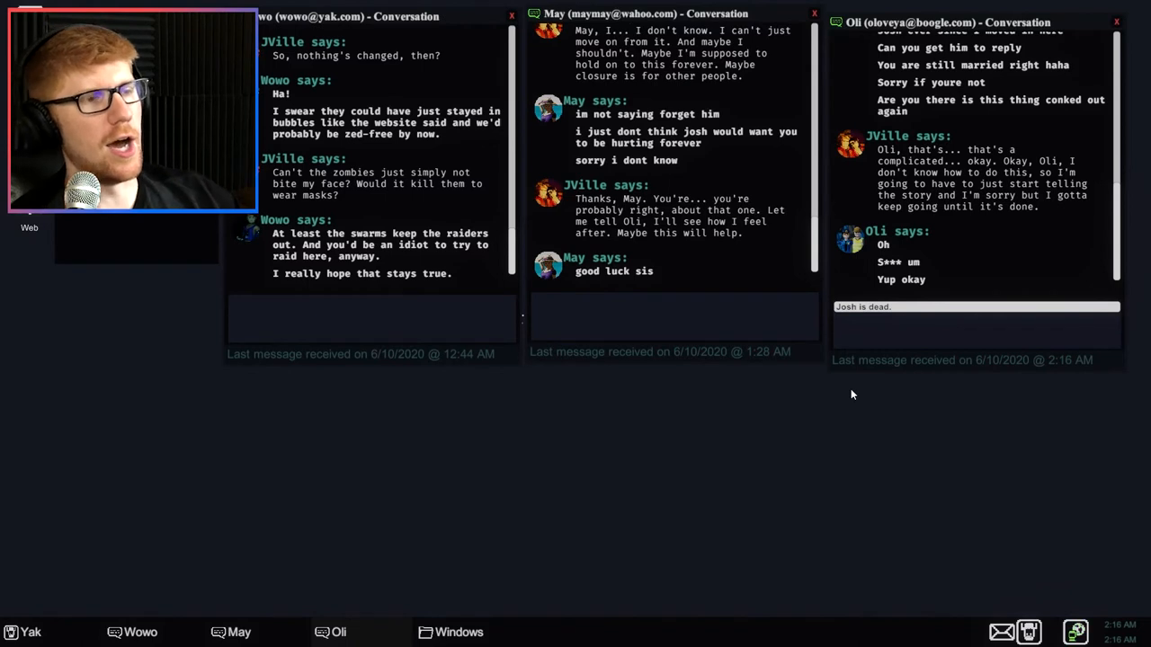
mouse_move(932, 273)
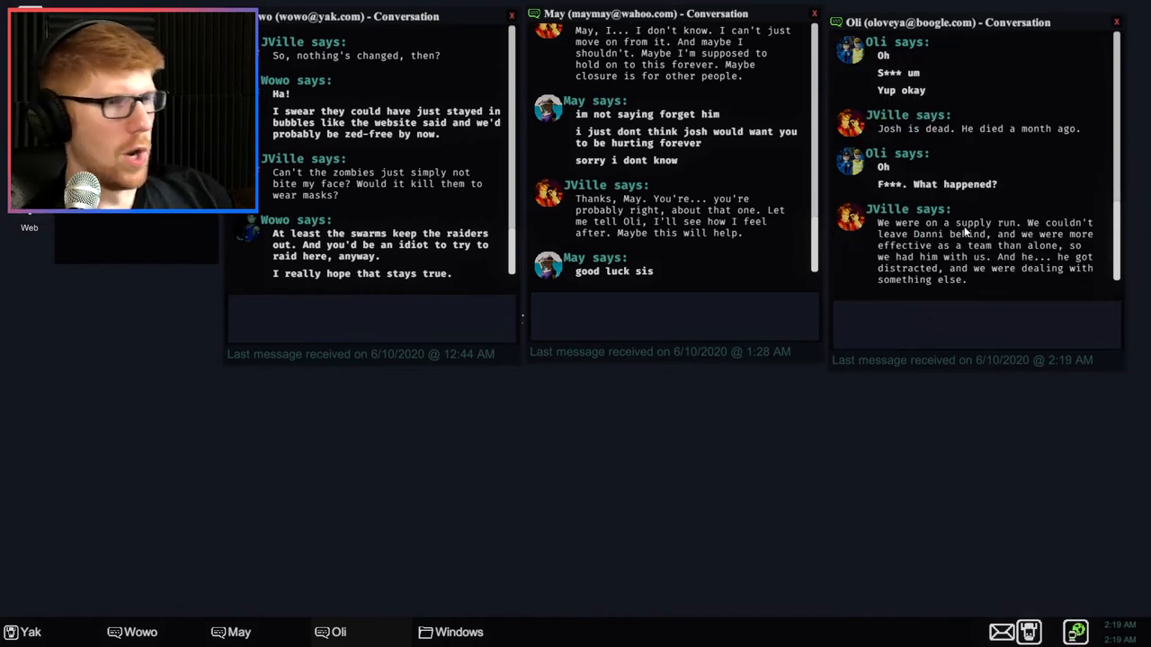
- Tell Oli the child ran off, Josh ran after him and couldn't save him
type("Our child ran off")
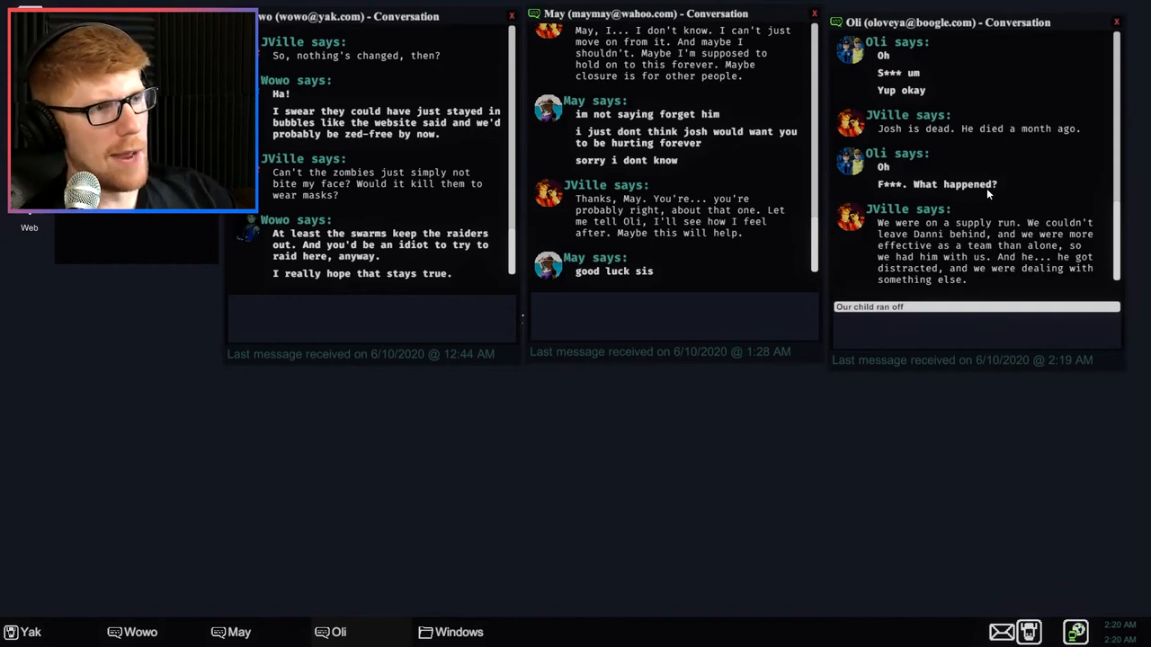
mouse_move(995, 210)
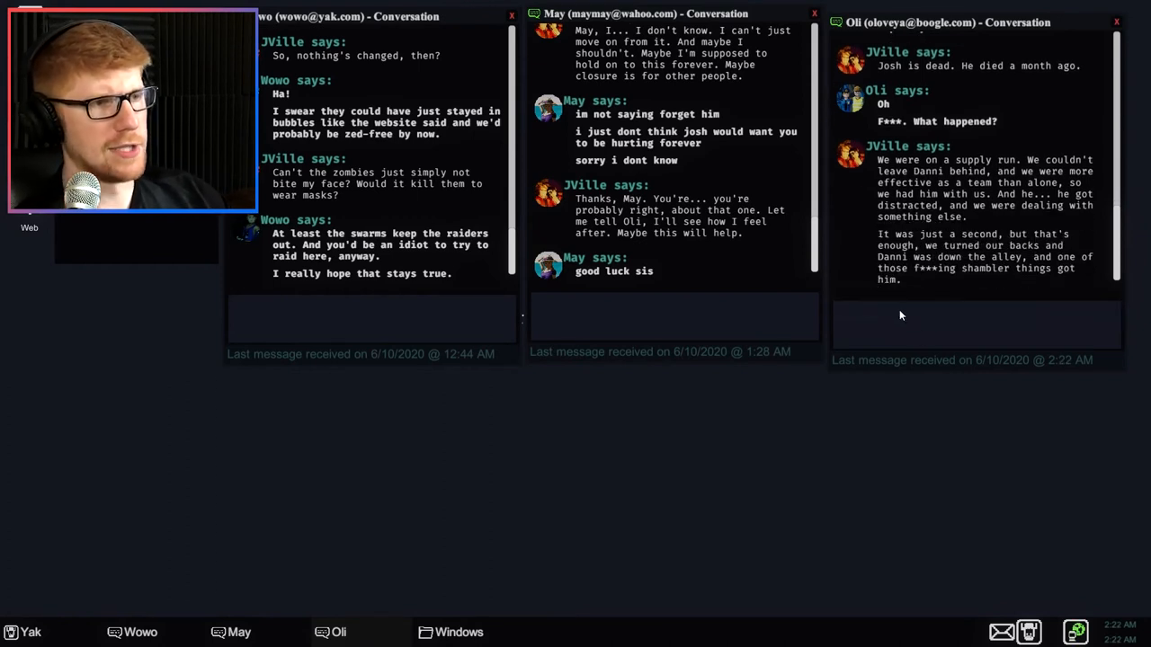
type("Josh ran after him")
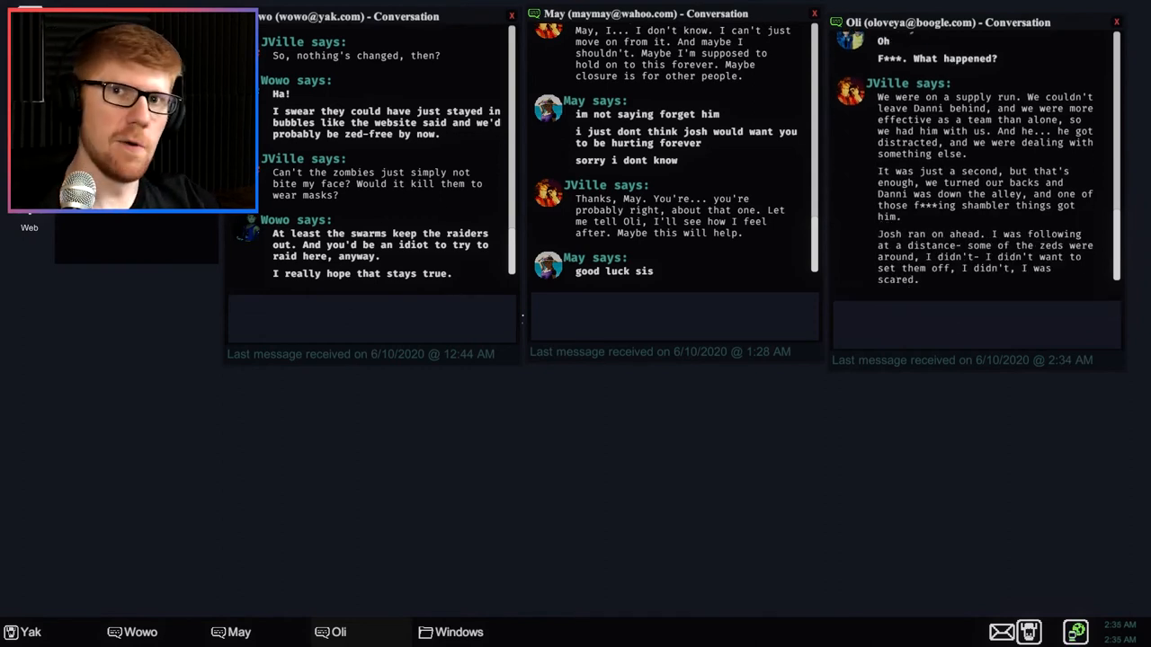
type("Josh couldn't save him")
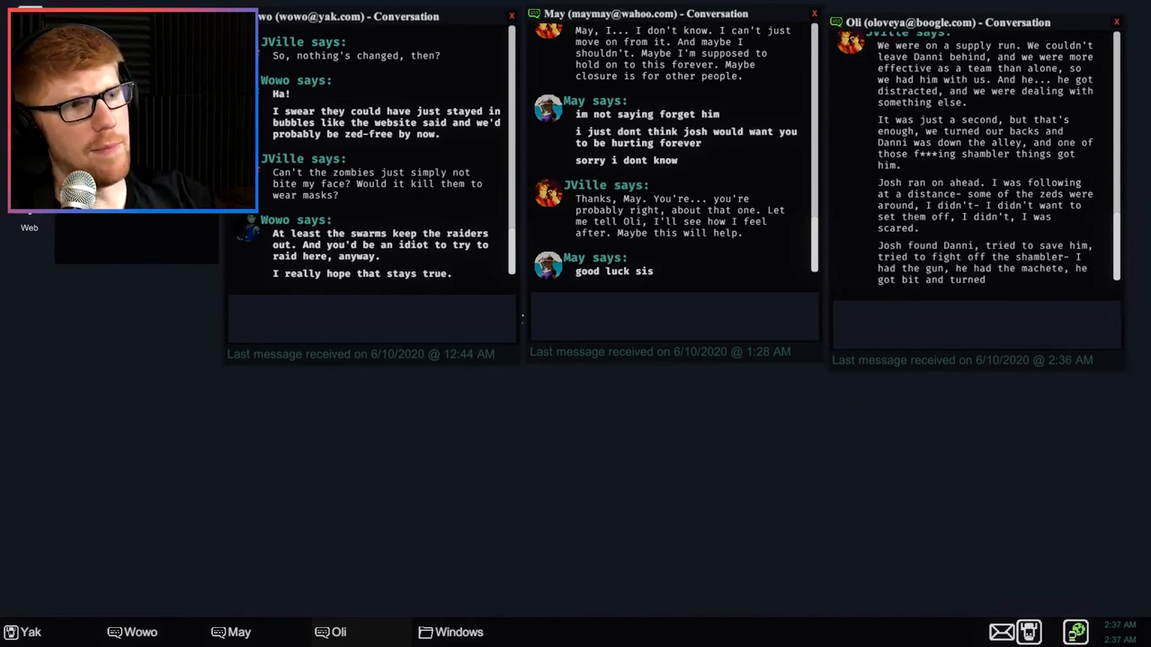
- Admit to Oli that she shot Josh because he was already gone, and say she's sorry
type("I had to shoot him (because he was already gone)")
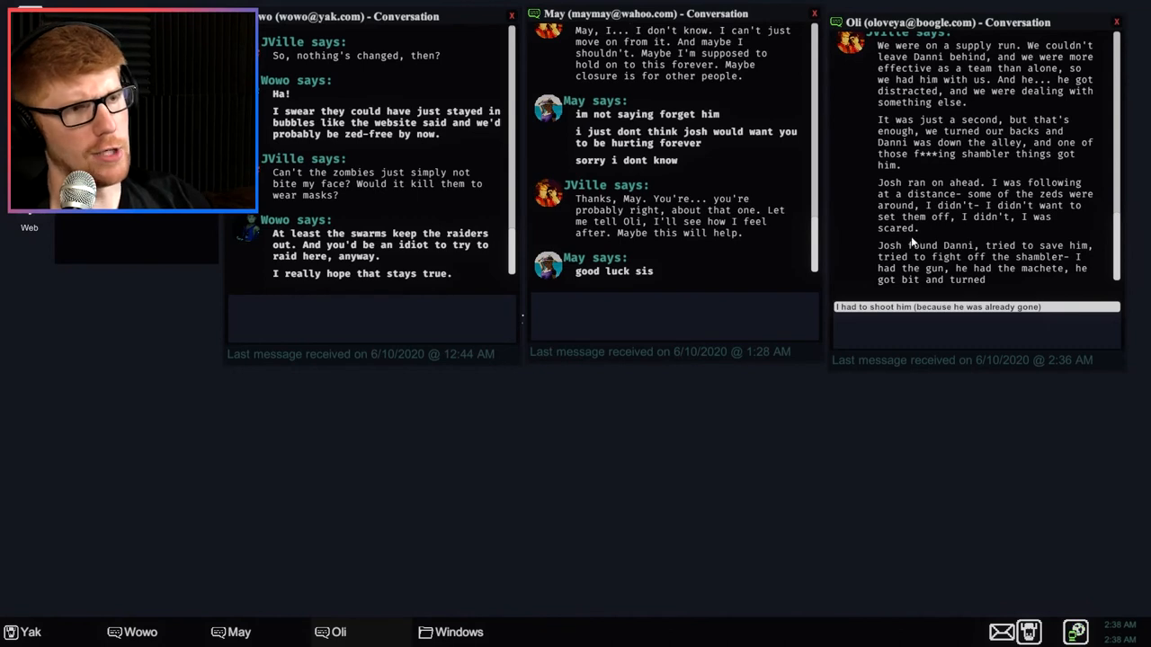
scroll("down", 3)
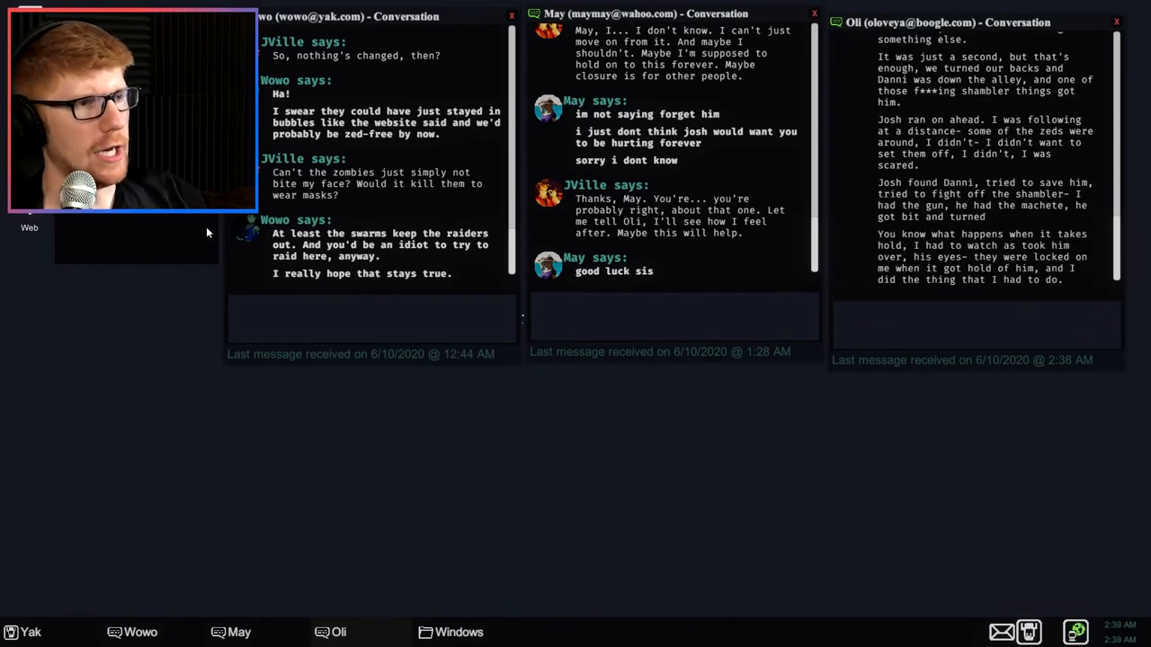
type("I shot him (because I didn't save him)")
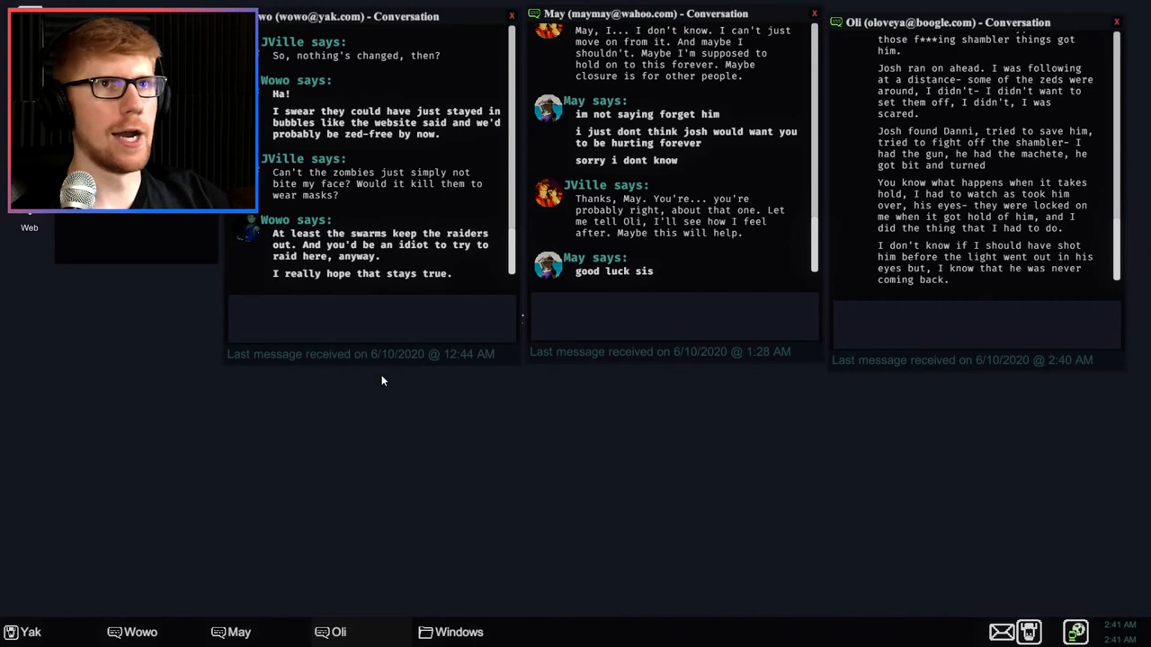
type("I'm so sorry (because I killed your friend)")
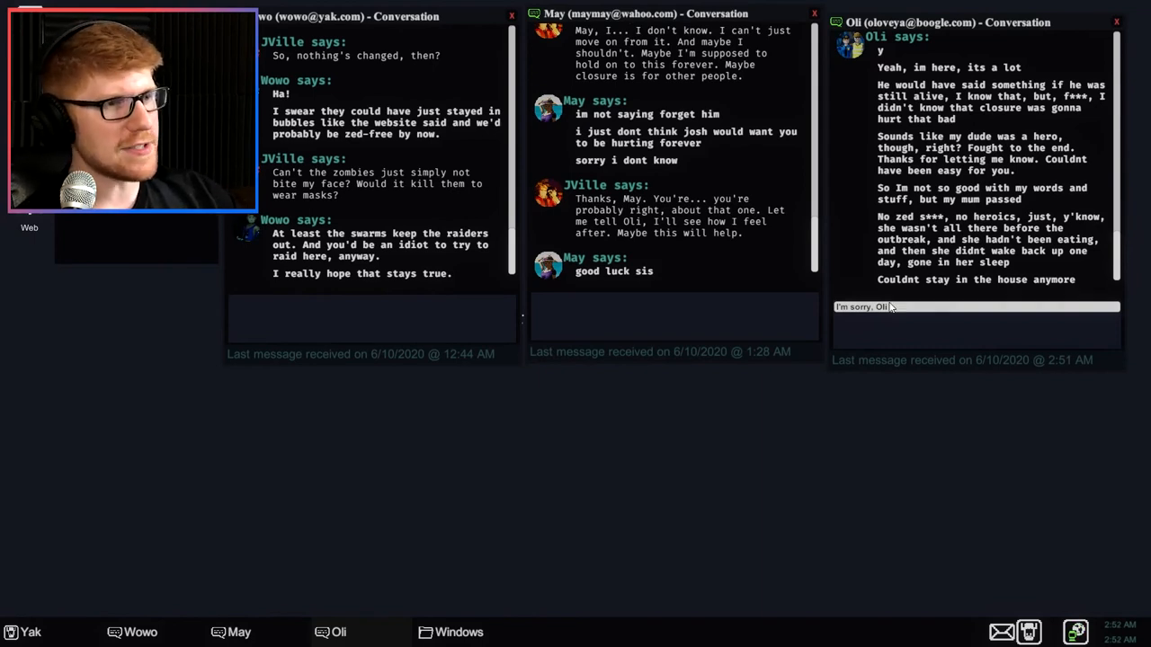
- Send the apology to Oli and prepare the 'Where are you now?' reply
key("enter")
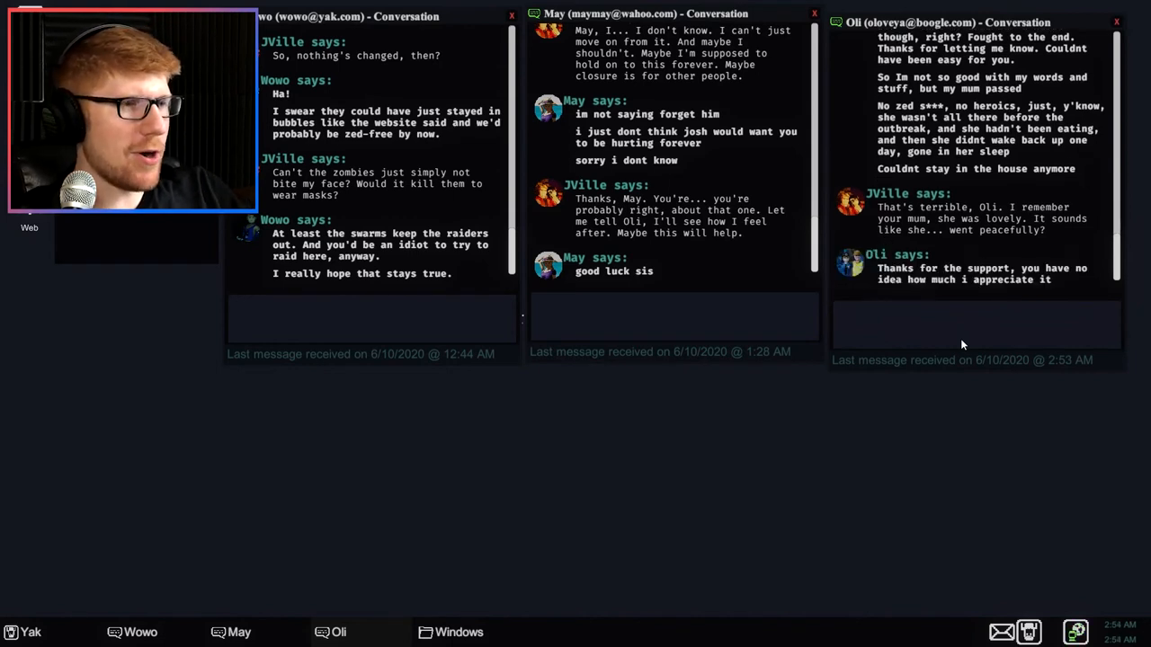
type("Where are you now?")
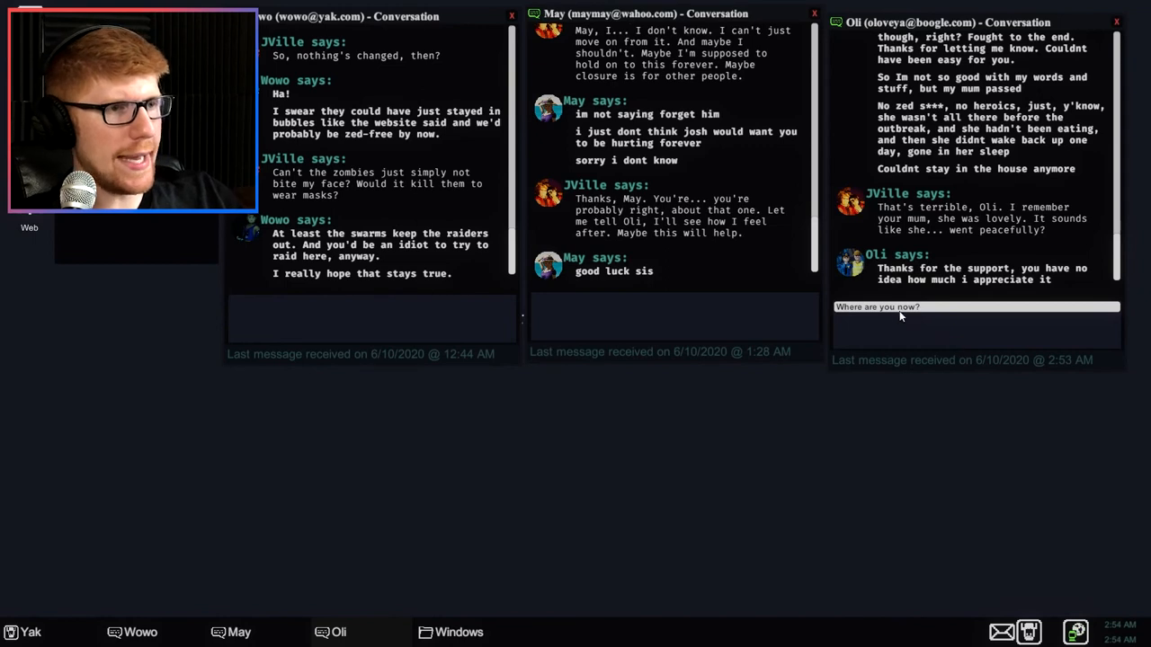
- Ask Oli where he is now, finish the conversation and choose to leave the laptop
key("enter")
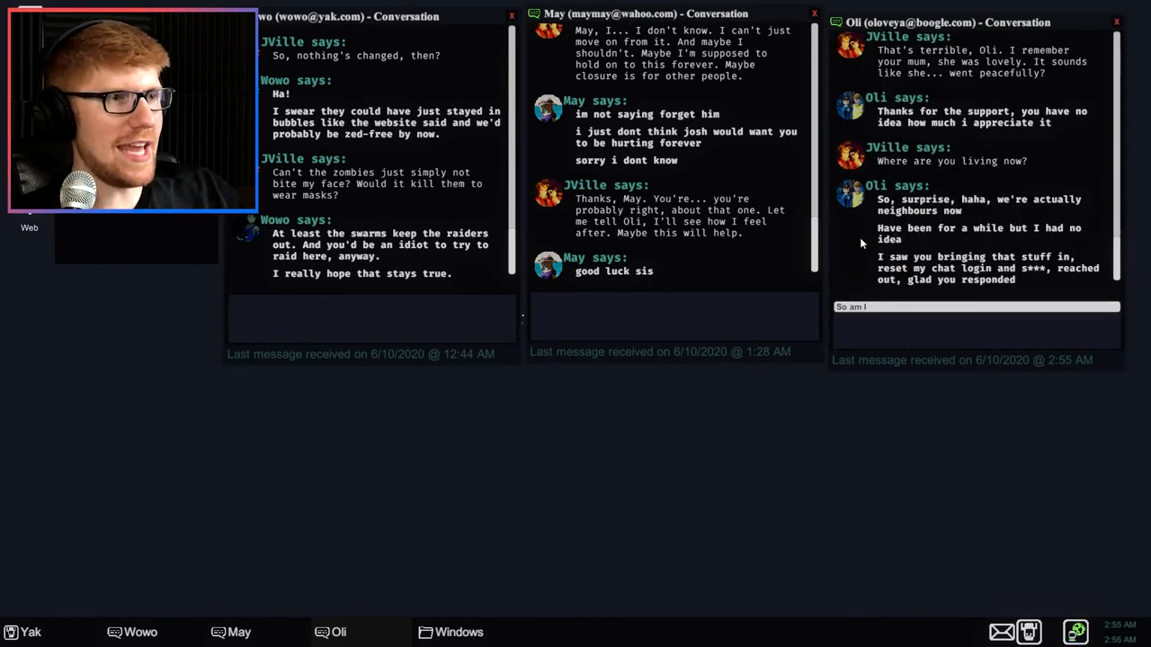
mouse_move(780, 408)
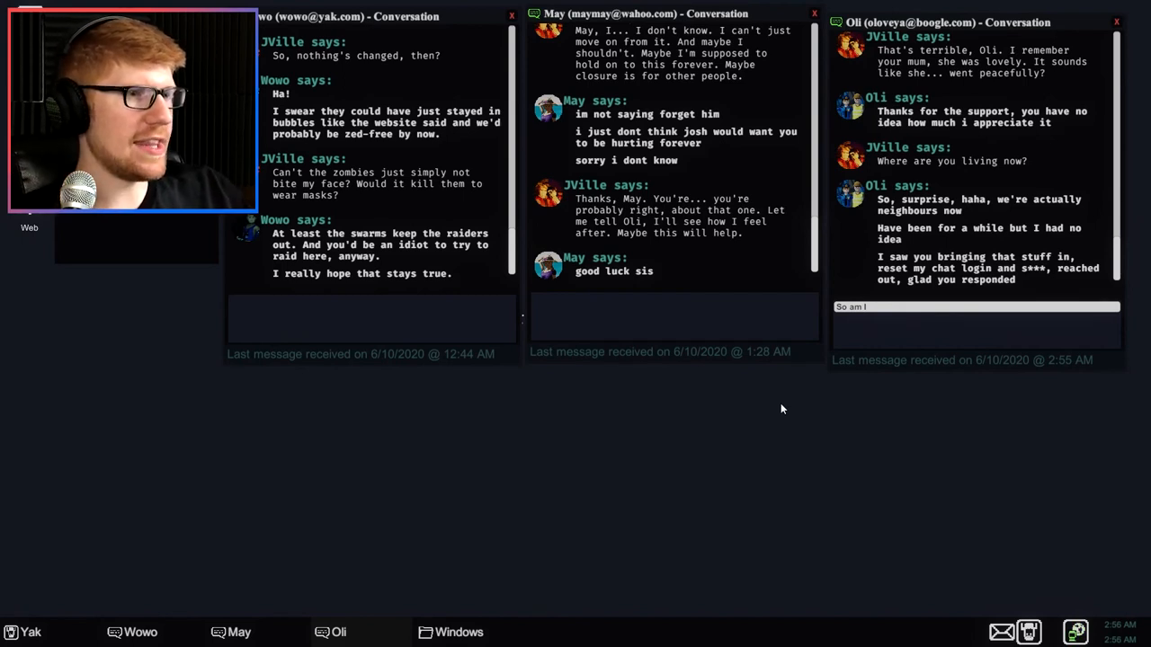
mouse_move(816, 447)
type("No screwdrivers here")
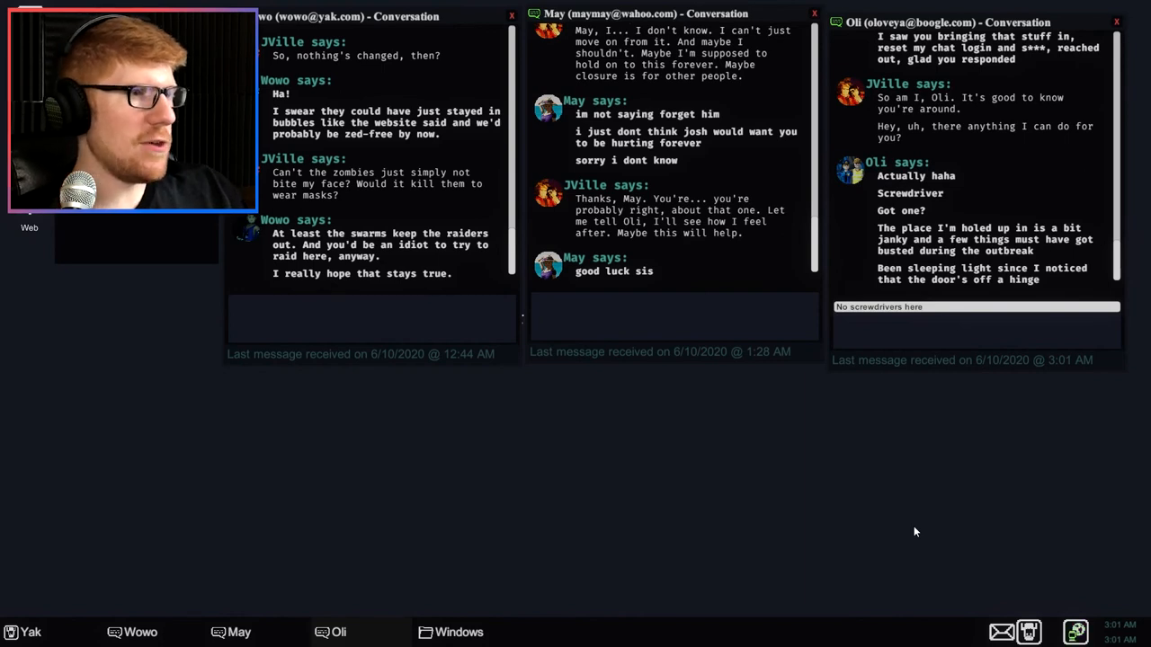
mouse_move(934, 503)
type("How do I use it")
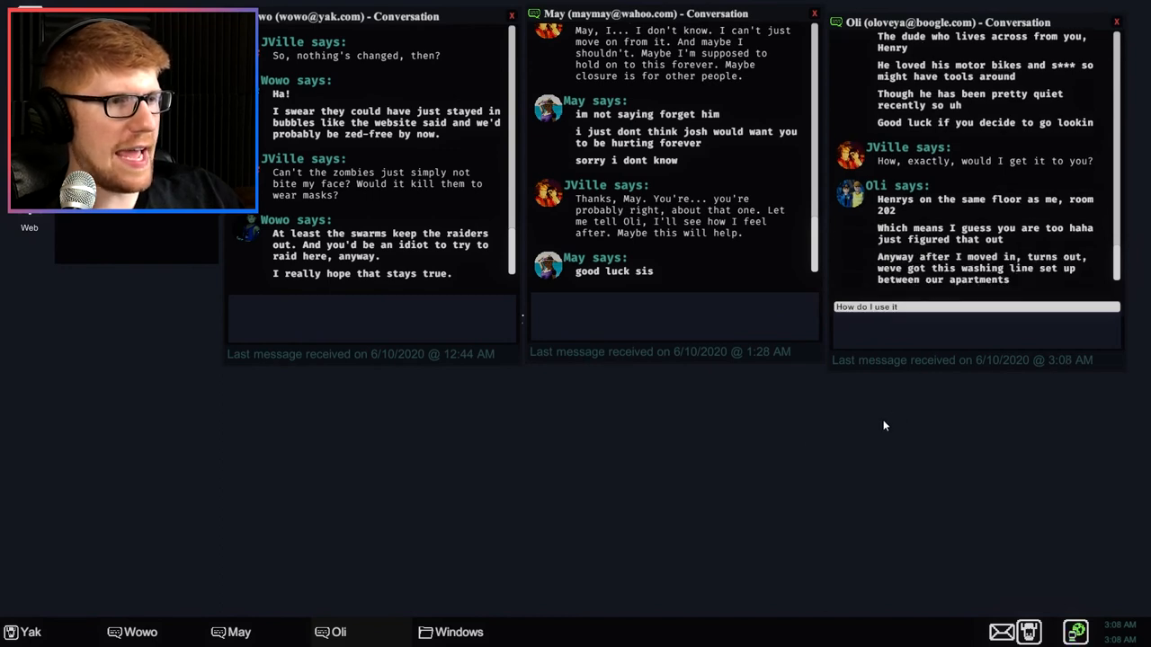
mouse_move(813, 428)
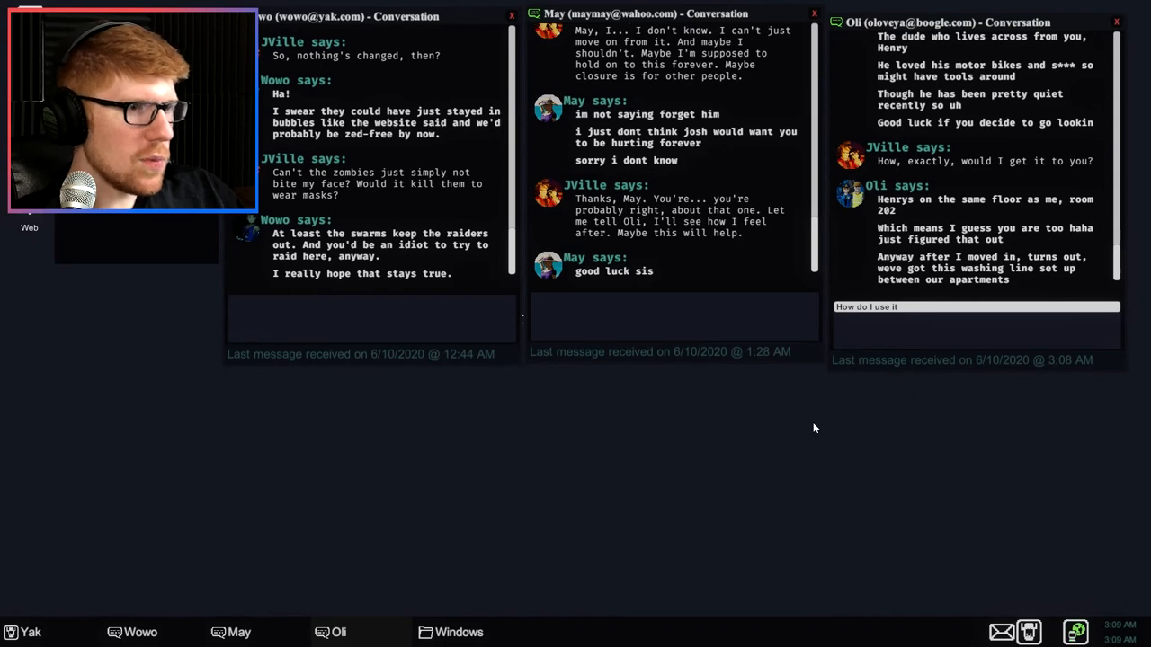
mouse_move(892, 357)
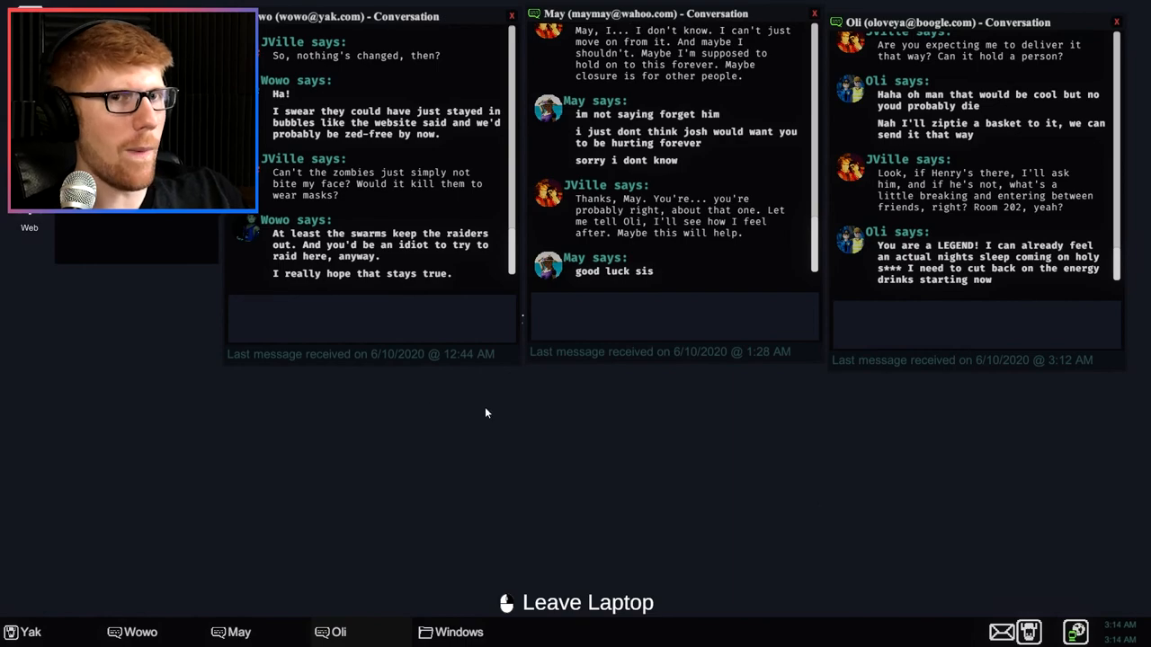
left_click(575, 602)
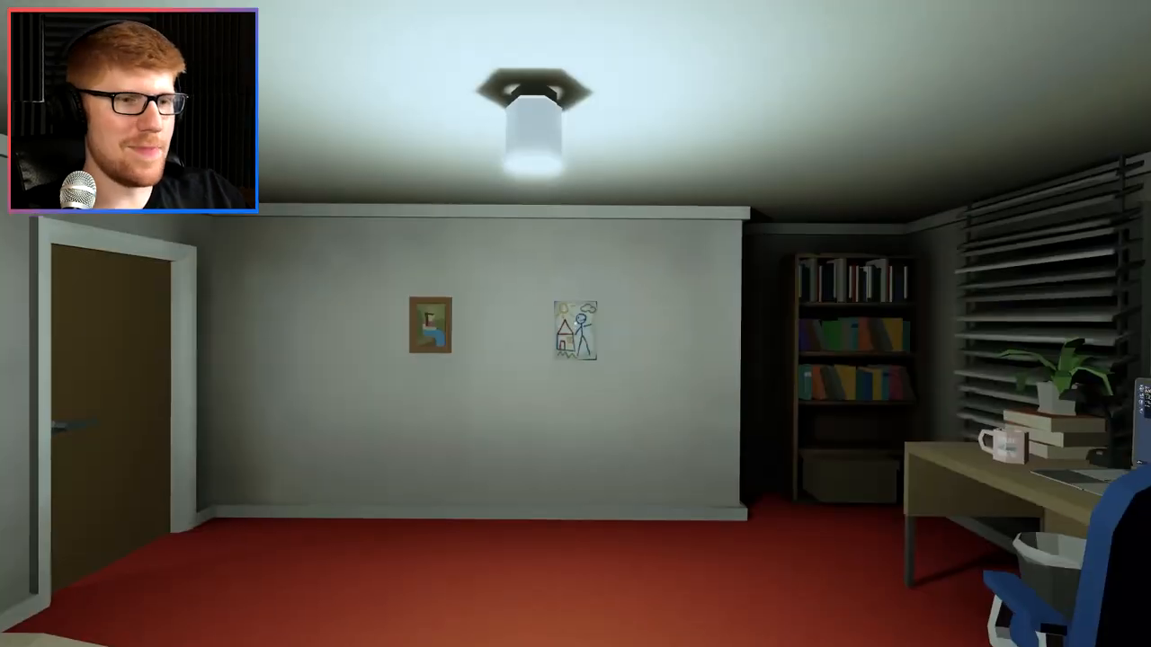
- Look around the bedroom at the framed picture after stepping away from the laptop
left_click(576, 338)
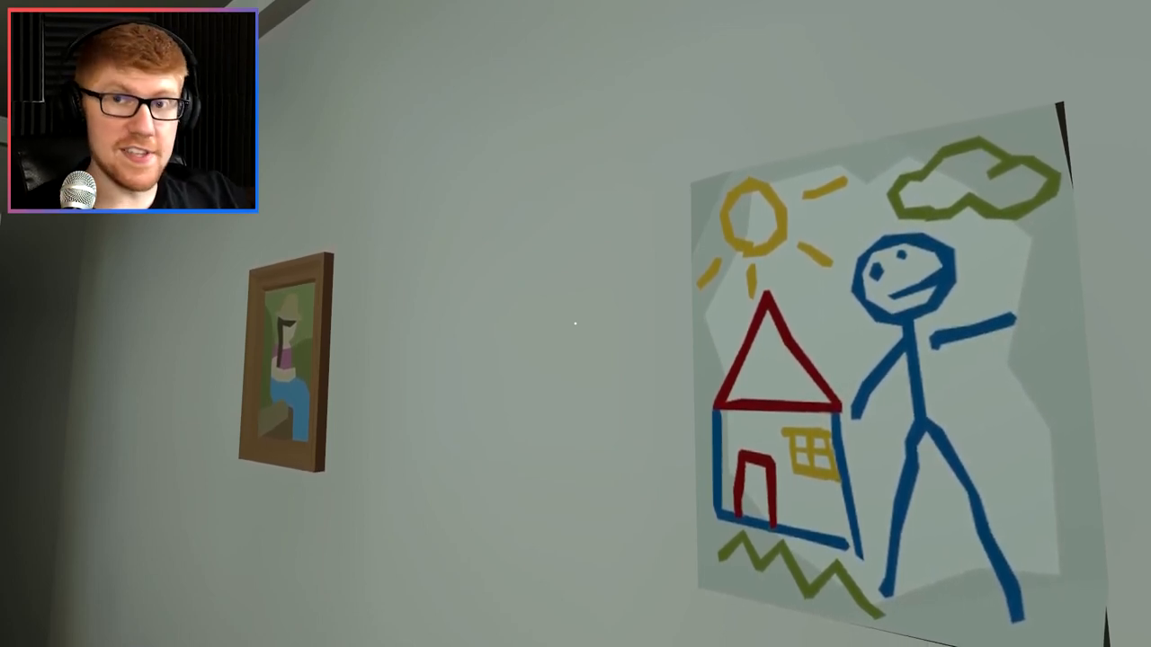
mouse_move(575, 323)
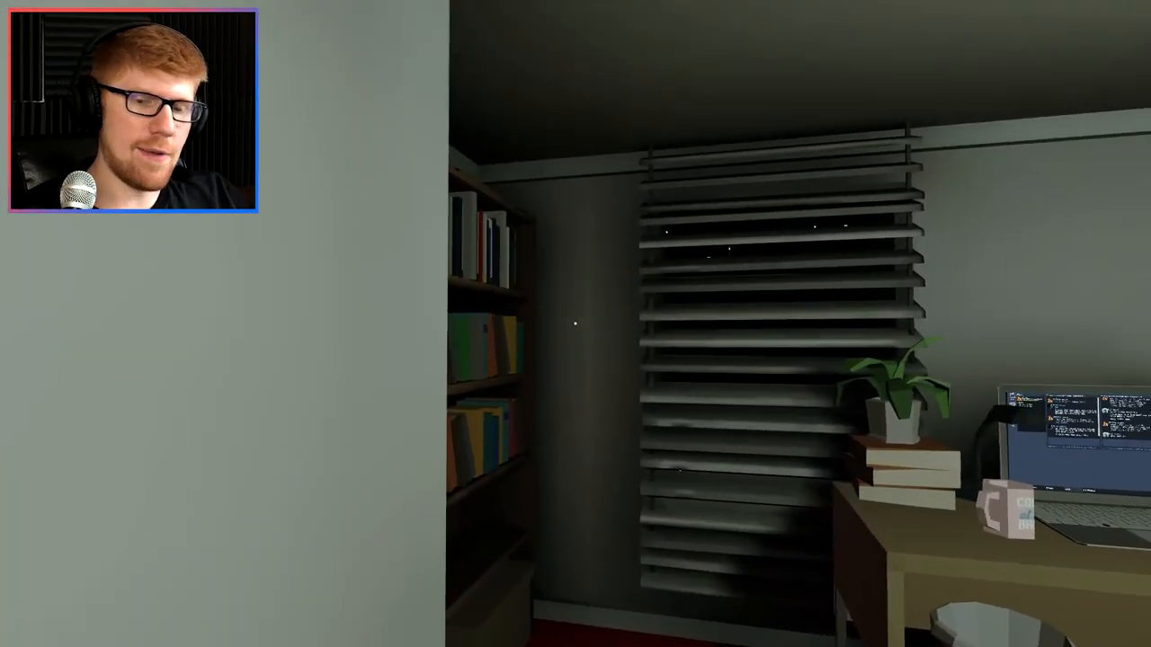